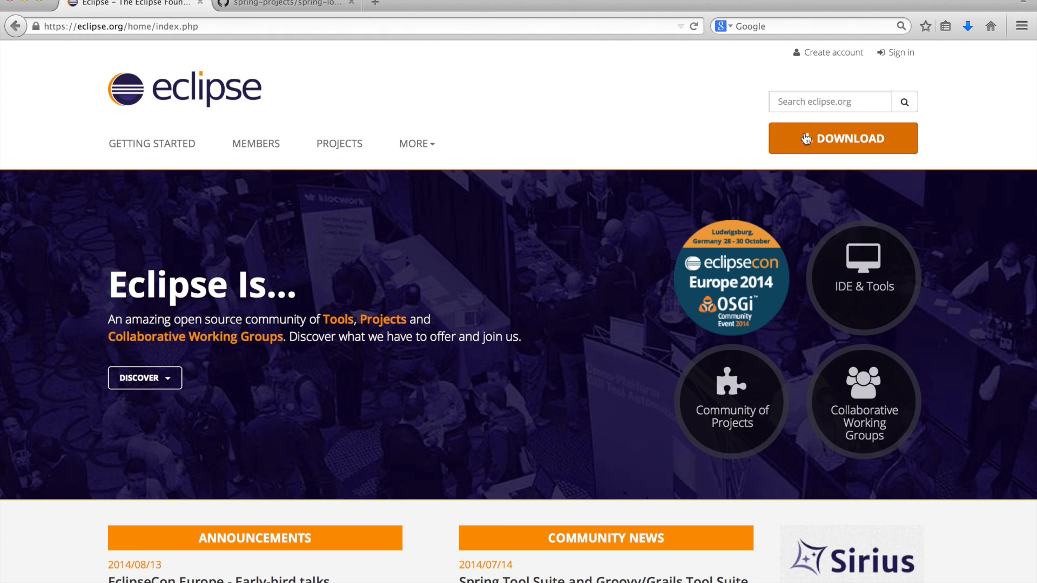
Go to the Eclipse Luna downloads page and bring the Package Solutions list into view.
left_click(841, 138)
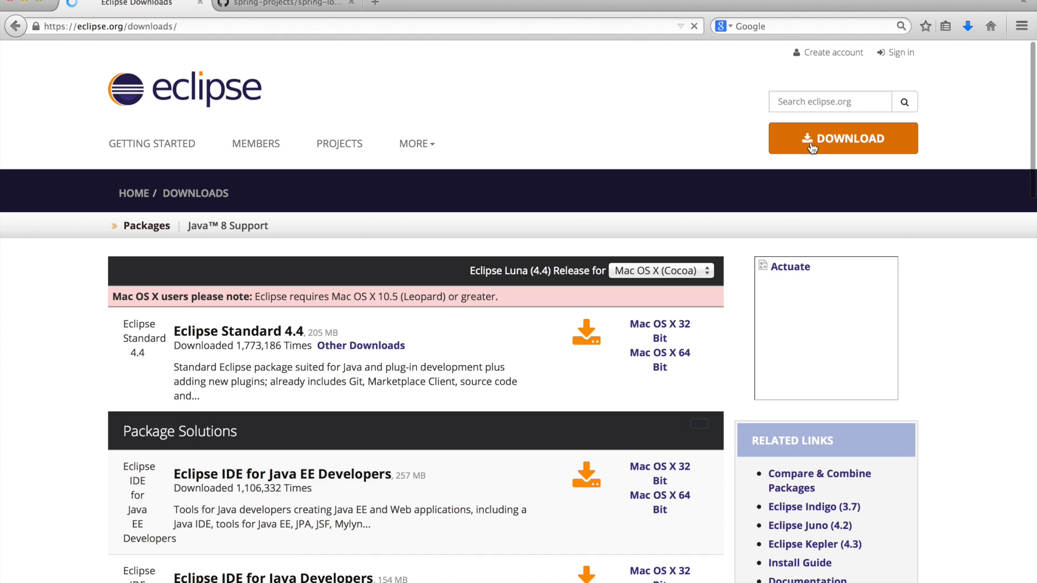
scroll("down", 3)
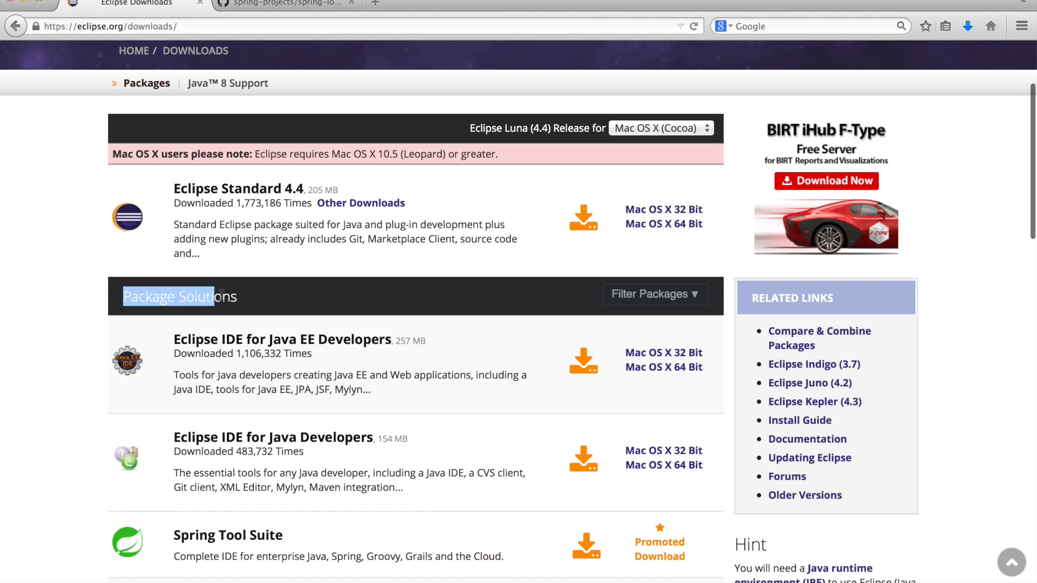
scroll("down", 3)
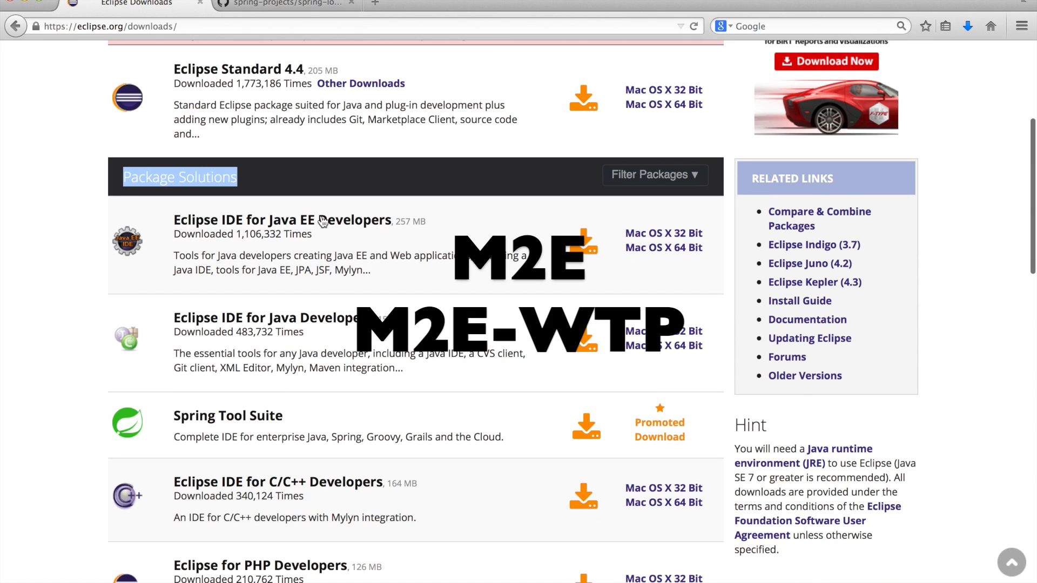
mouse_move(385, 231)
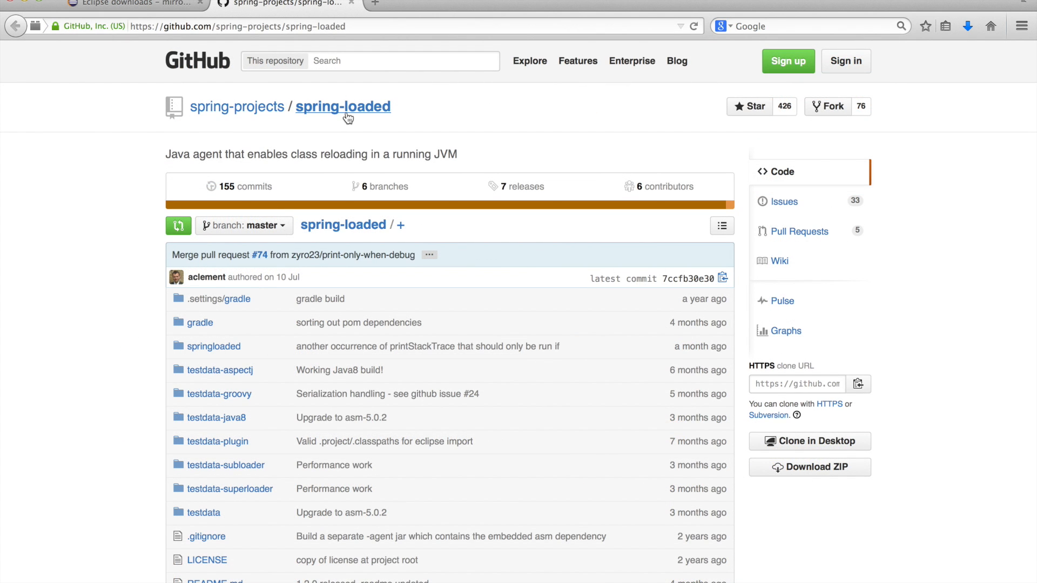
mouse_move(144, 112)
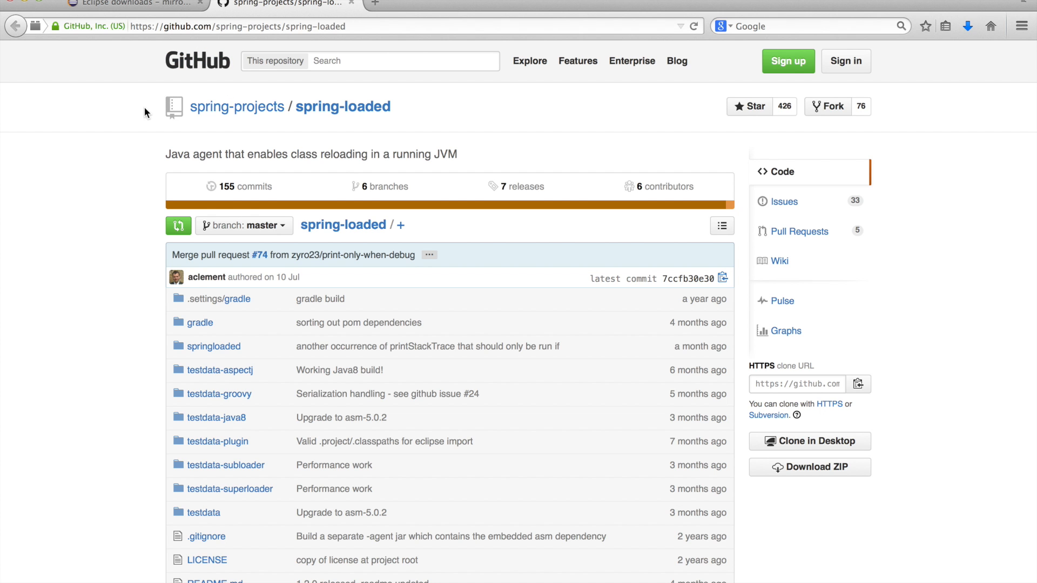
Download springloaded-1.2.0.RELEASE.jar from the Installation section and save it to disk.
scroll("down", 3)
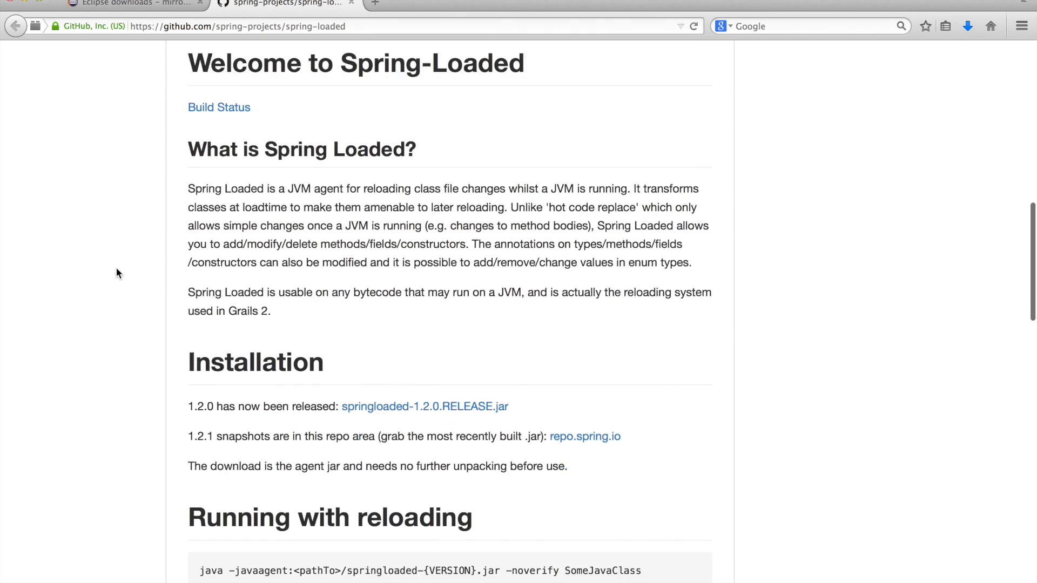
scroll("down", 3)
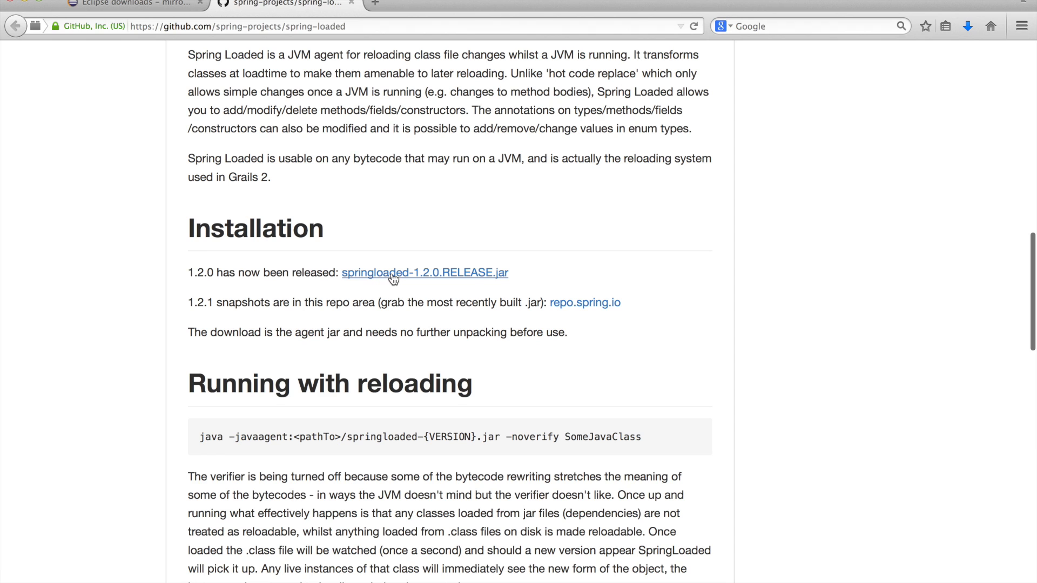
left_click(425, 272)
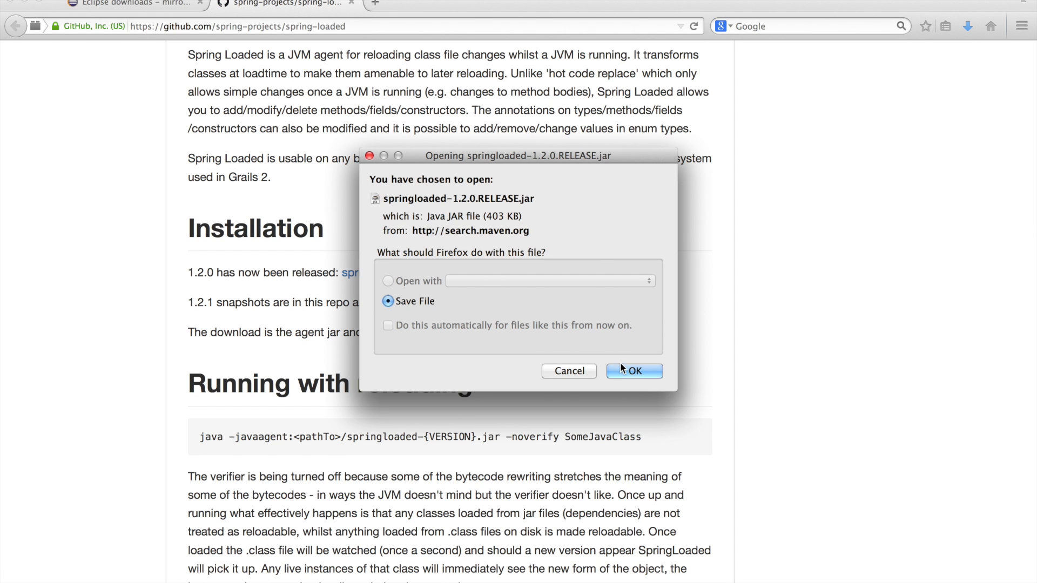
left_click(633, 370)
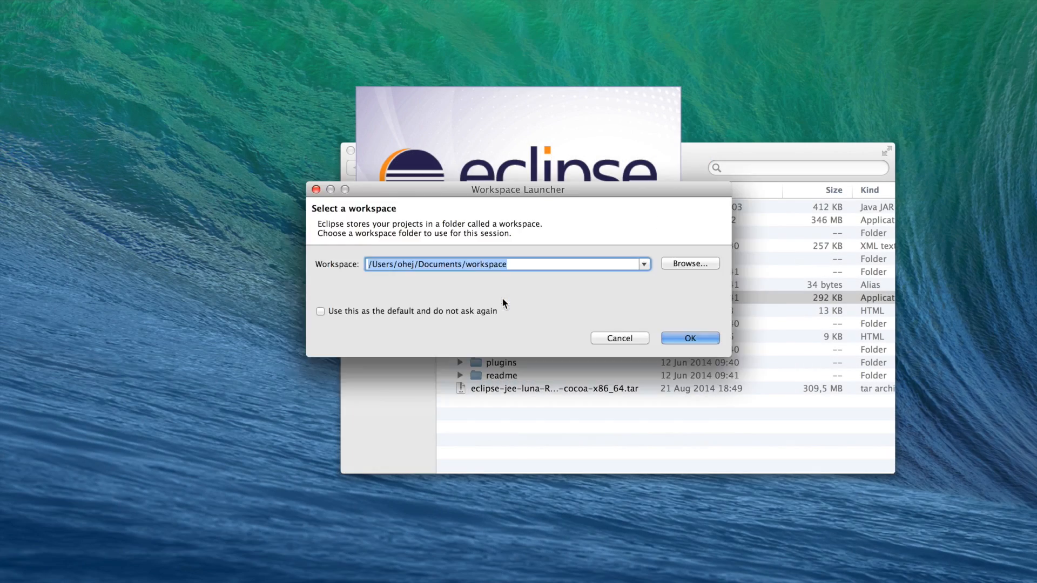
Launch Eclipse with the default workspace and start a New Maven Project wizard at archetype selection.
left_click(689, 338)
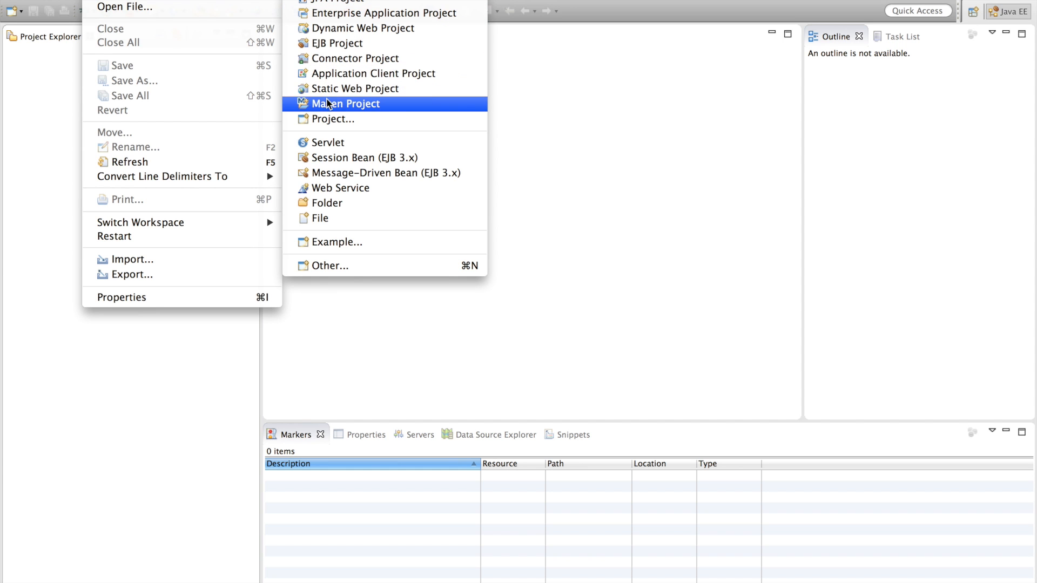
left_click(345, 104)
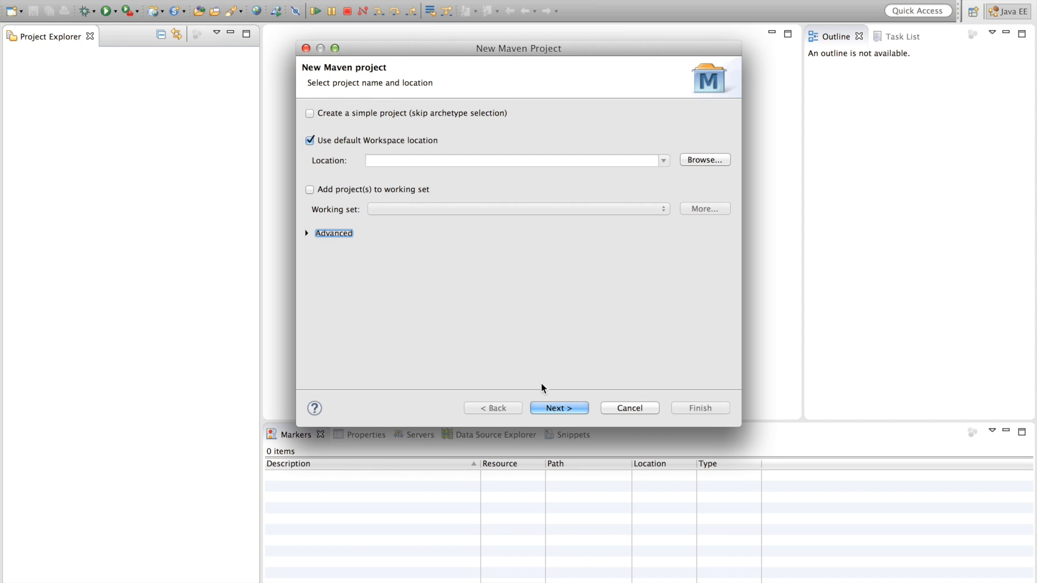
left_click(558, 408)
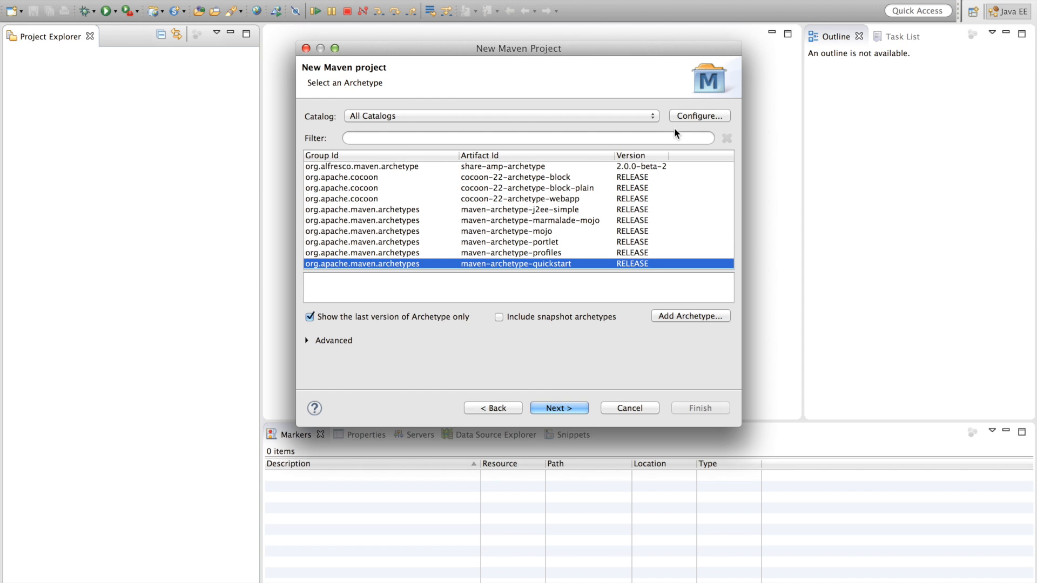
left_click(698, 116)
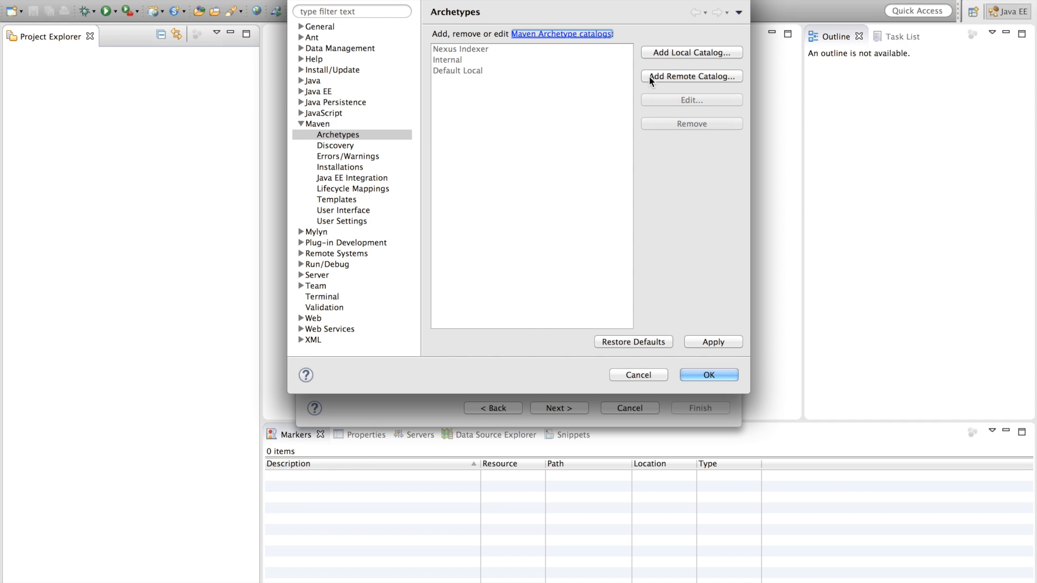
left_click(690, 76)
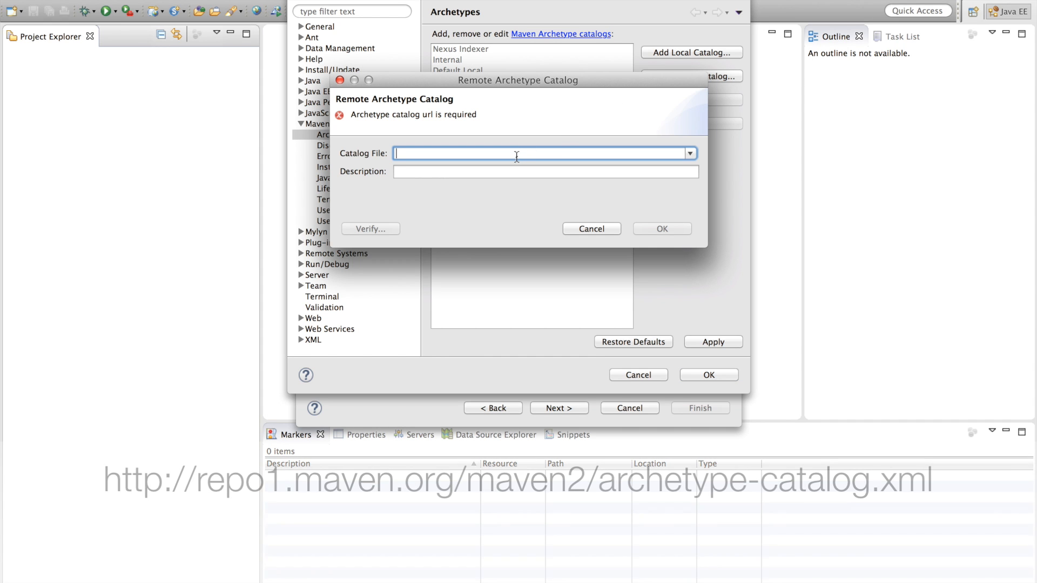
type("http://repo1.maven.org/maven2/archetype-catalog.xml")
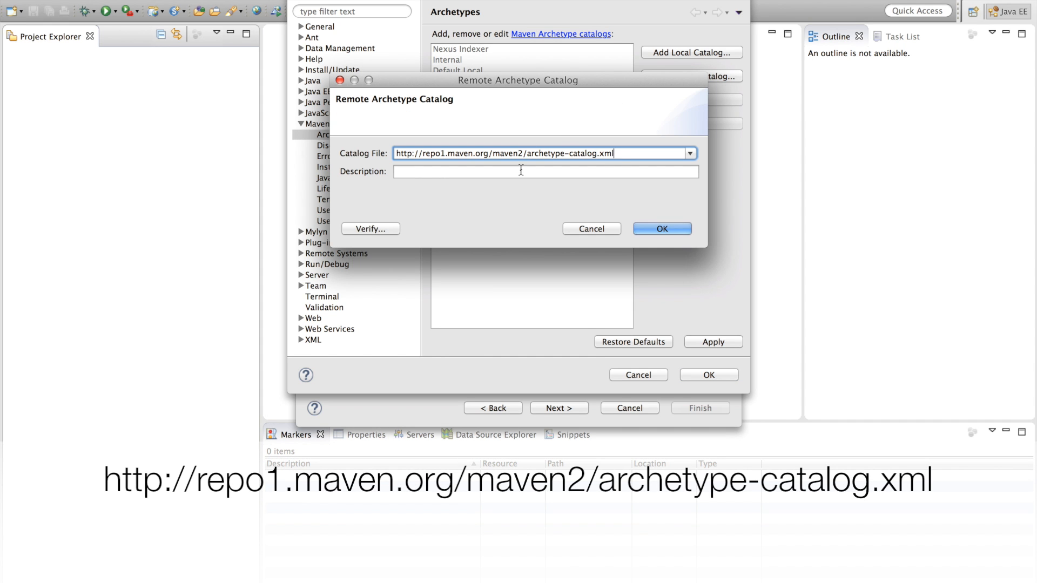
type("Maven Central")
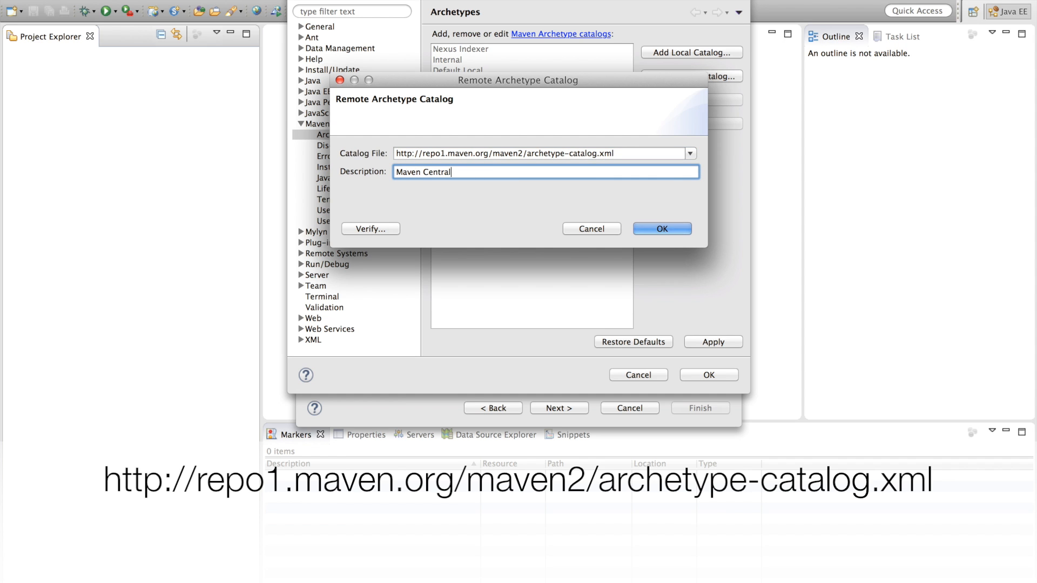
left_click(661, 227)
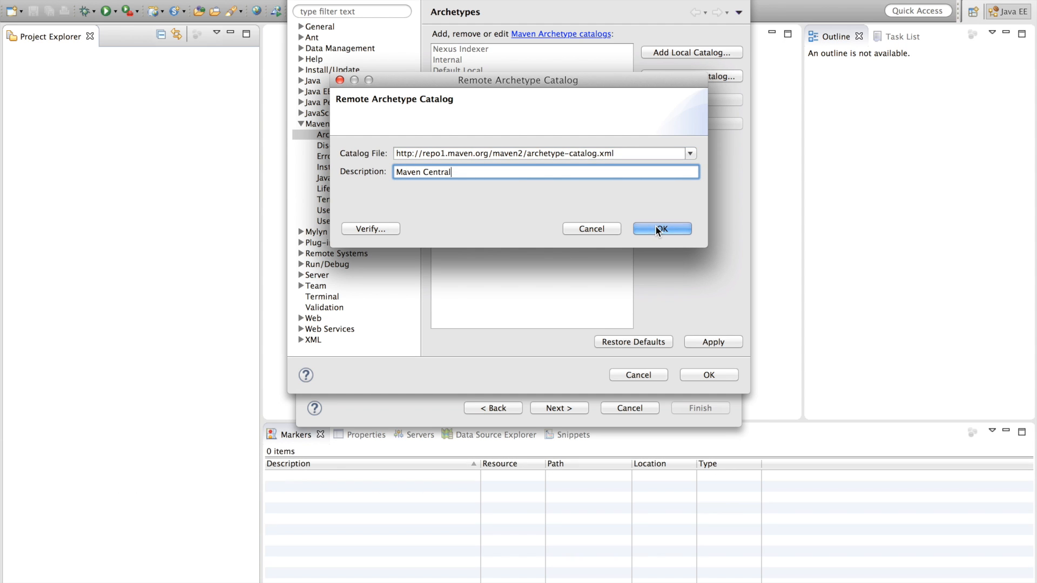
left_click(662, 229)
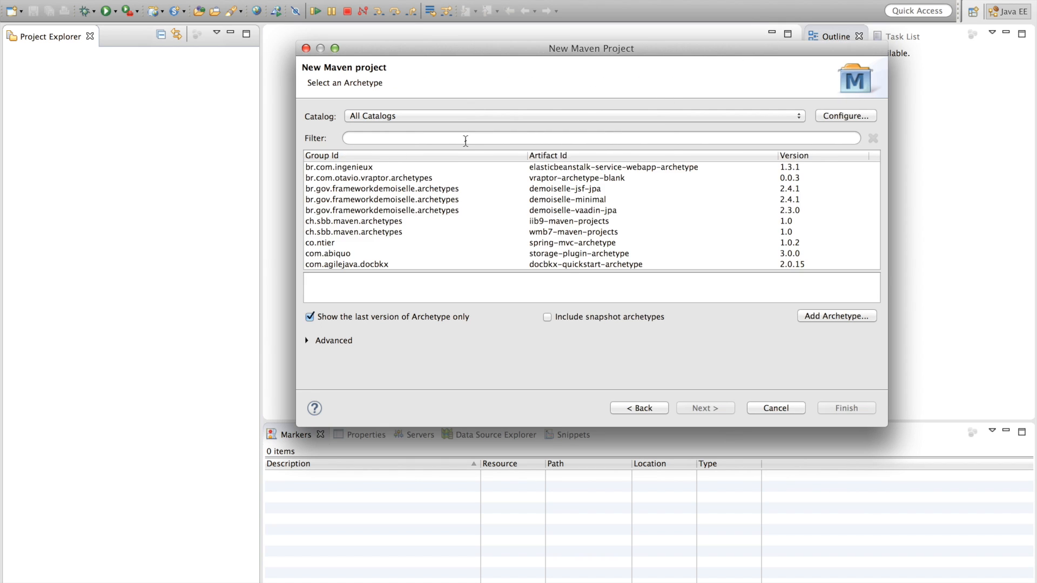
Create project my-alfresco-amp from the org.alfresco alfresco-amp-archetype.
type("org.alfresco")
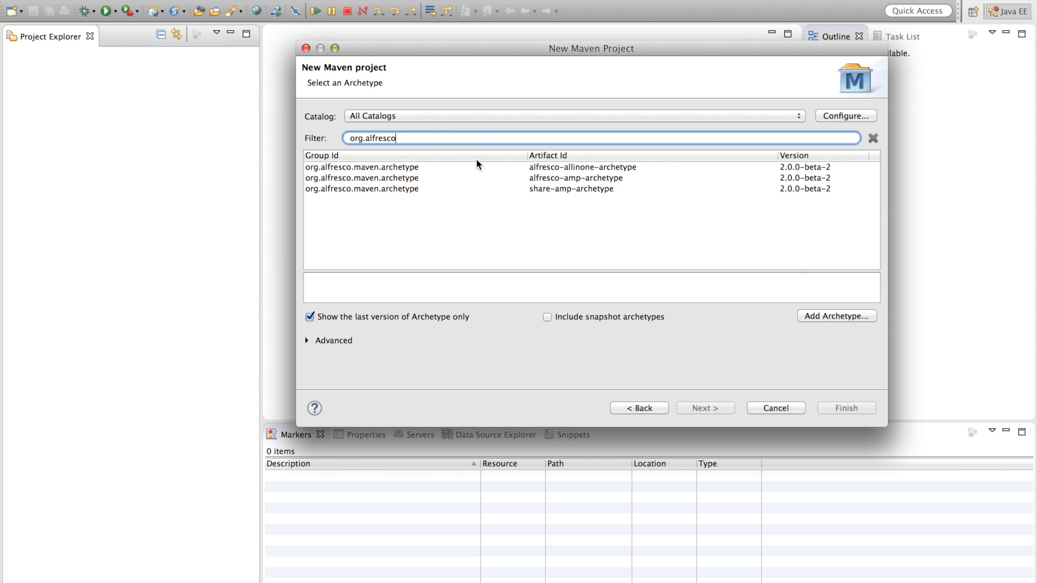
left_click(576, 178)
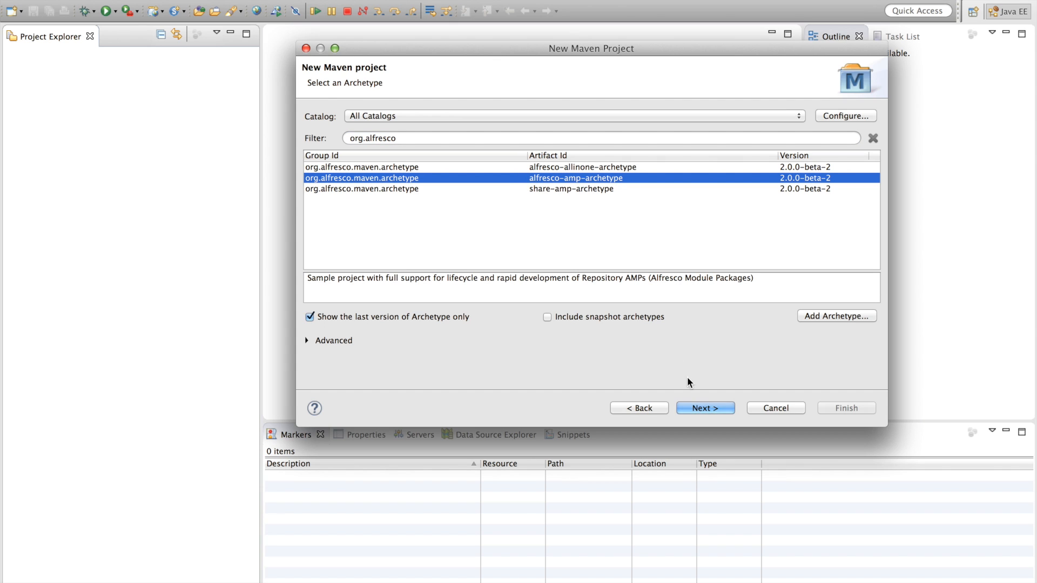
left_click(705, 407)
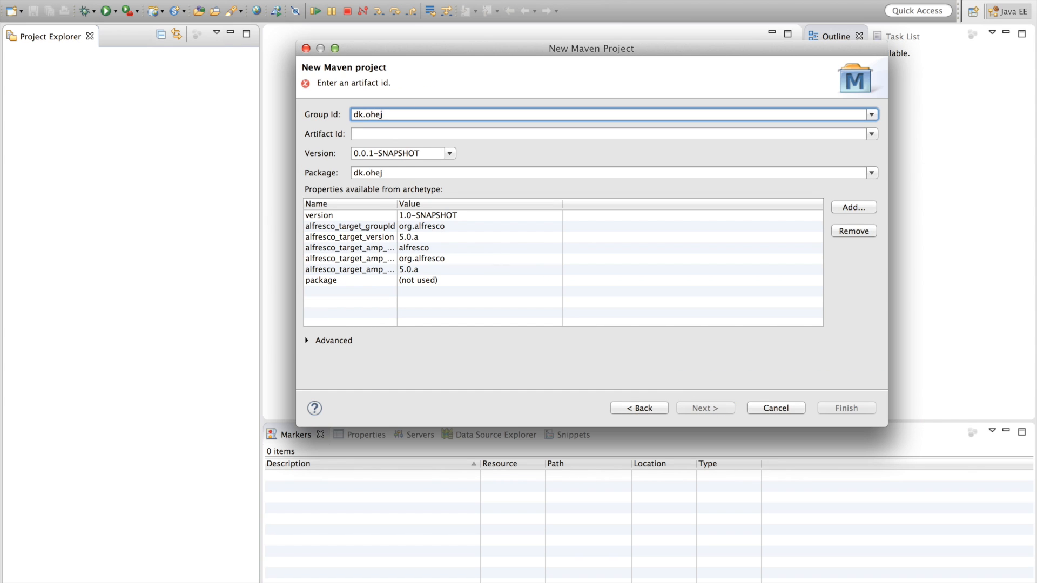
type("my-alfresco-a")
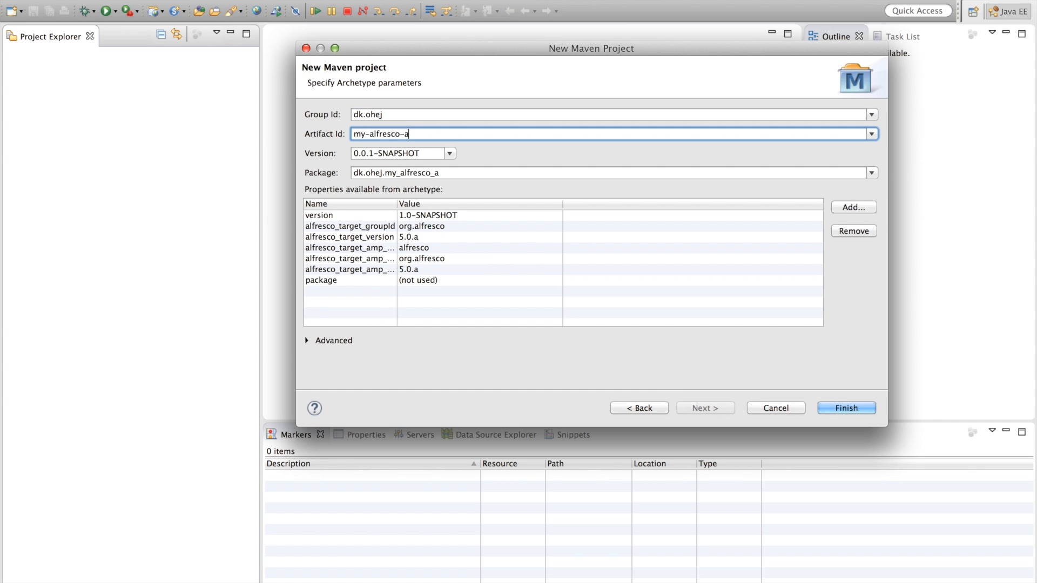
type("mp")
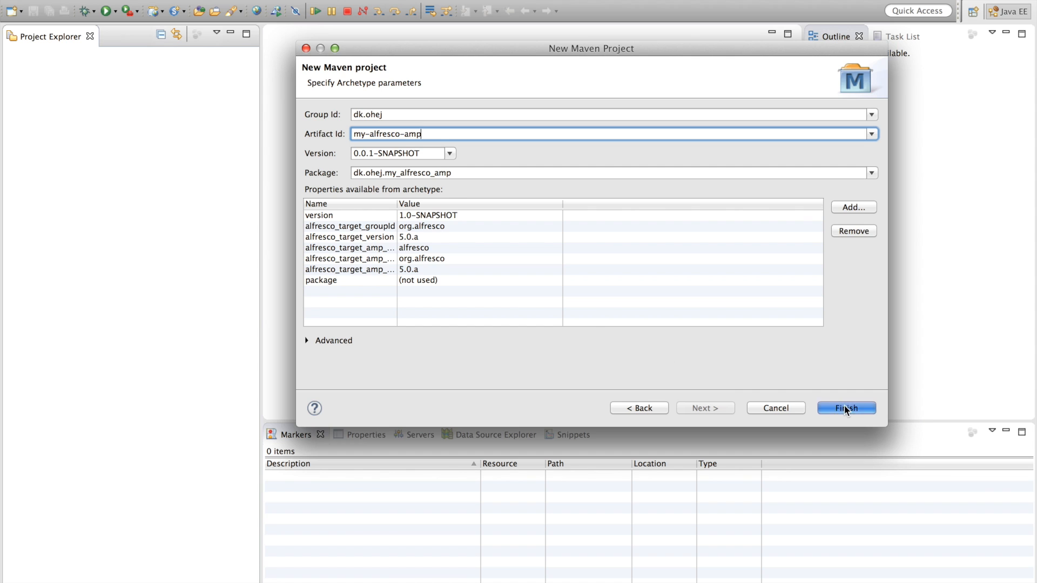
left_click(846, 408)
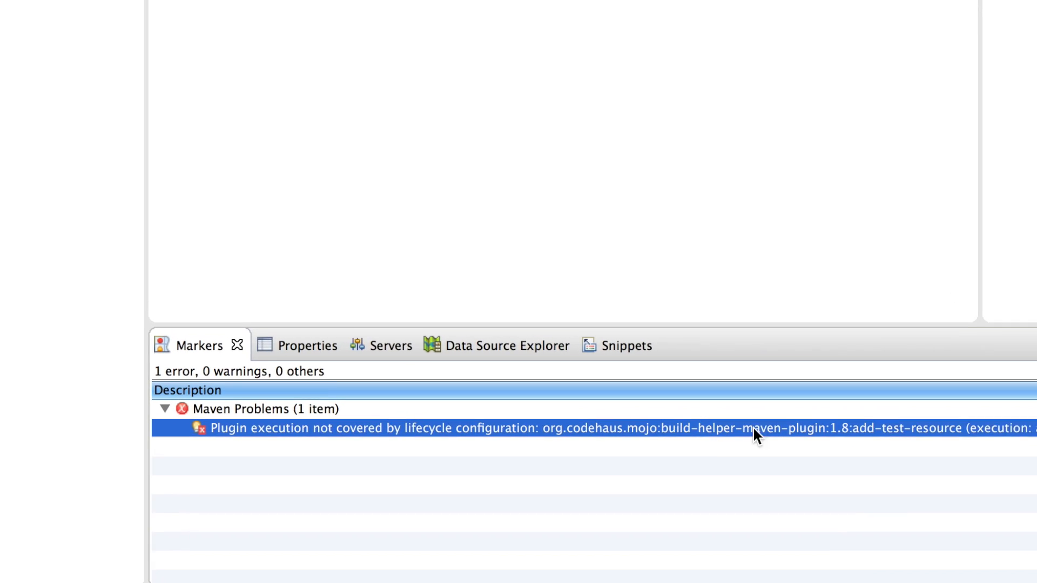
Quick Fix the Maven lifecycle error by discovering and installing the buildhelper m2e connector.
right_click(757, 436)
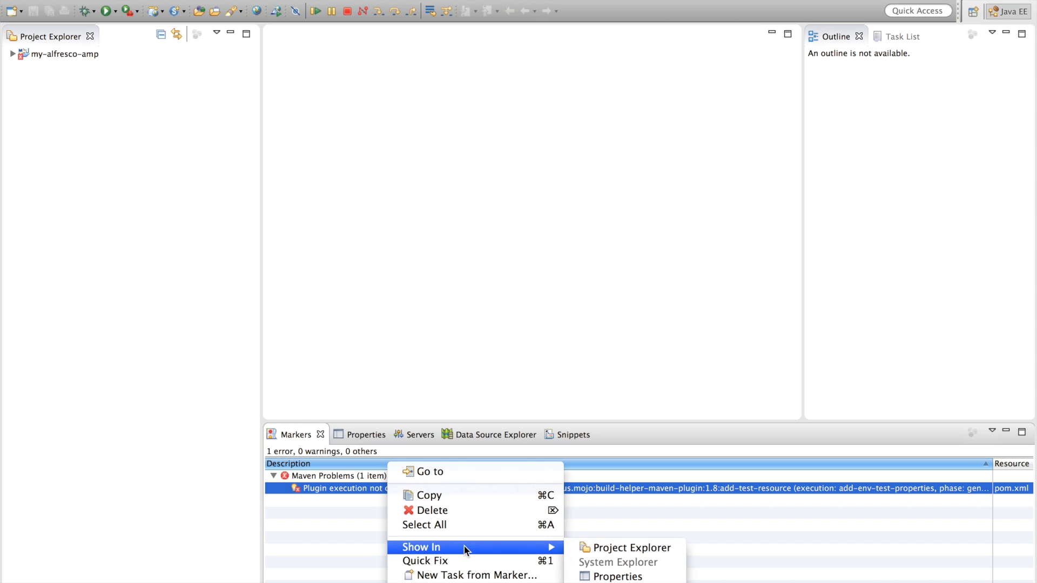
mouse_move(426, 560)
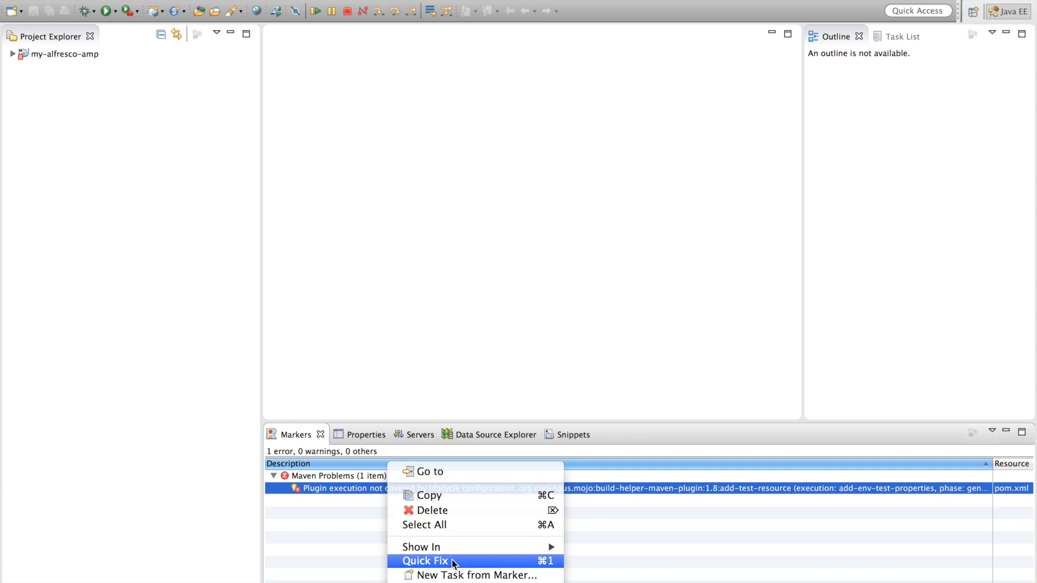
left_click(426, 560)
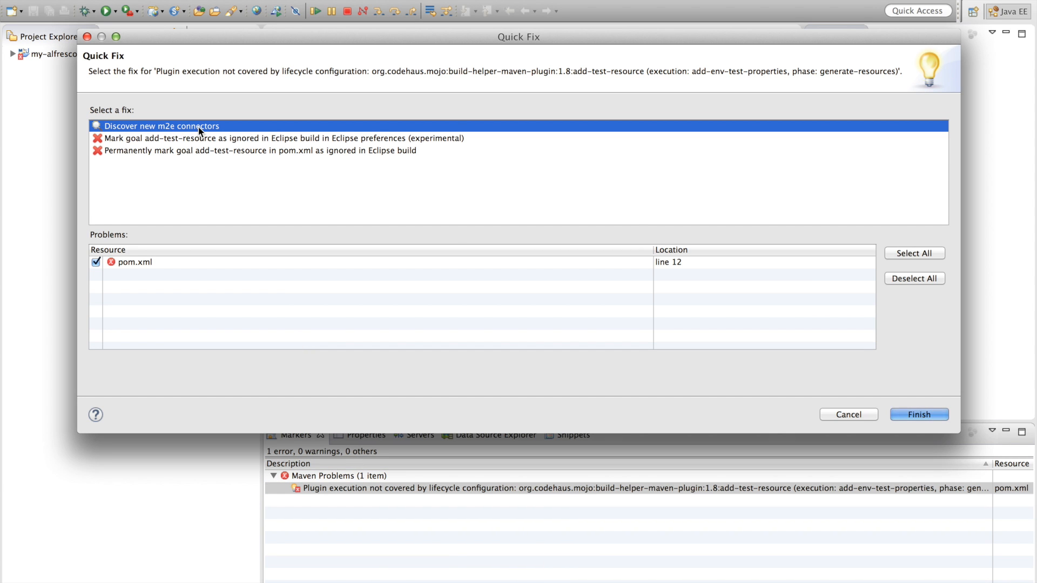
left_click(918, 414)
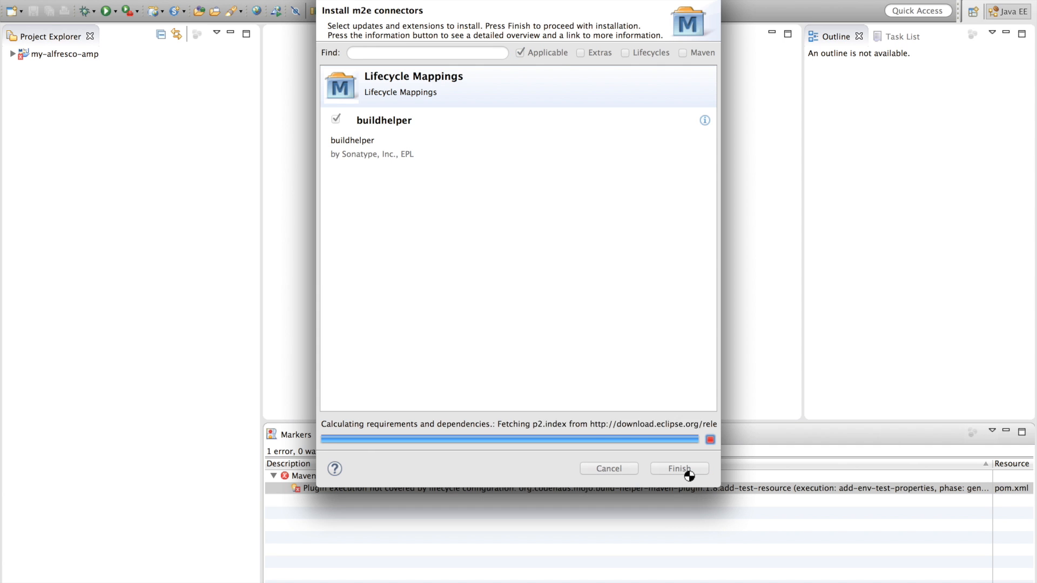
left_click(678, 467)
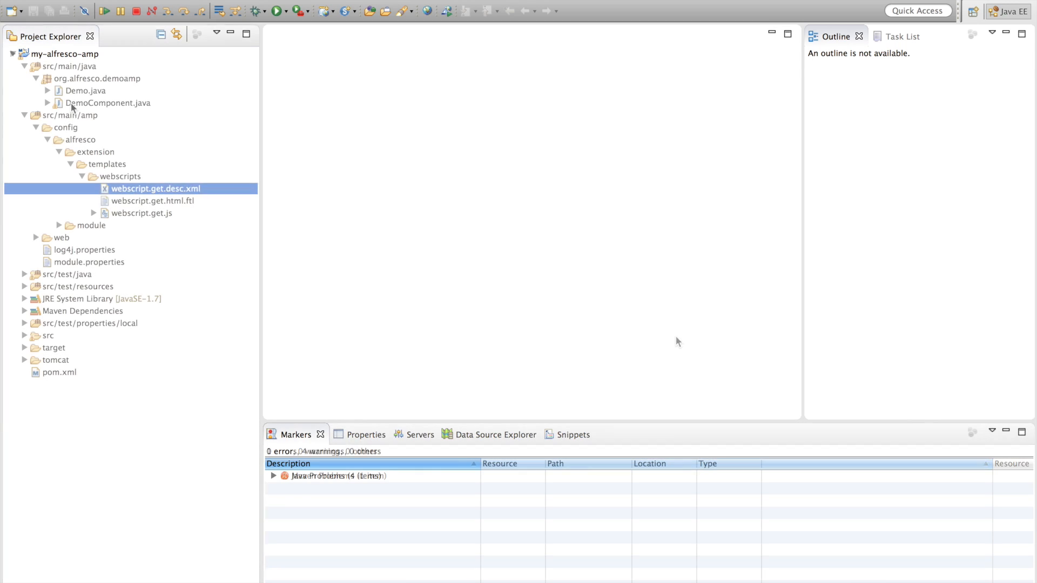
Create a new Maven Build run configuration named Alfresco.
left_click(276, 11)
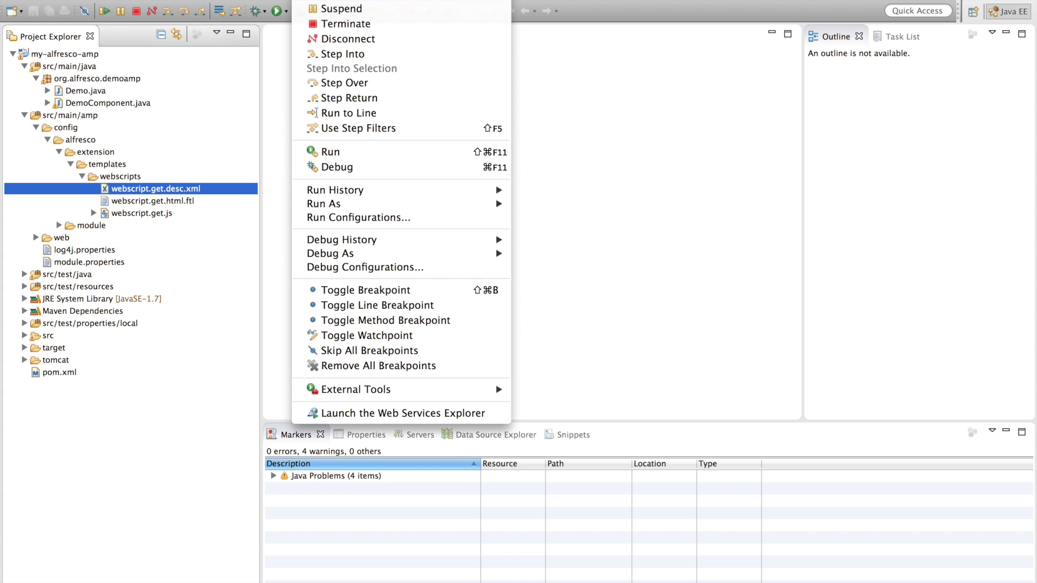
mouse_move(358, 217)
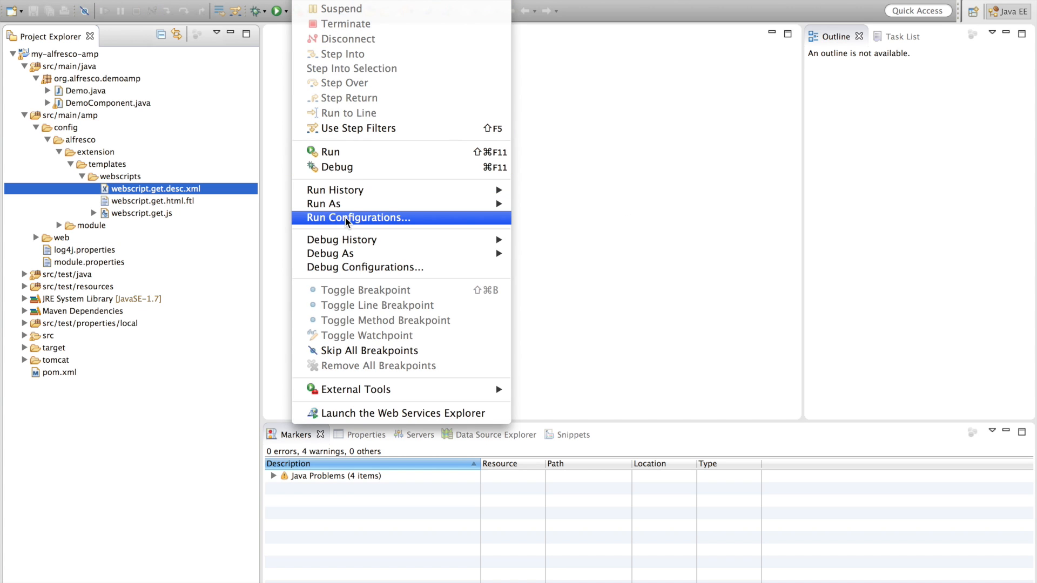
left_click(357, 217)
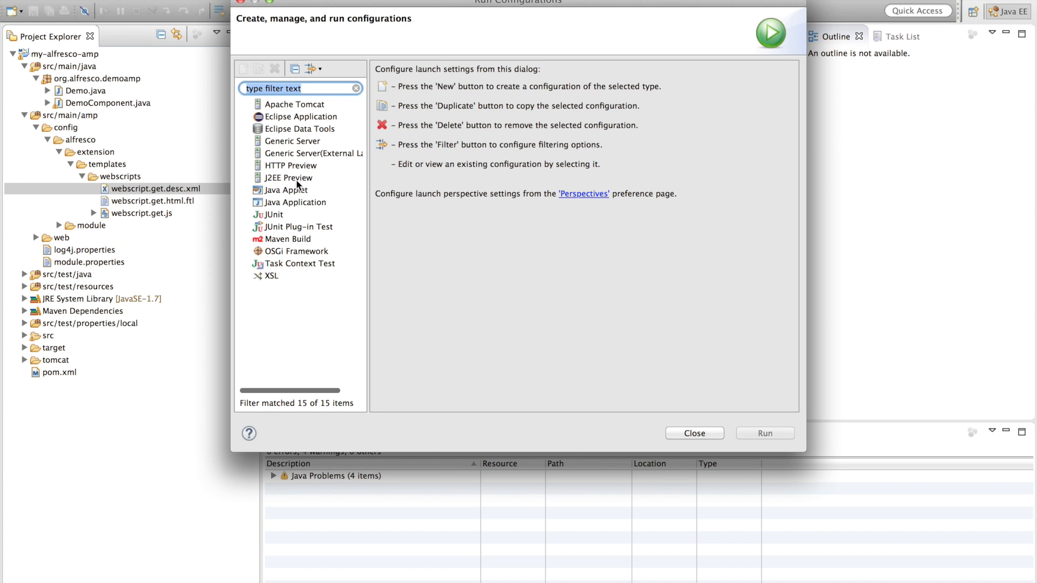
left_click(285, 239)
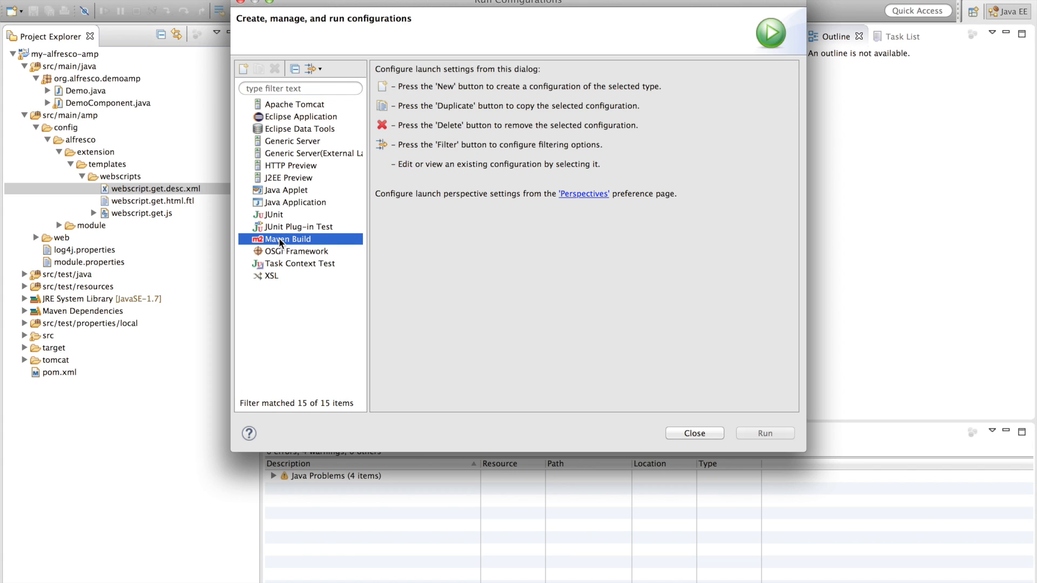
left_click(243, 69)
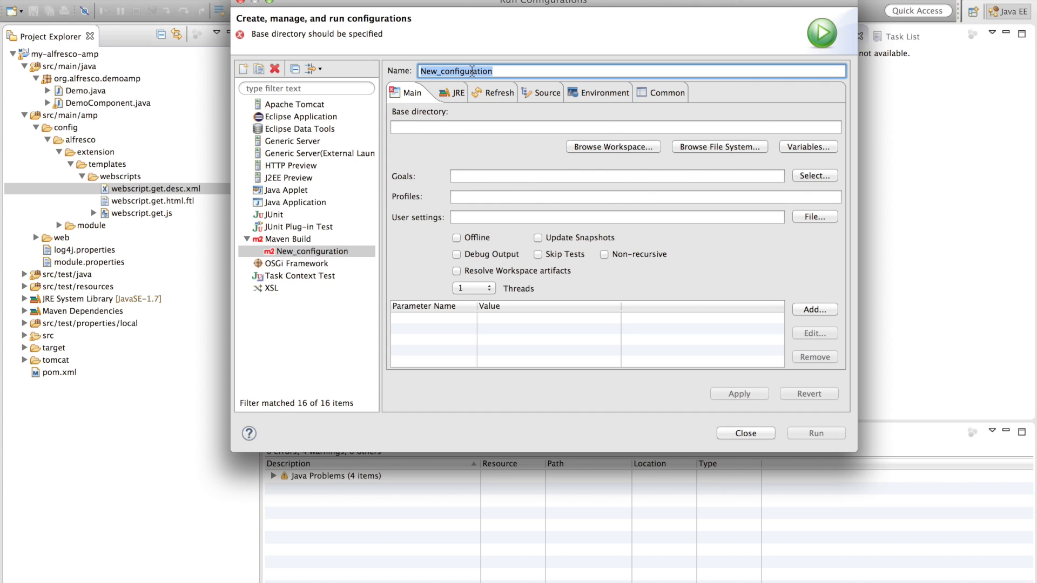
type("Alfresco")
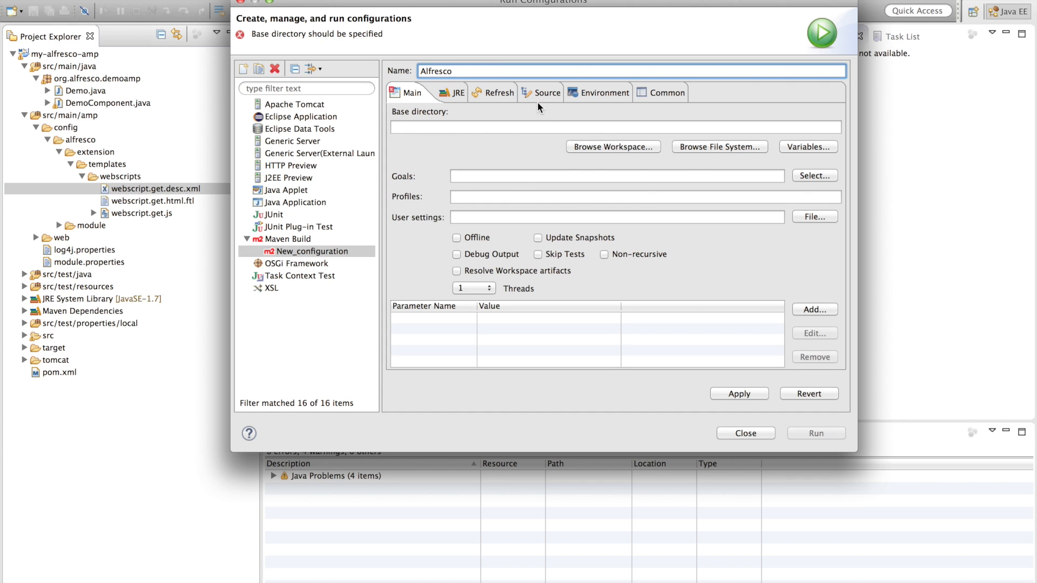
Set base directory my-alfresco-amp, goal integration-test and profile amp-to-war.
left_click(612, 147)
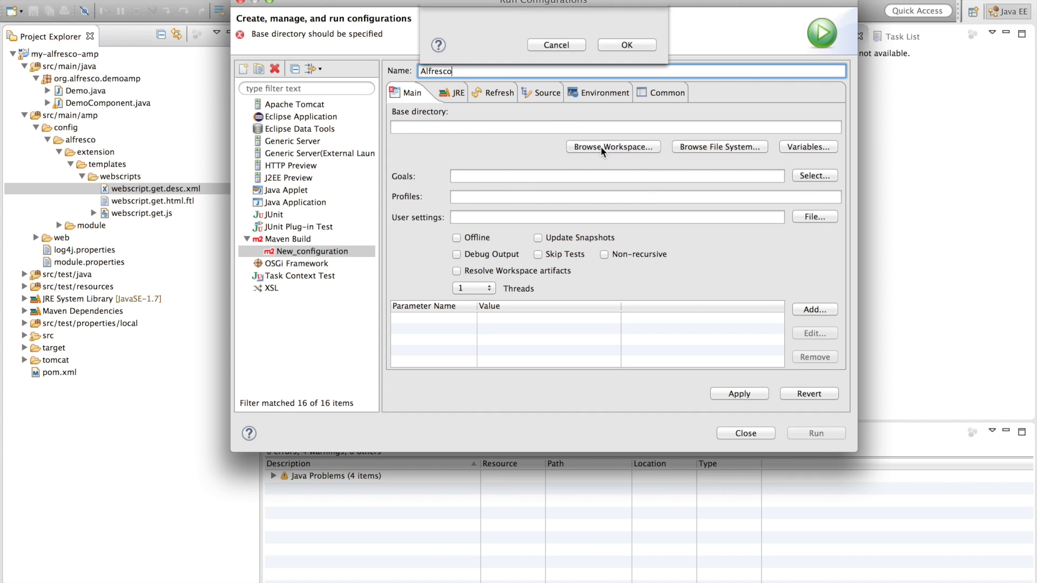
left_click(612, 147)
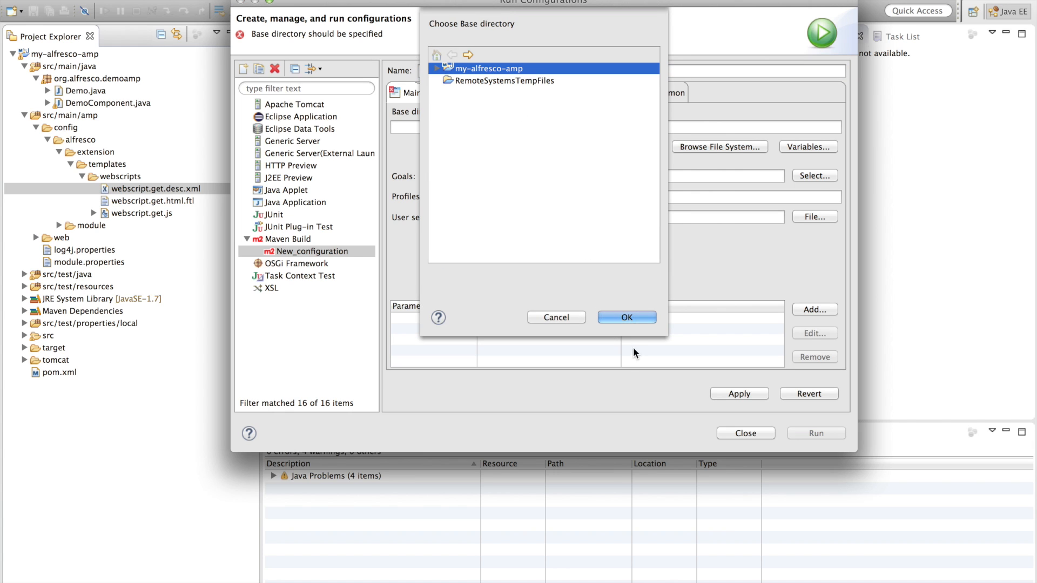
left_click(626, 318)
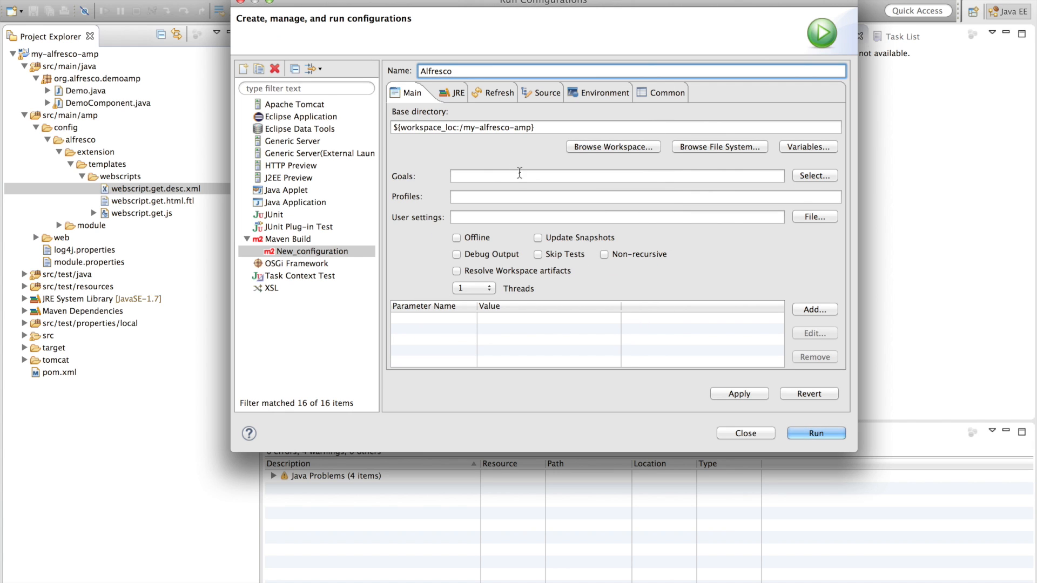
type("integration")
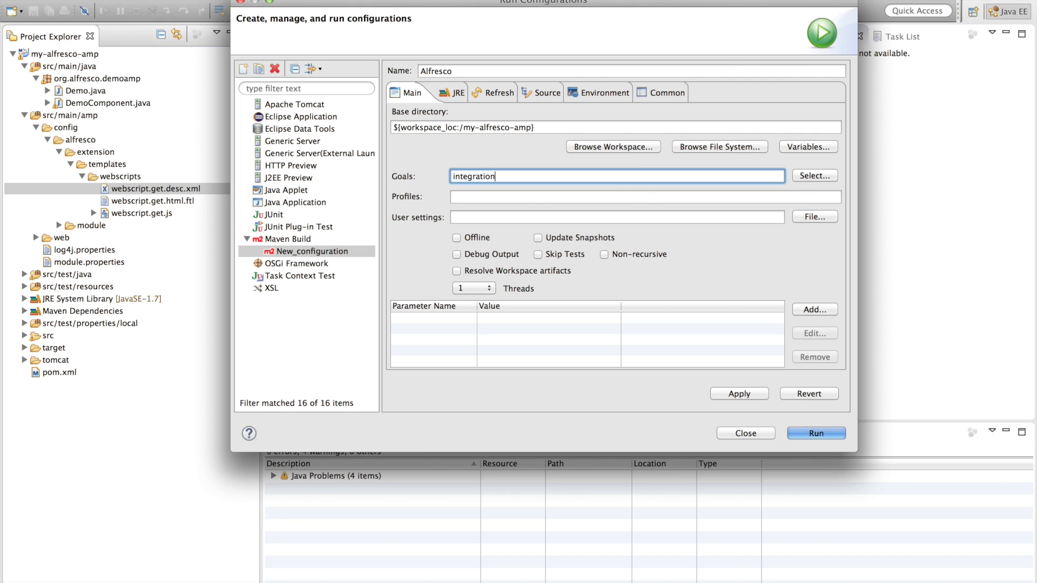
type("amp-to")
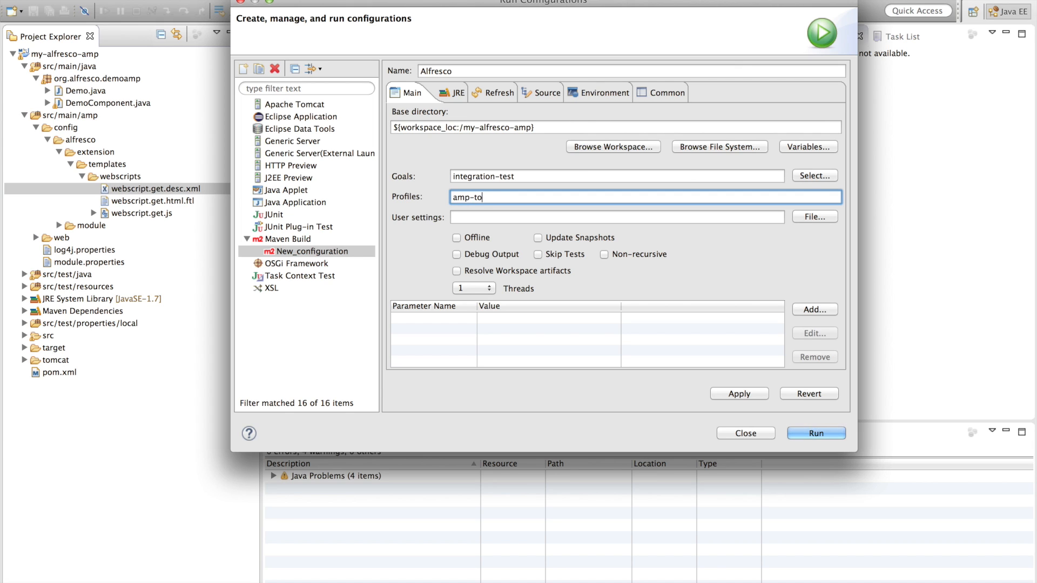
type("-war")
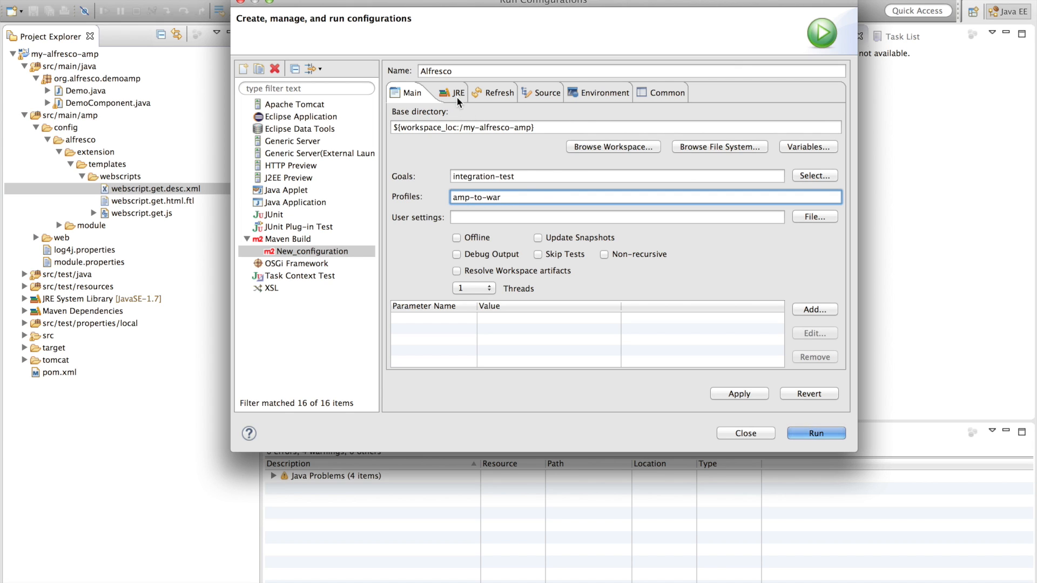
Add JRE VM arguments -Xms1024m -Xmx2048m -XX:PermSize=1024m with the springloaded javaagent, then run the build.
left_click(449, 93)
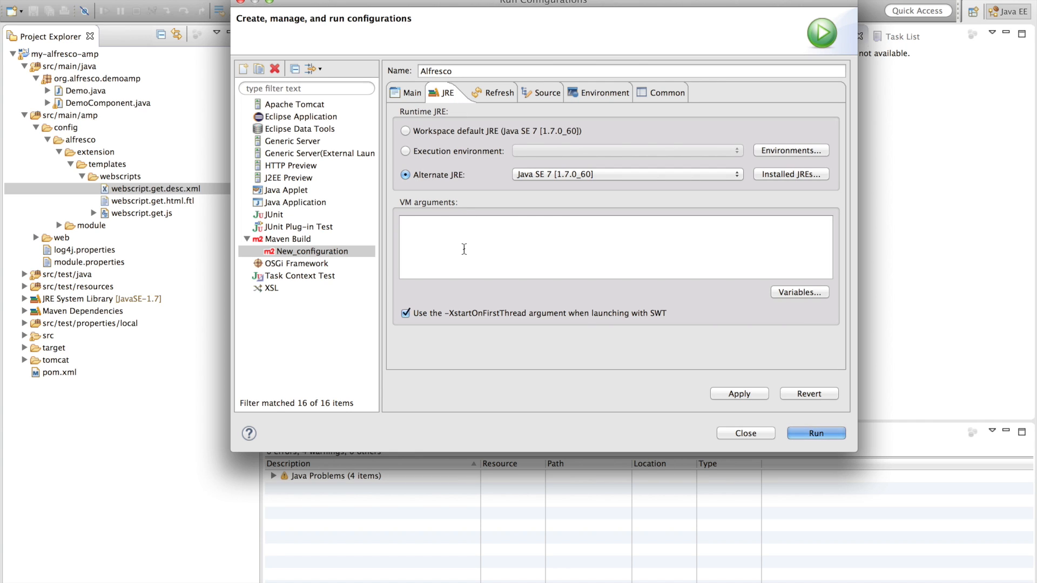
type("-Xms1024m -Xmx2048m -XX:PermSize=1024m -javaagent:/Users/ohej/Downloads/springloaded-1.2.0.RELEASE.jar -noverify")
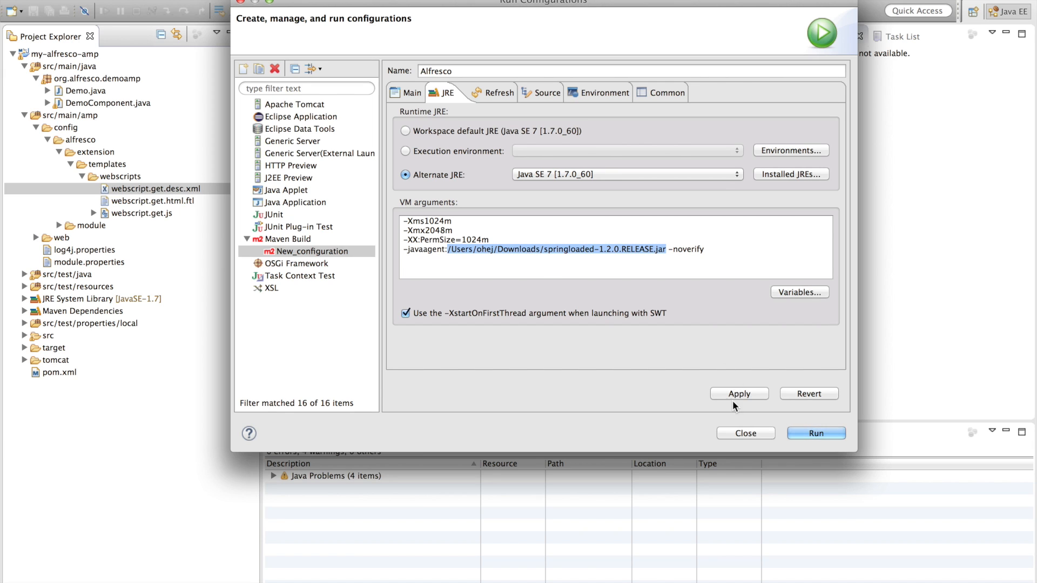
left_click(816, 433)
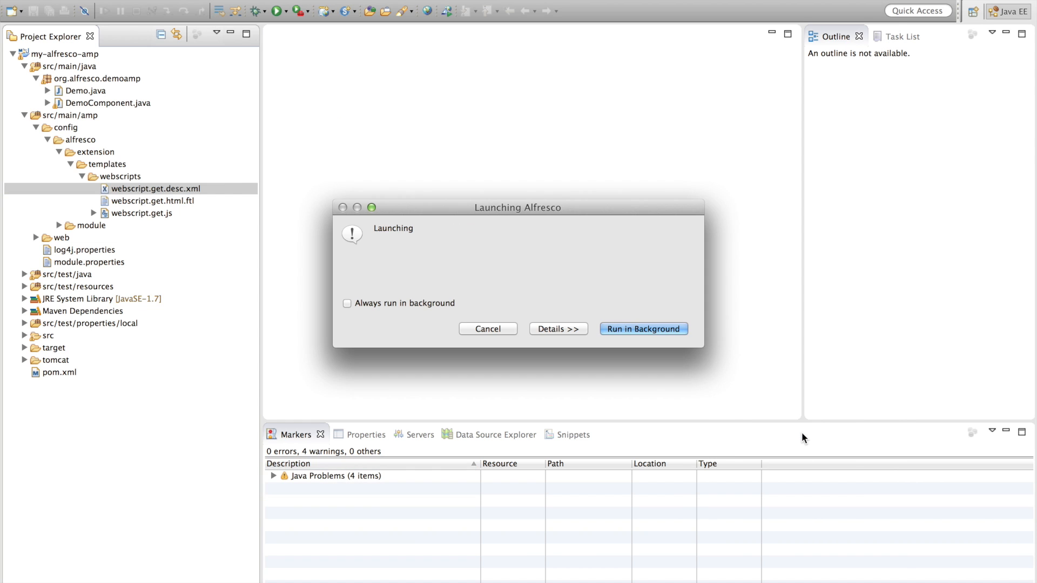
left_click(641, 328)
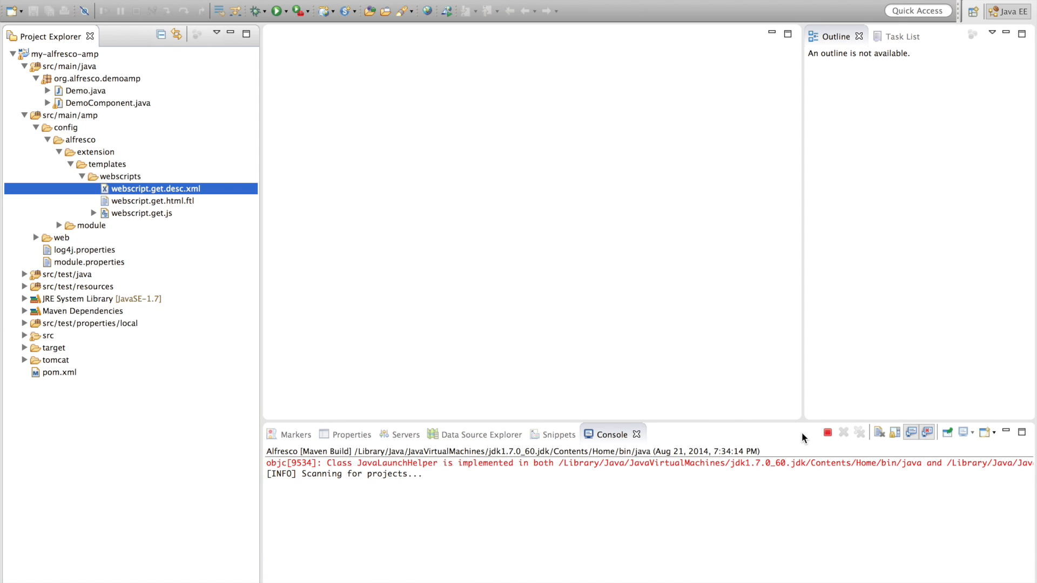
double_click(156, 188)
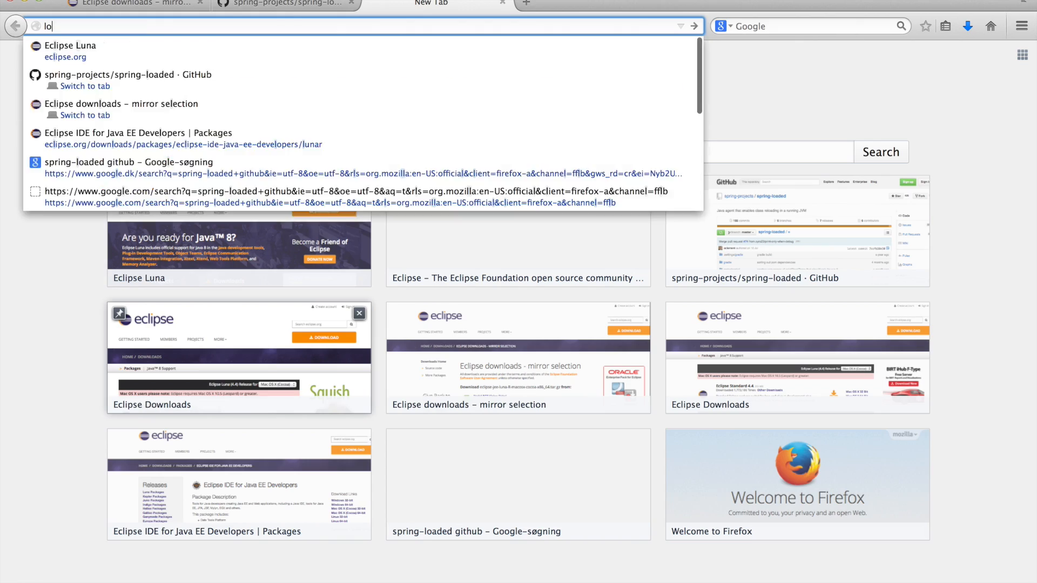
Request localhost:8080/alfresco/service/sample/helloworld and submit the admin login.
type("localhost:8080/")
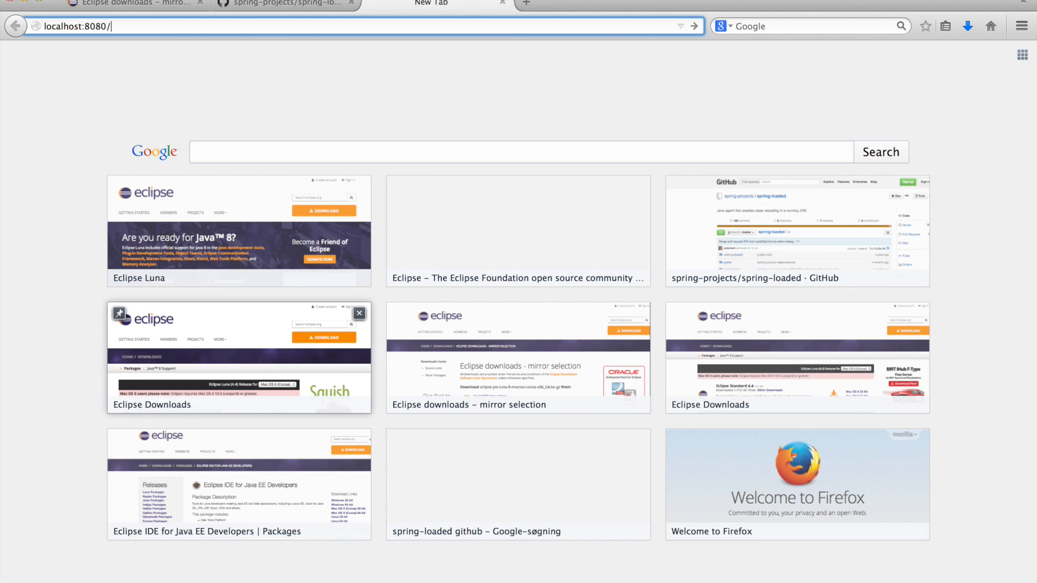
type("alfresco/servi")
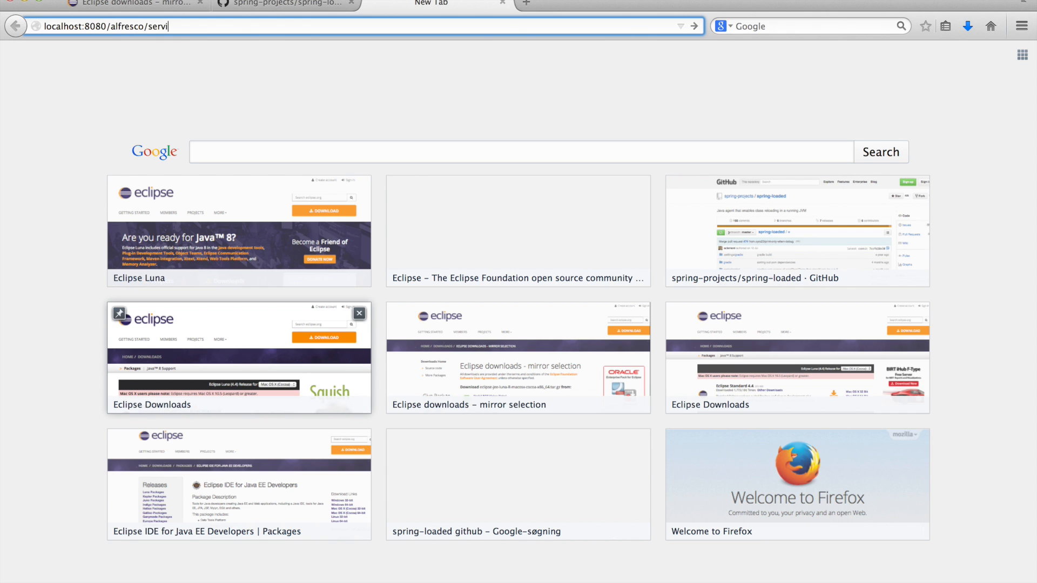
type("/sample/helloworld")
type("admin")
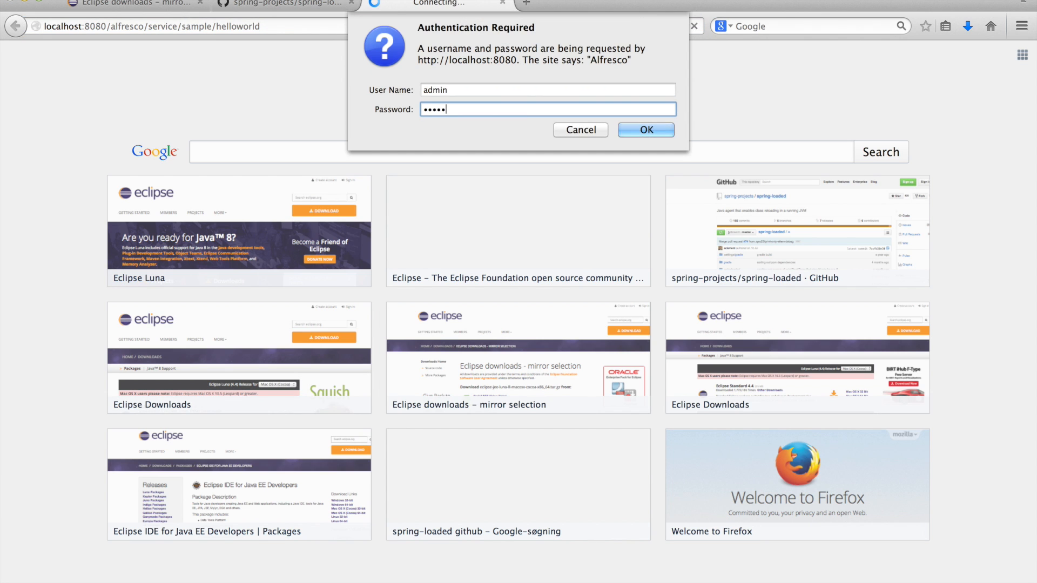
left_click(645, 129)
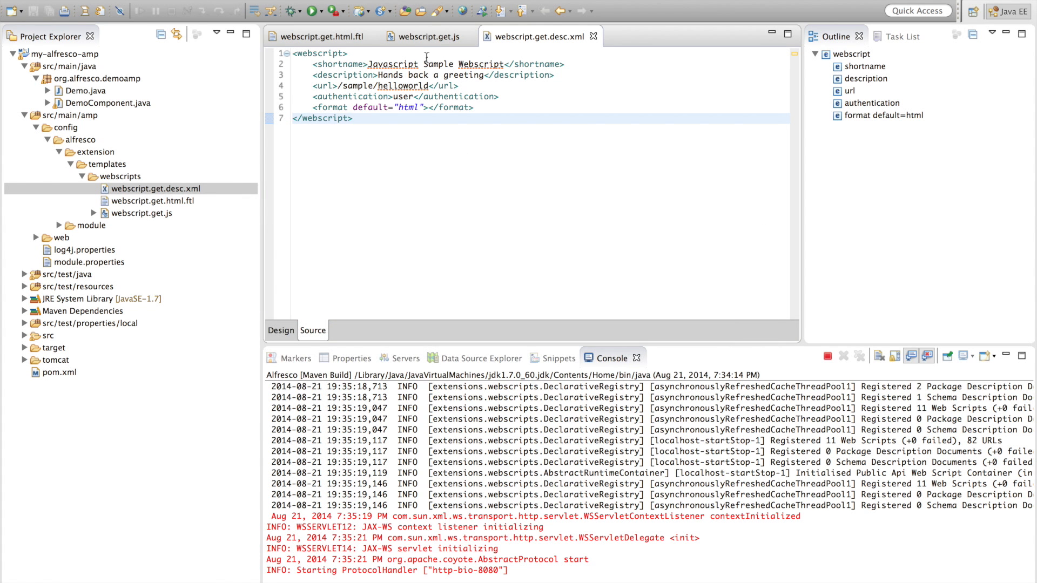
Change webscript.get.js message to "Hello with my changes!" and add <br /> with a second greeting in the FTL.
left_click(429, 35)
type("model[\"message\"] = \"Hello\";")
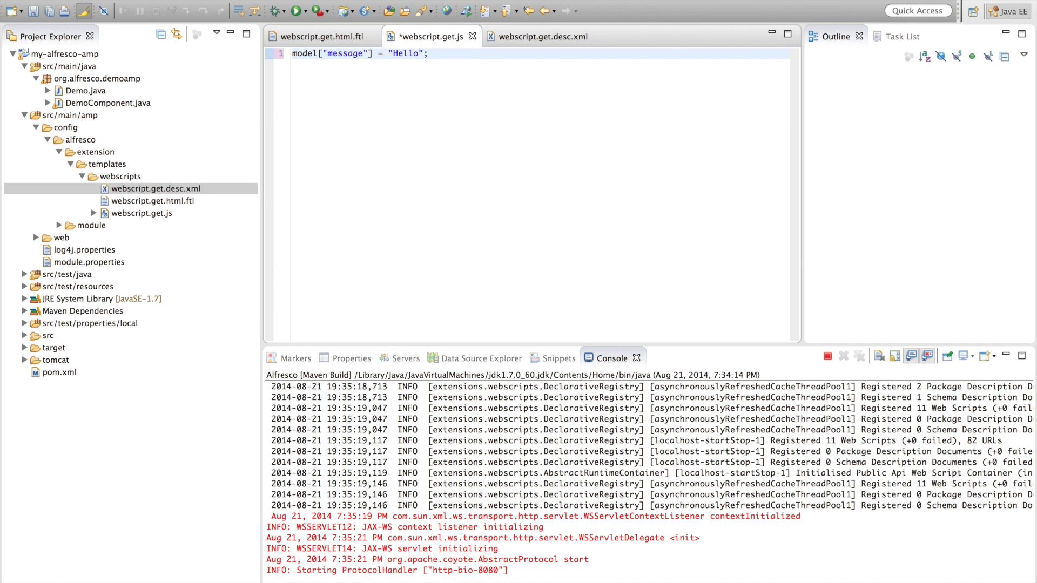
type("with my changes!")
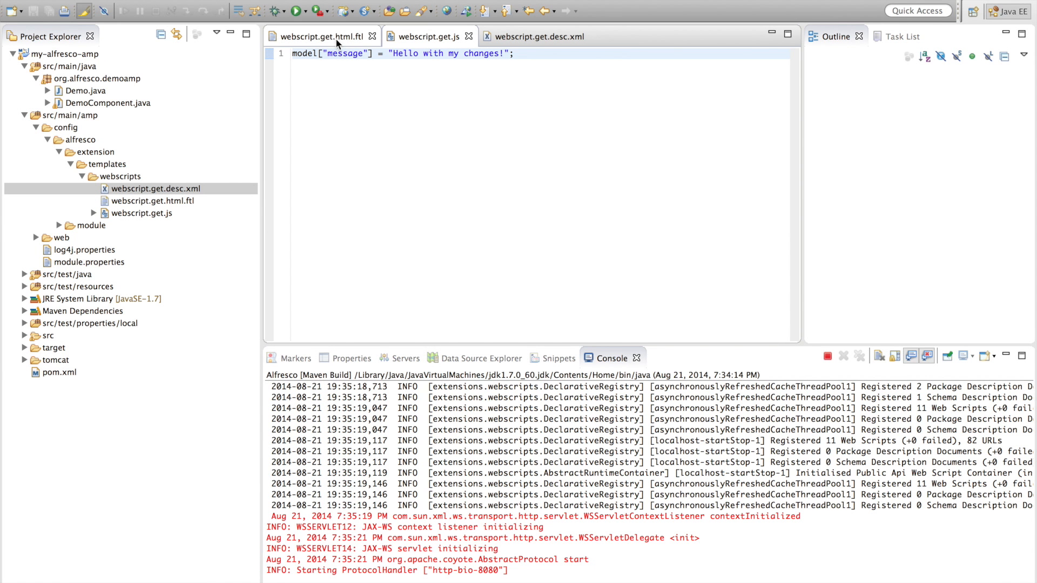
left_click(318, 37)
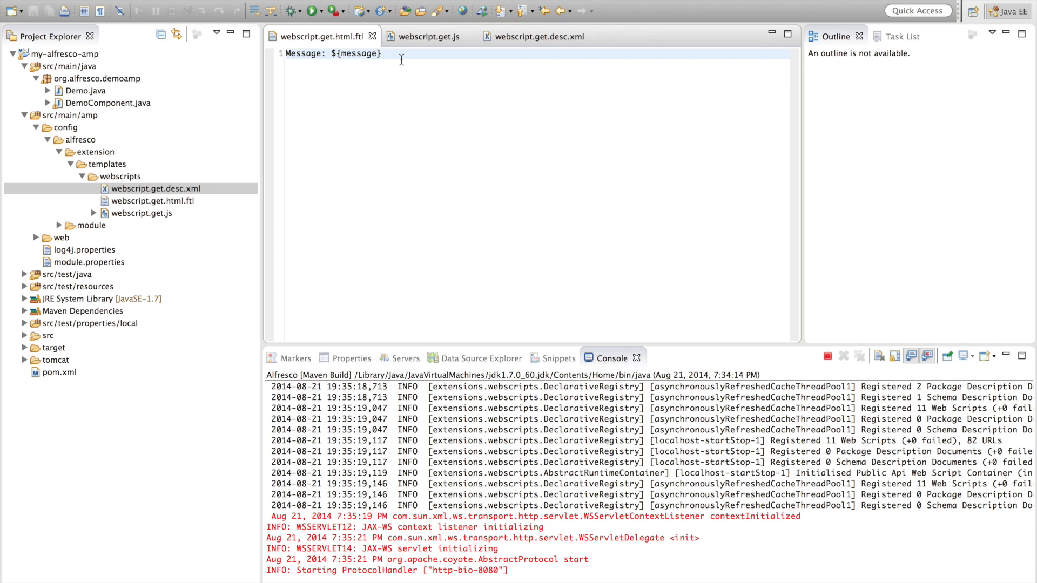
type("<br />")
type("Hello again! This time from the FTL!")
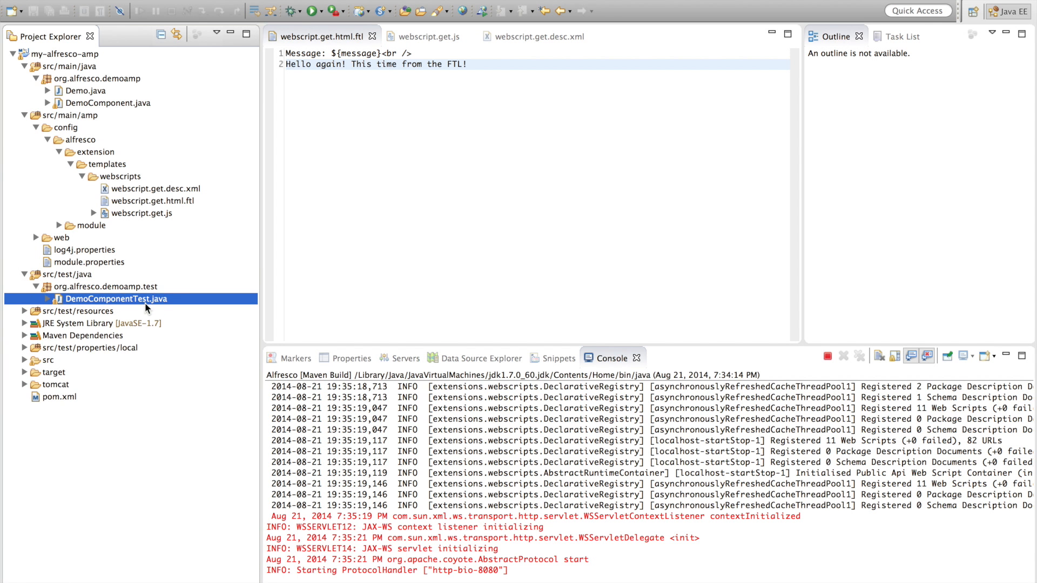
Run DemoComponentTest as a JUnit test: 3 of 3 runs pass with no errors or failures.
double_click(114, 299)
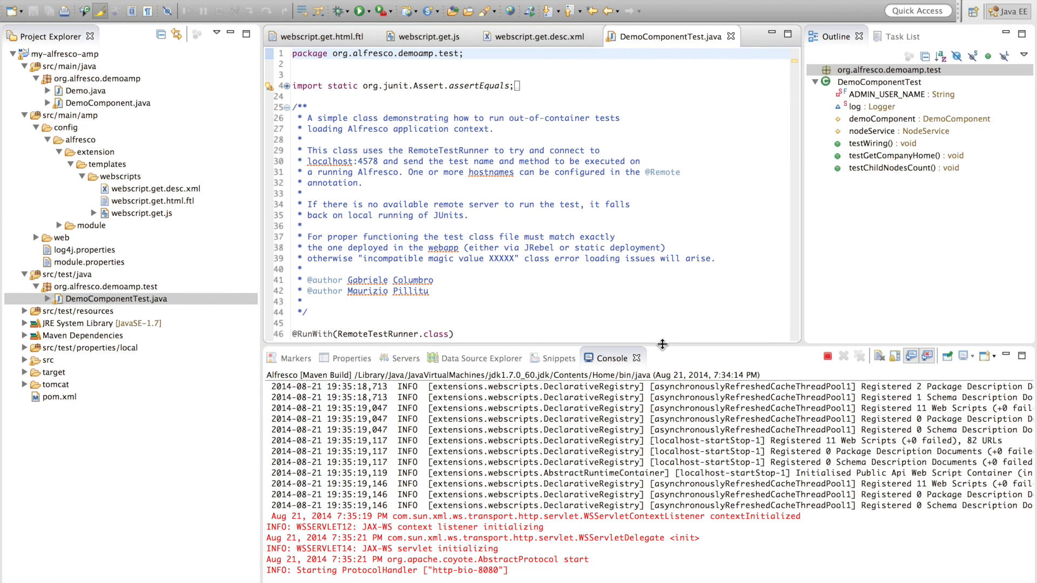
scroll("down", 3)
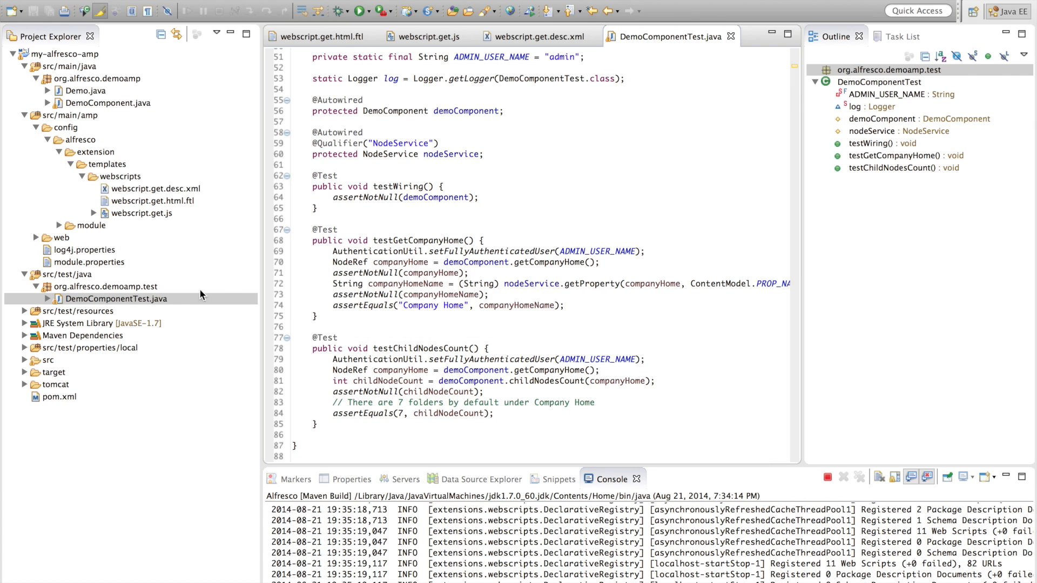
right_click(115, 298)
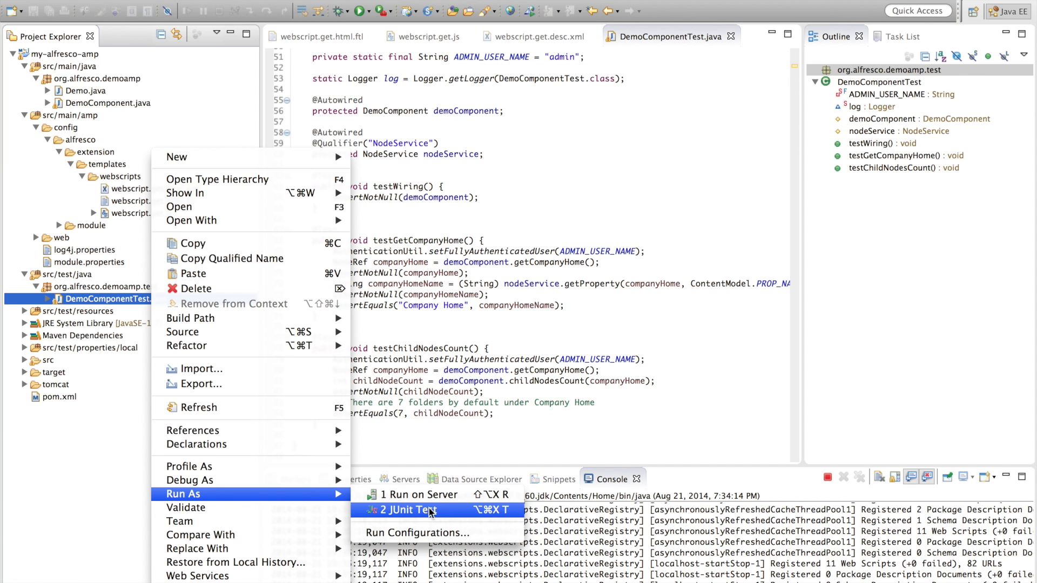
left_click(404, 509)
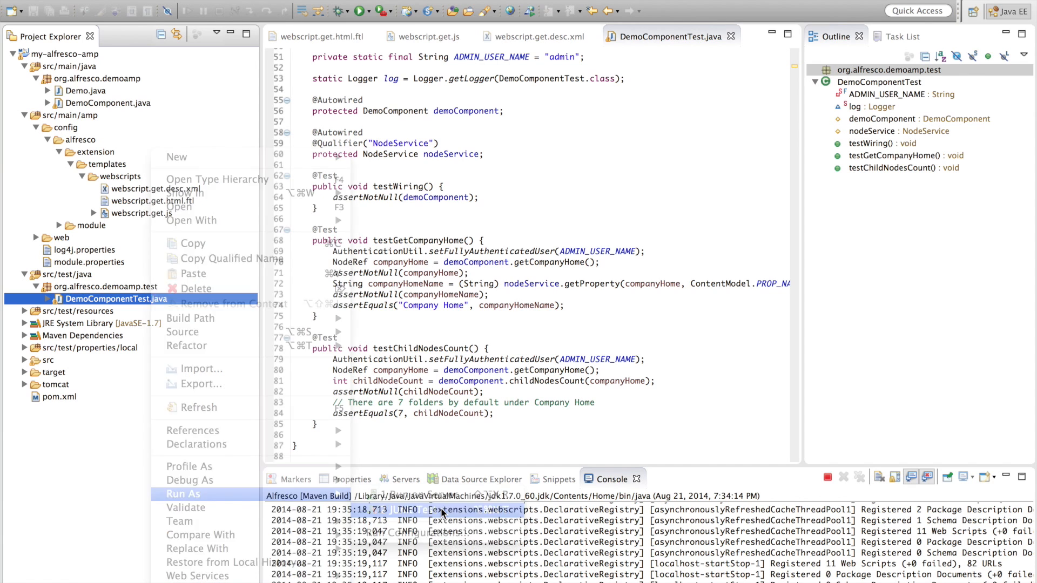
left_click(182, 493)
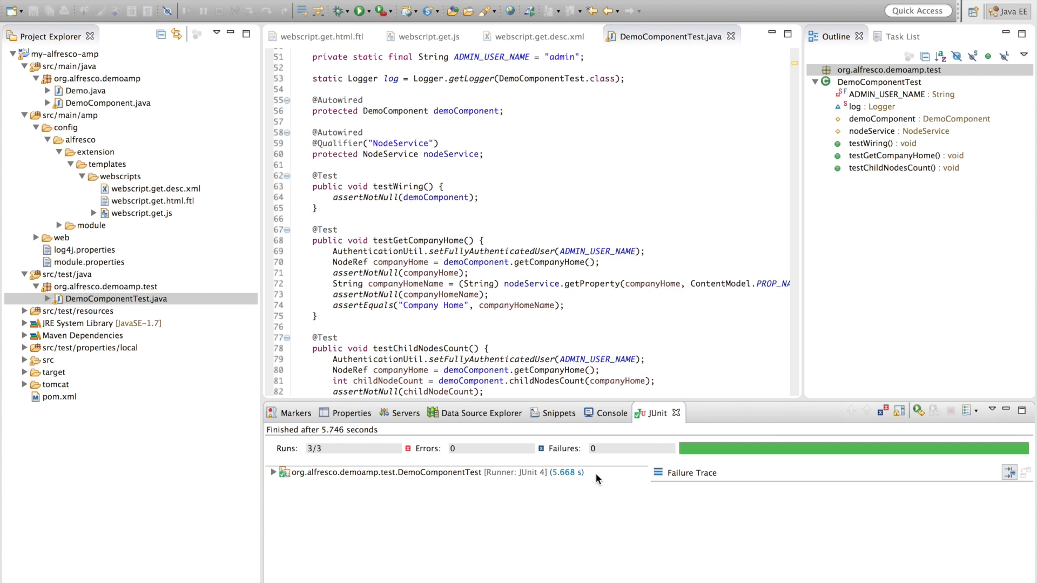
mouse_move(604, 461)
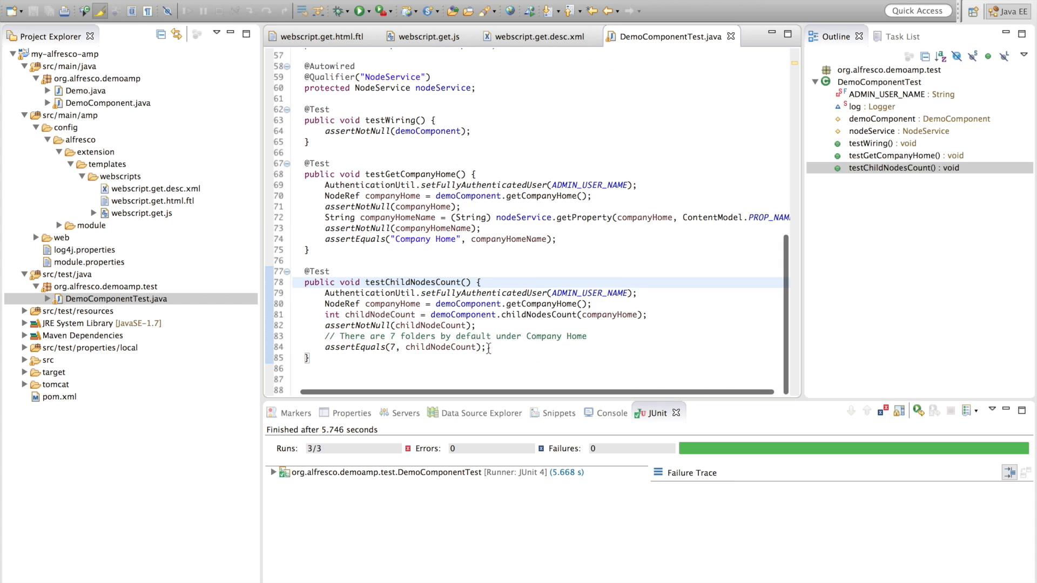
left_click(315, 379)
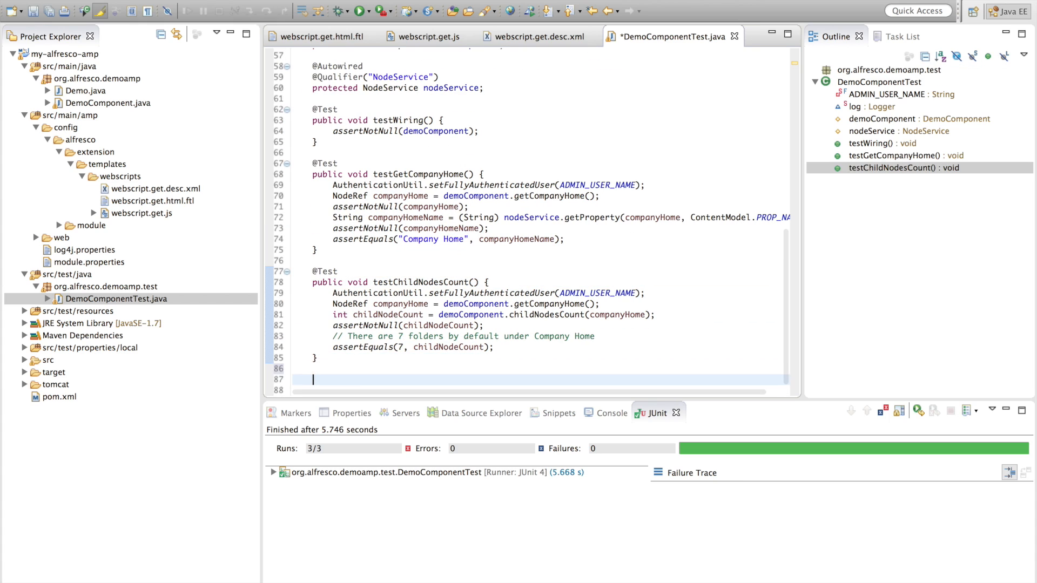
type("@Test")
type("ass")
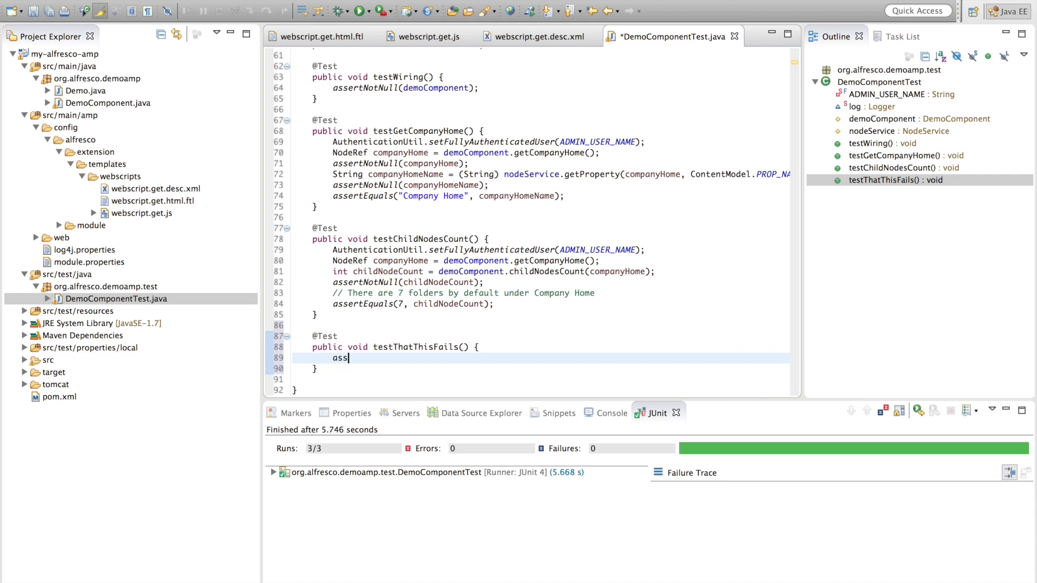
type("ertEquals(1,2);")
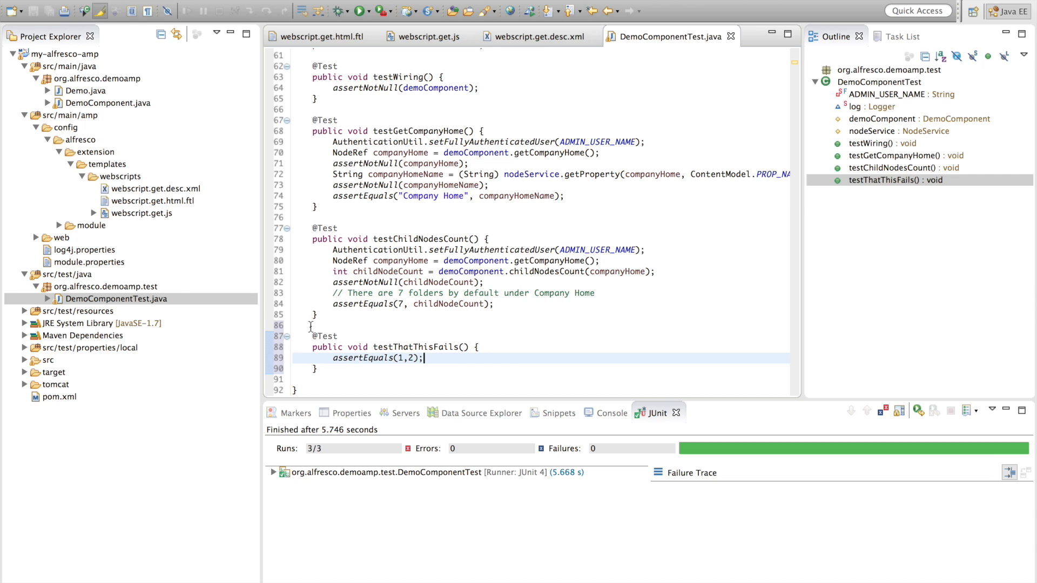
right_click(113, 299)
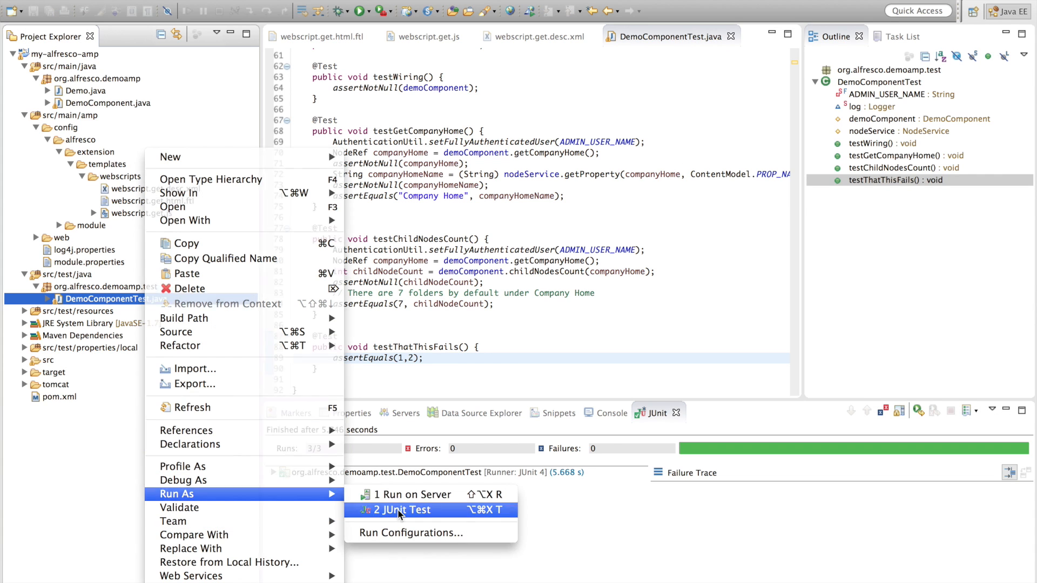
left_click(402, 509)
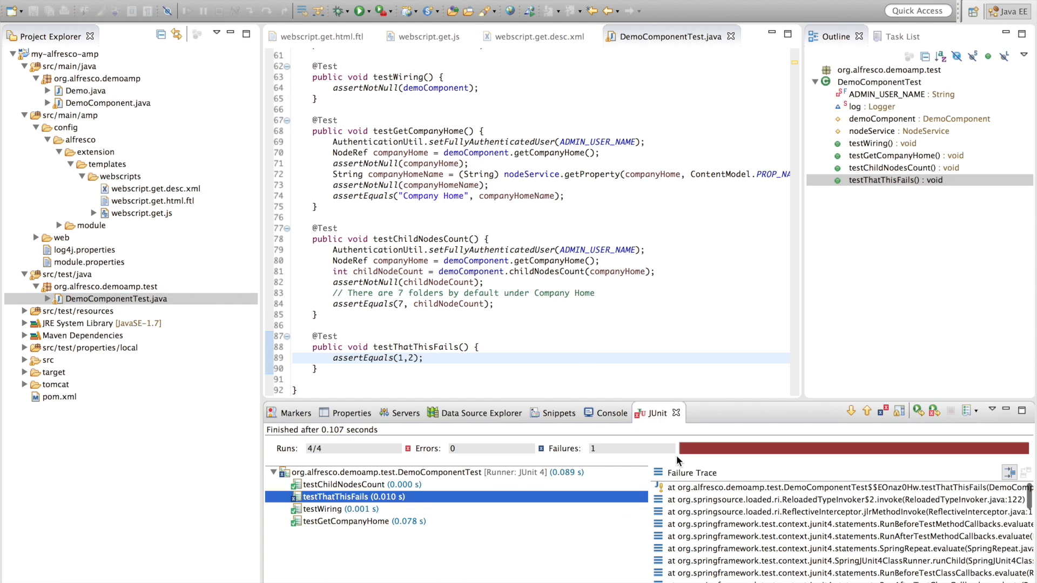
right_click(63, 66)
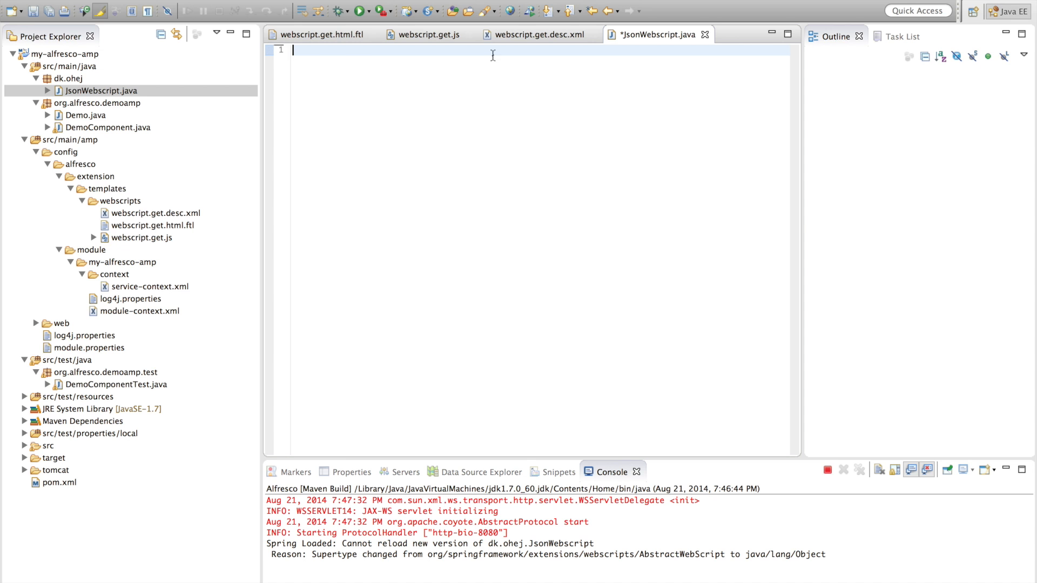
Paste the JSON-writing web script class and create jsonwebscript.get.desc.xml in the dk/ohej webscripts folder.
double_click(149, 286)
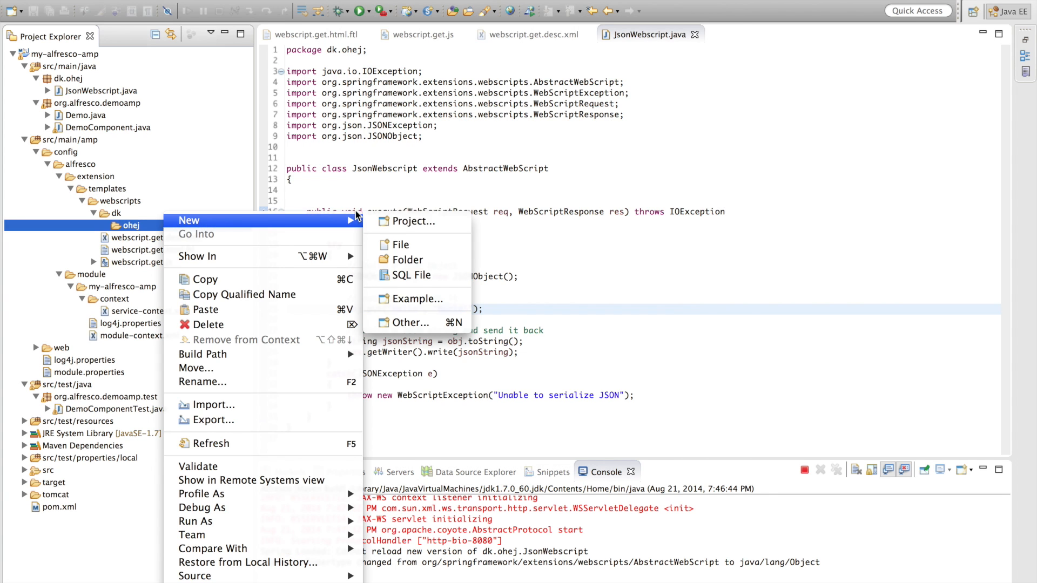
left_click(402, 244)
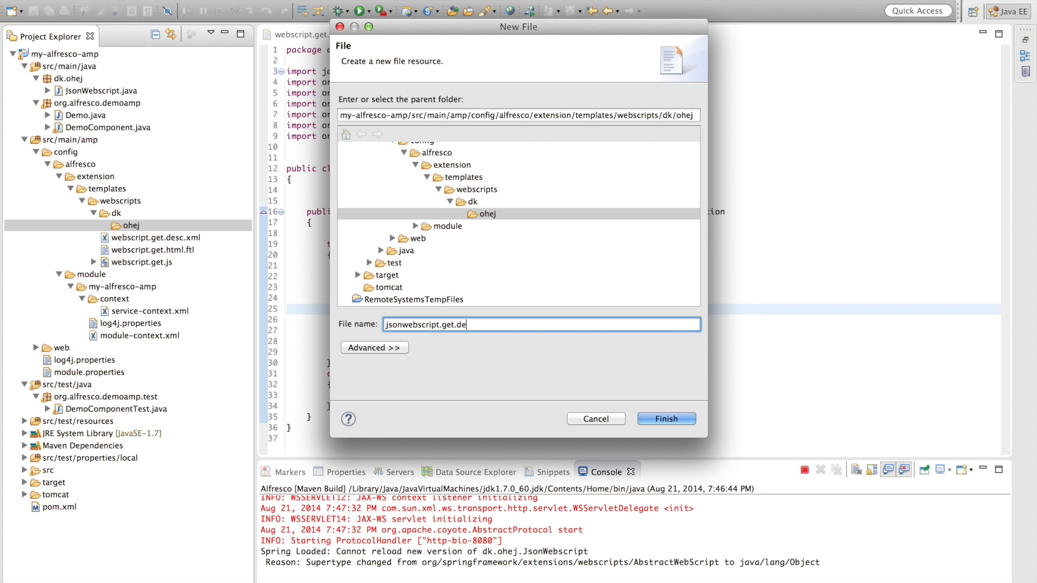
left_click(665, 419)
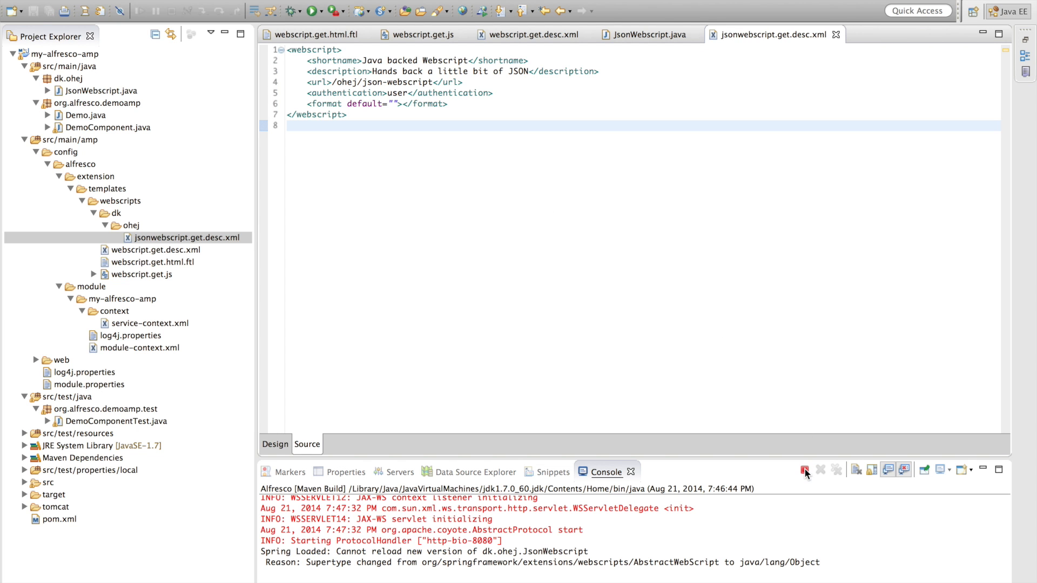
right_click(66, 54)
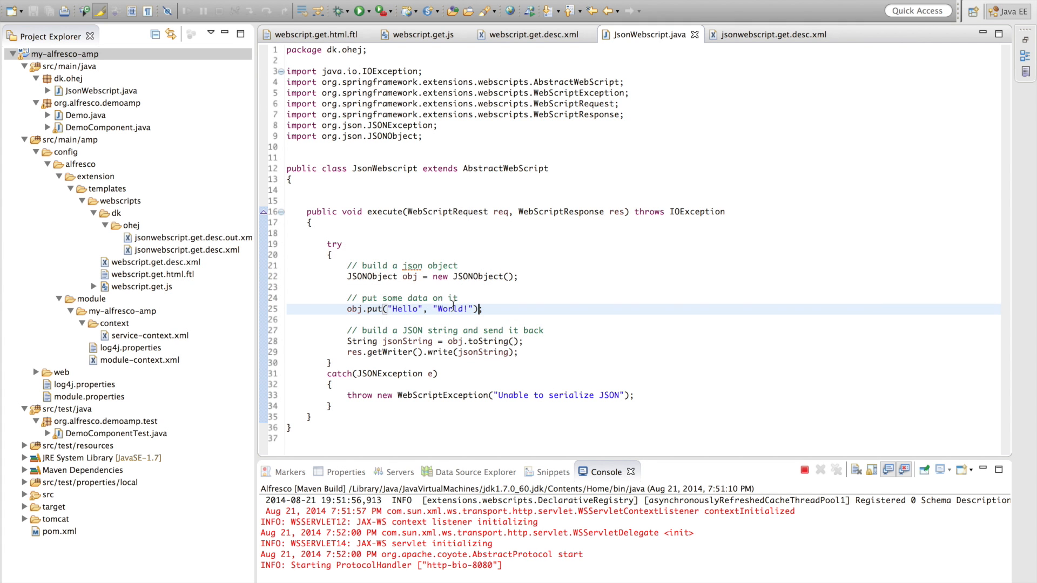
Replace the Hello key in obj.put with 'Yep!' and a new 'It changed!' message, then close the editors.
type("Ole")
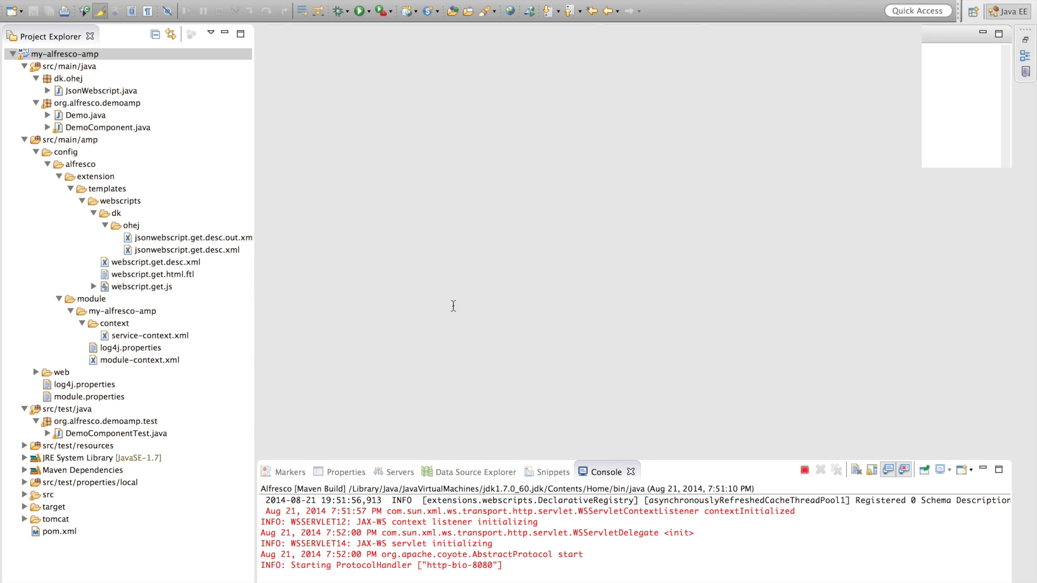
double_click(101, 91)
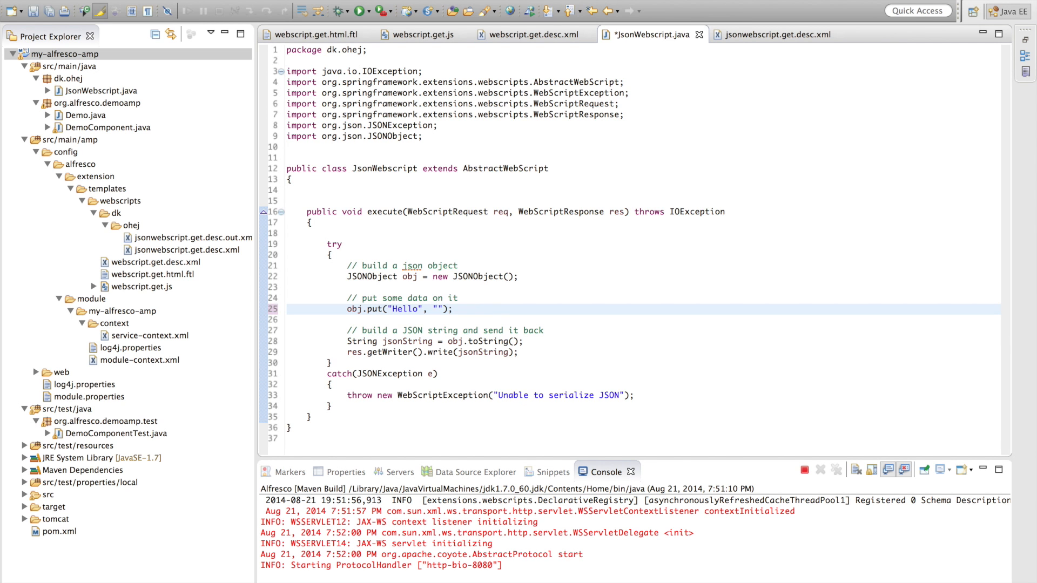
type("Yep!")
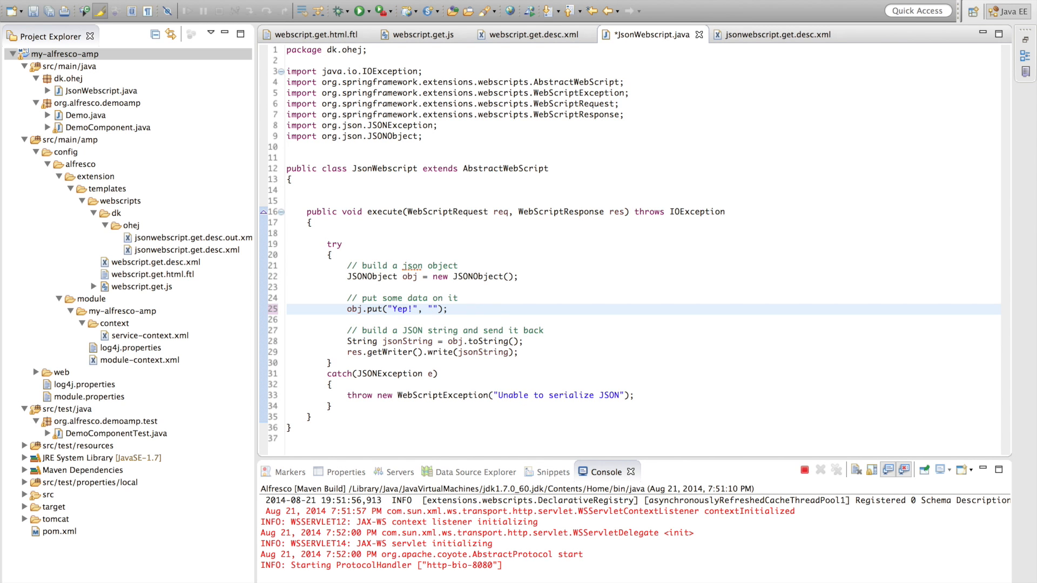
type("It changed! No re")
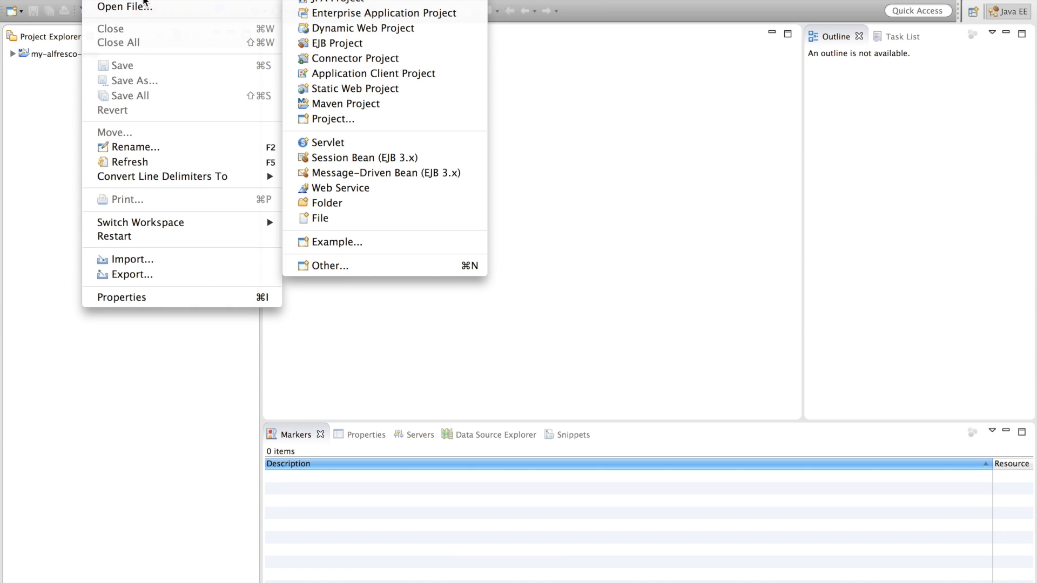
Create Maven project my-share-amp from the org.alfresco share-amp-archetype.
left_click(346, 104)
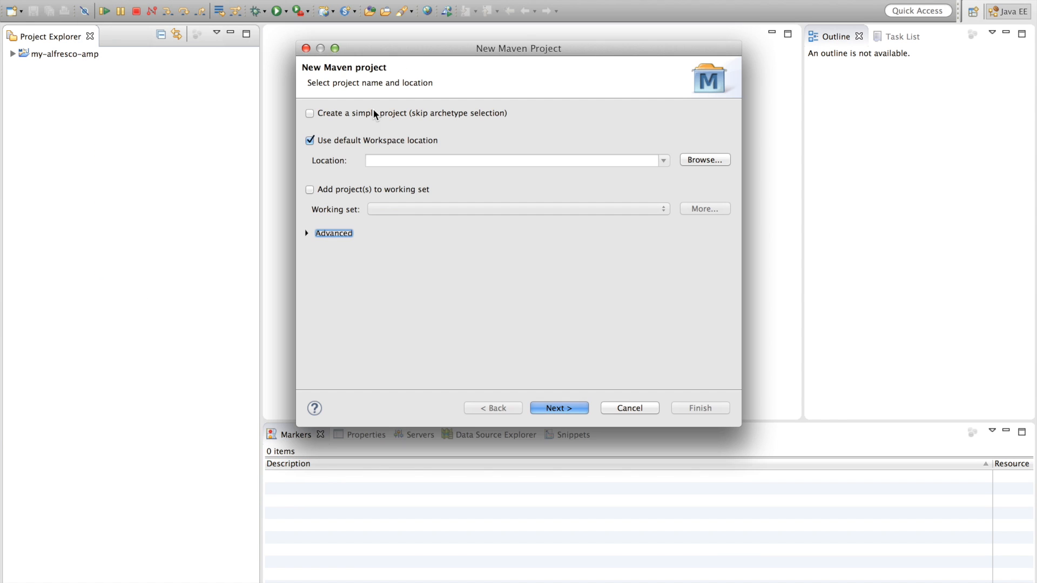
left_click(558, 408)
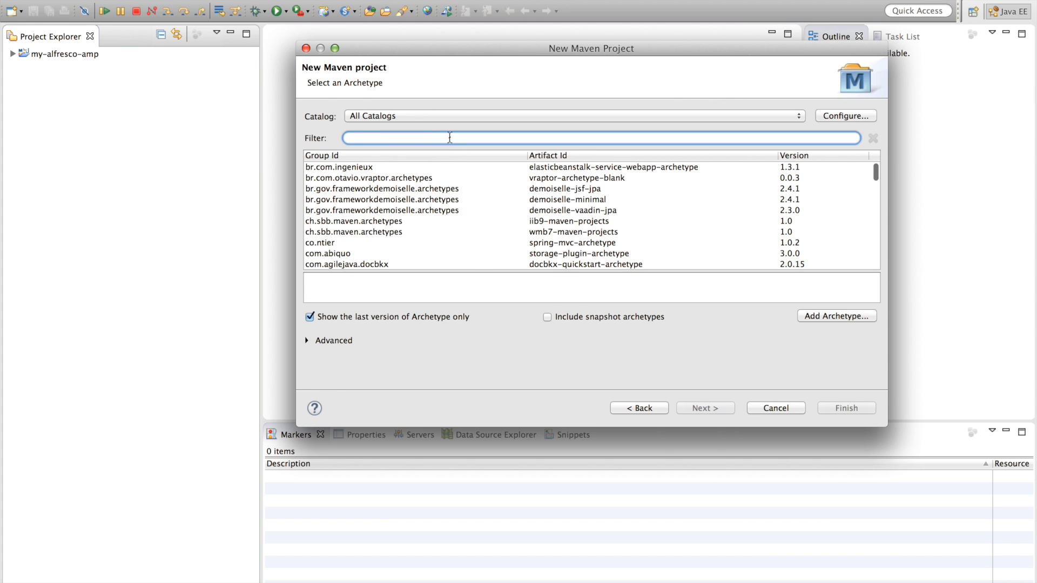
type("org.alfresco")
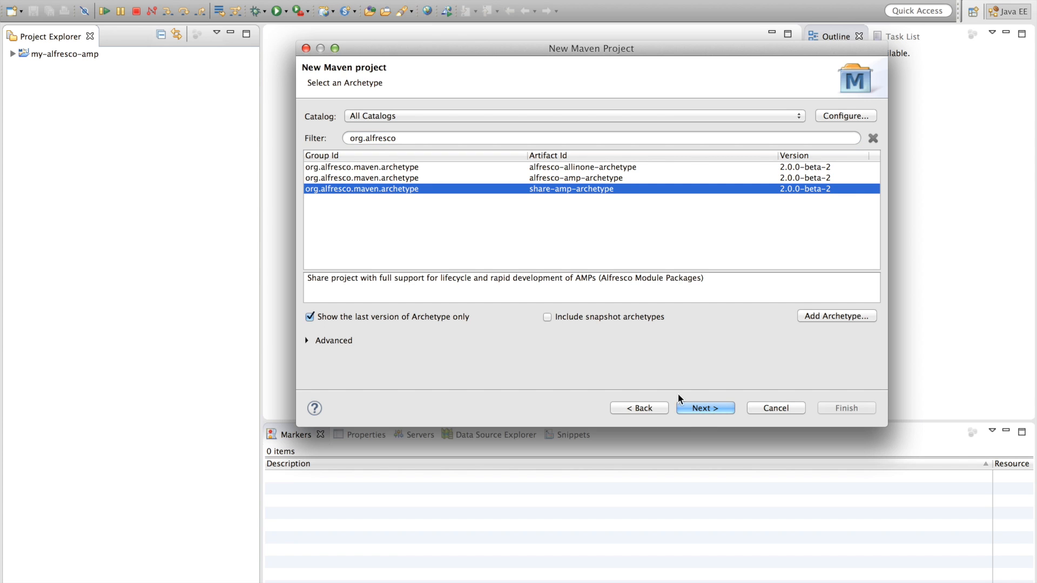
left_click(704, 408)
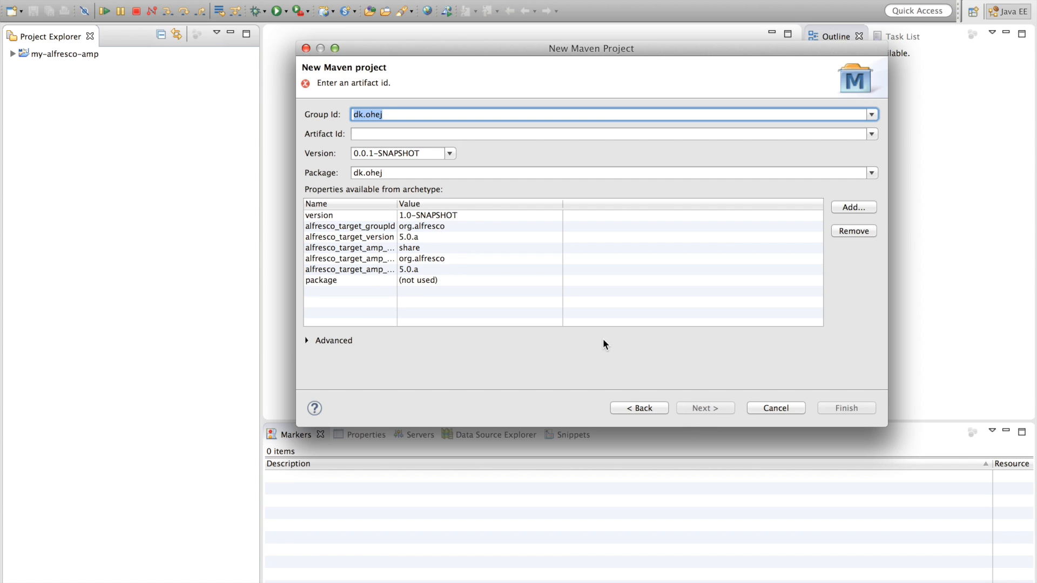
type("my-share-a")
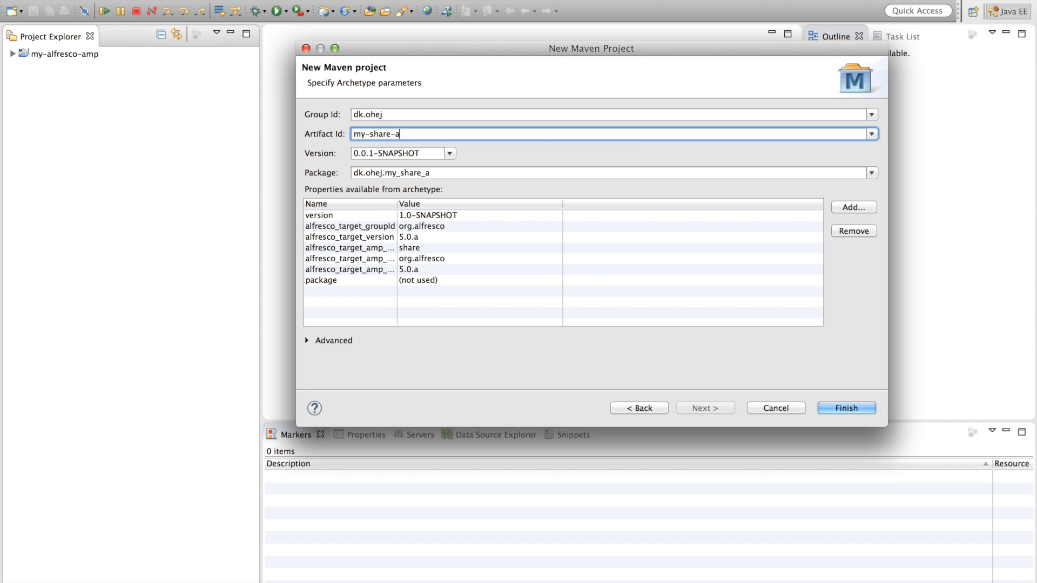
left_click(846, 408)
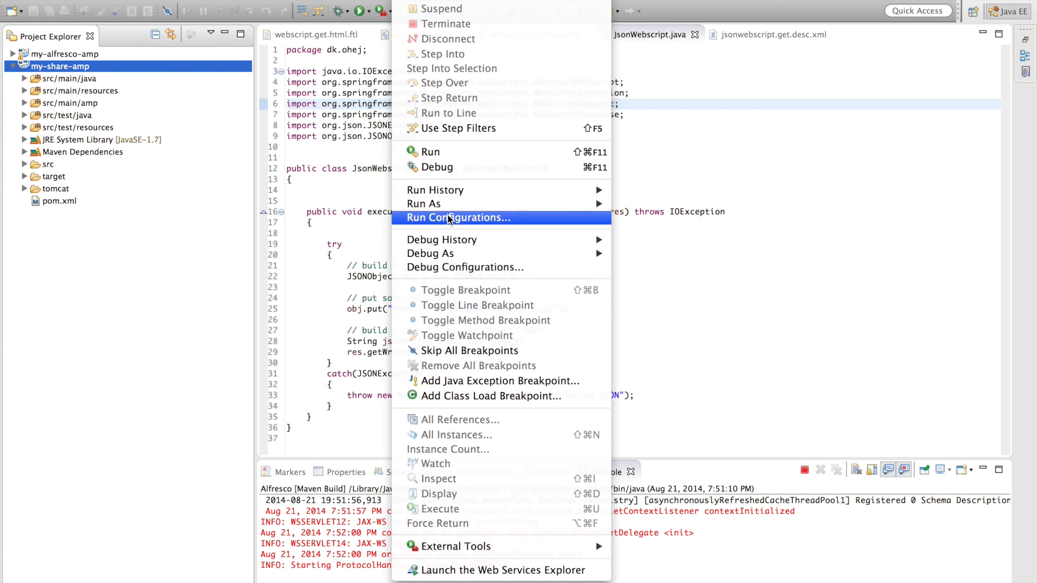
Create a Maven Build configuration 'Share' on my-share-amp with goal integration-test and profile amp-to-war.
left_click(458, 217)
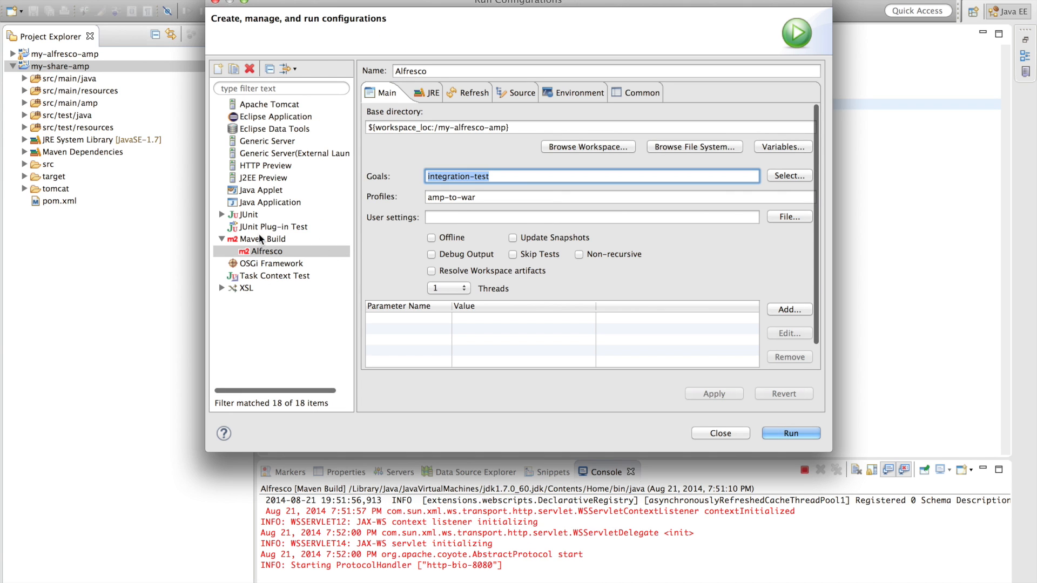
left_click(263, 238)
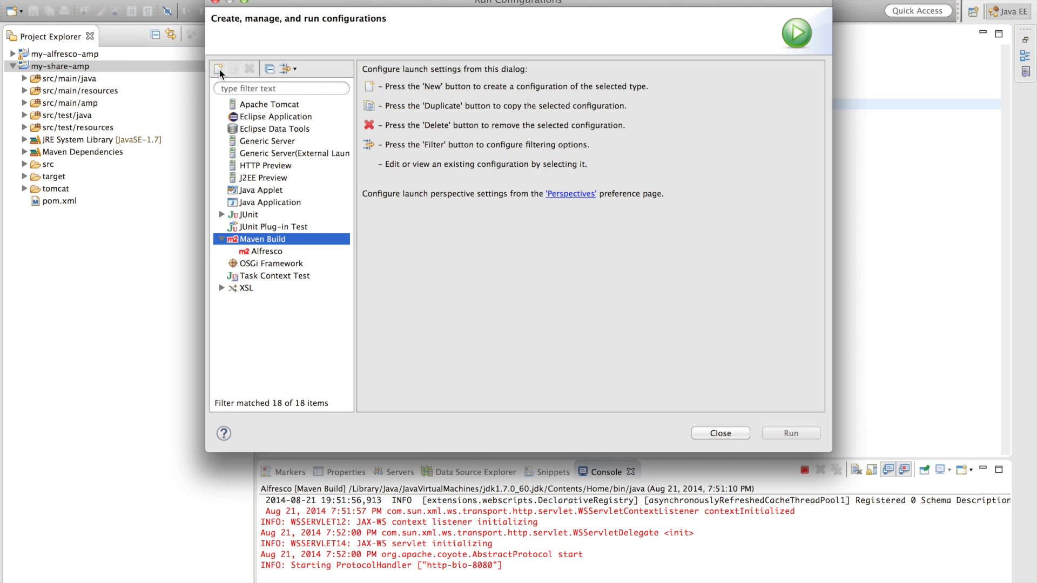
left_click(218, 69)
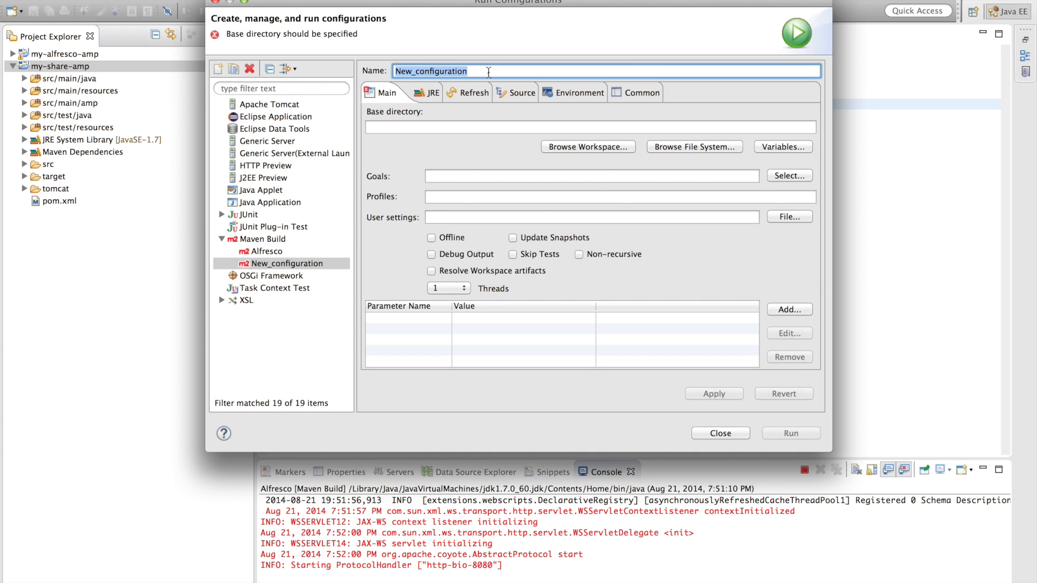
type("Share")
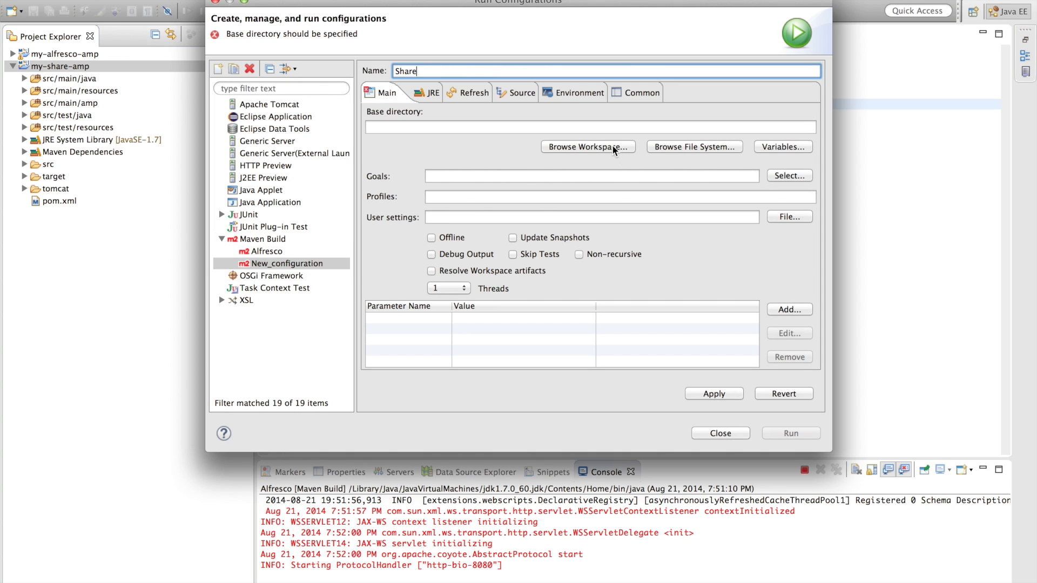
left_click(588, 146)
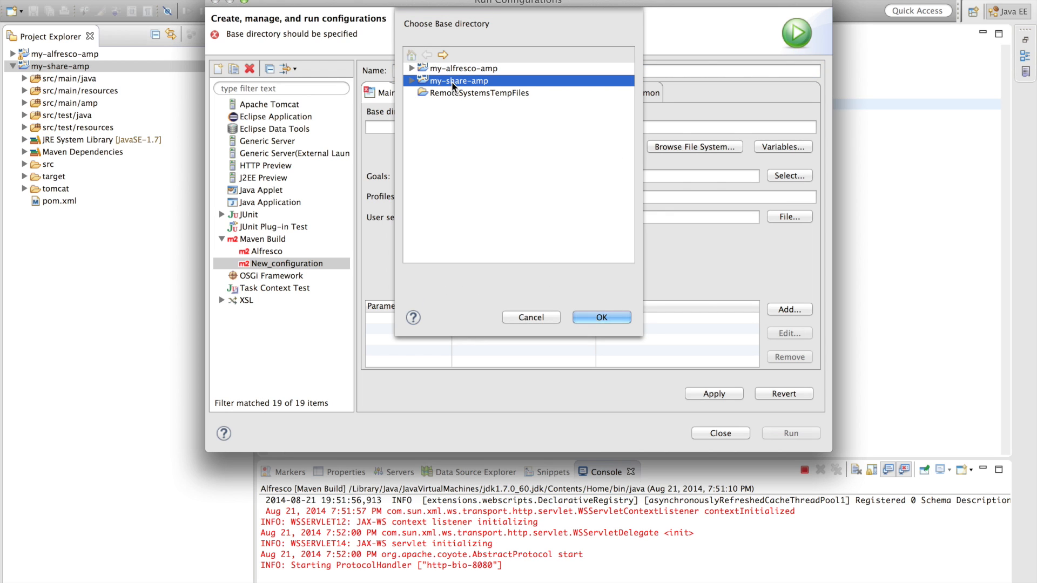
left_click(599, 316)
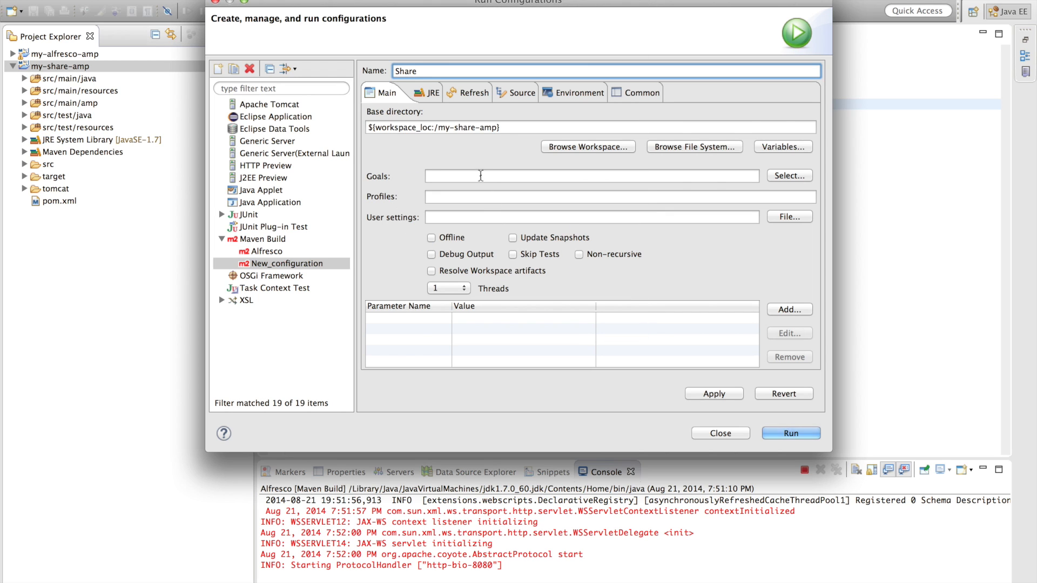
type("integration")
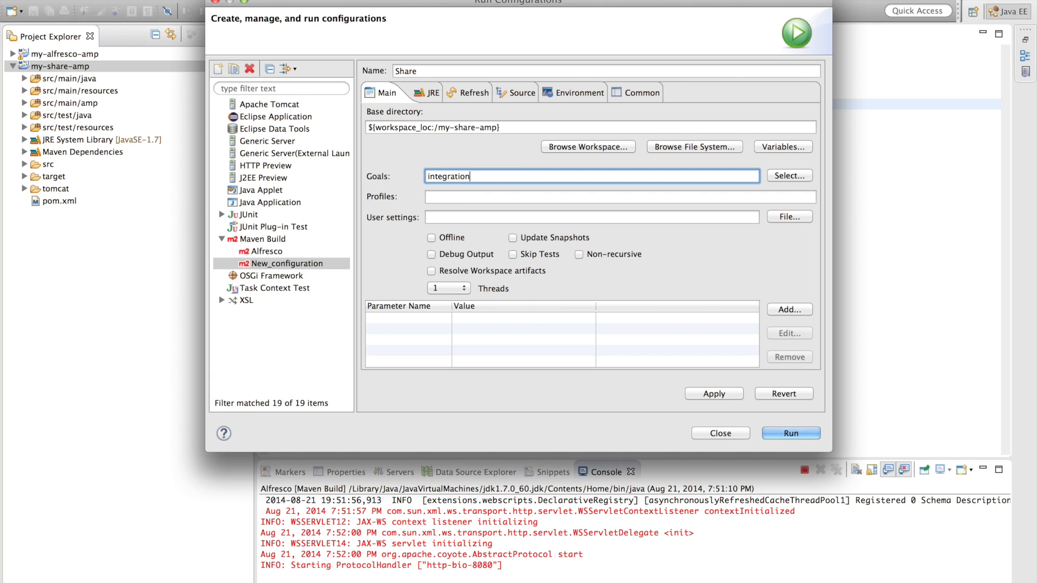
type("amp-to-w")
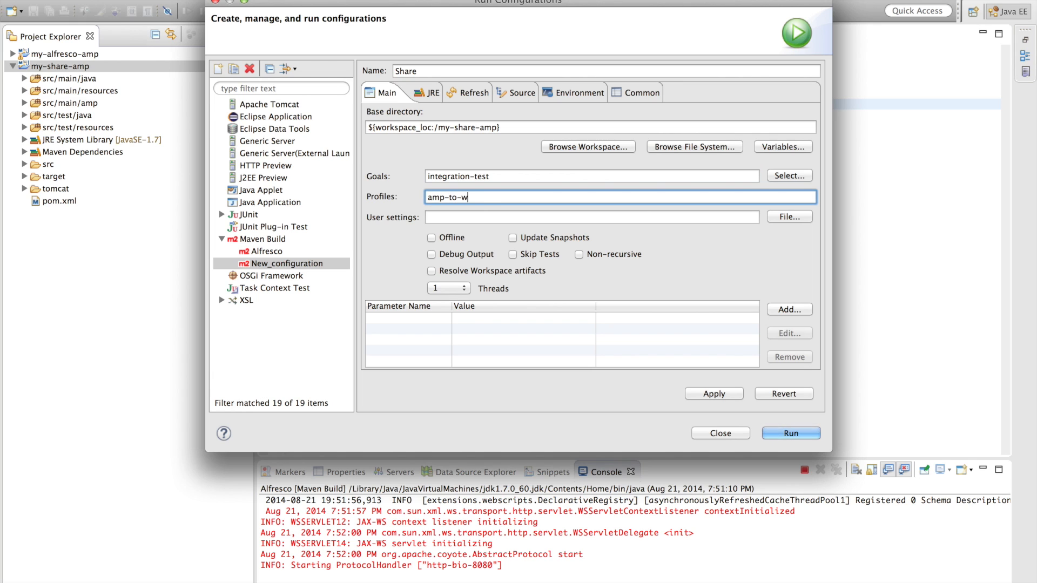
Add the Spring Loaded -javaagent and memory VM arguments on the JRE tab, apply, and launch the Share build.
left_click(424, 93)
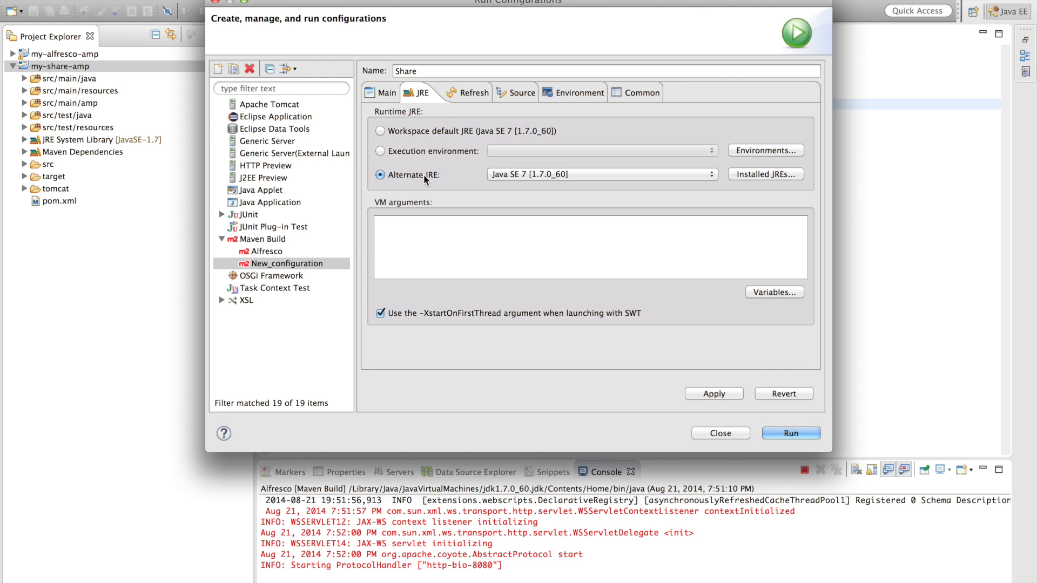
type("-Xms1024m")
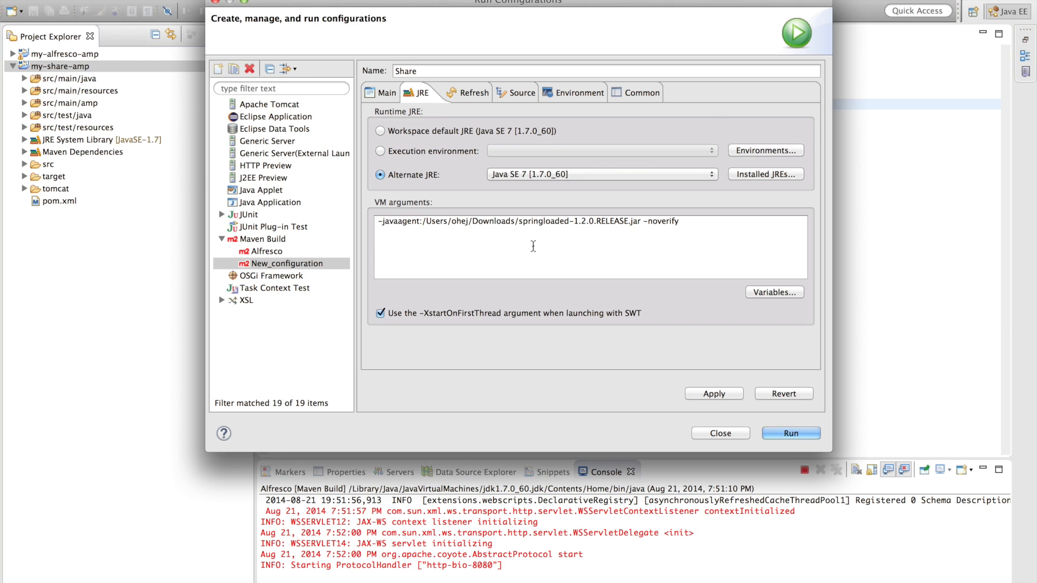
left_click(714, 393)
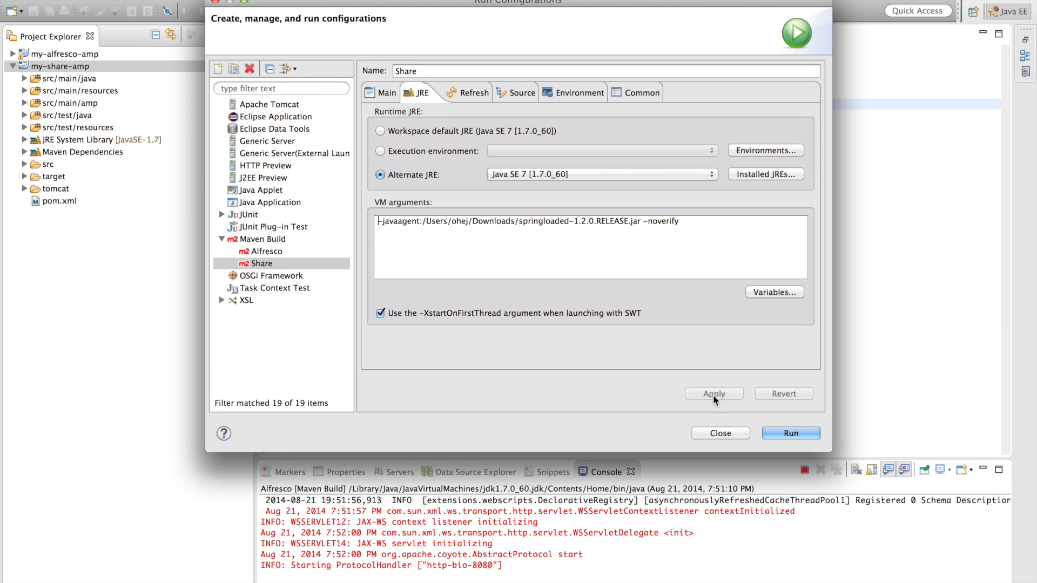
left_click(790, 433)
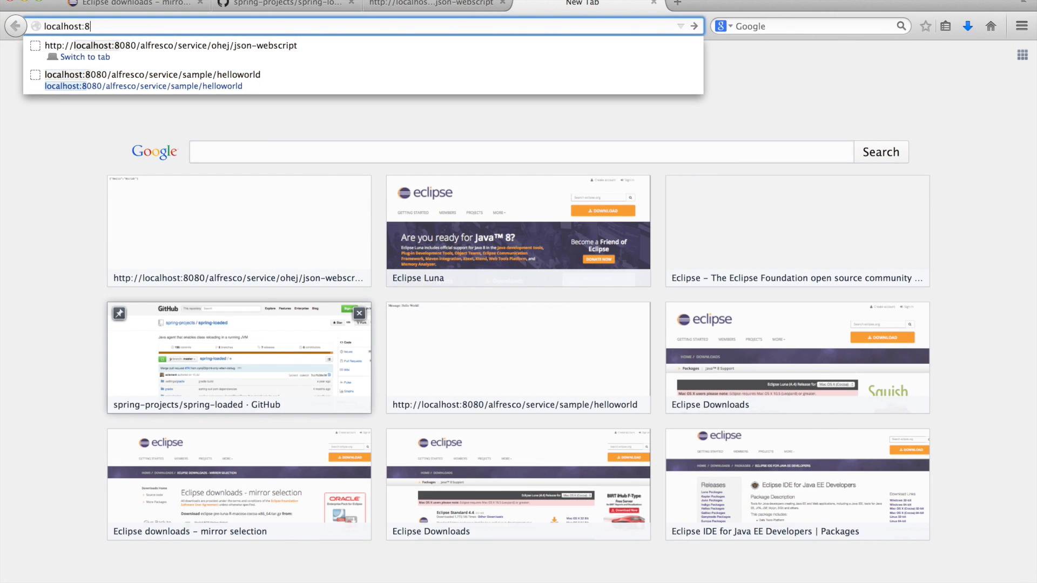
Log in to localhost:8081/share as admin, remember the password, and request the hdp/ws/simple-page URL.
type("localhost:8081/share/page/")
type("admin")
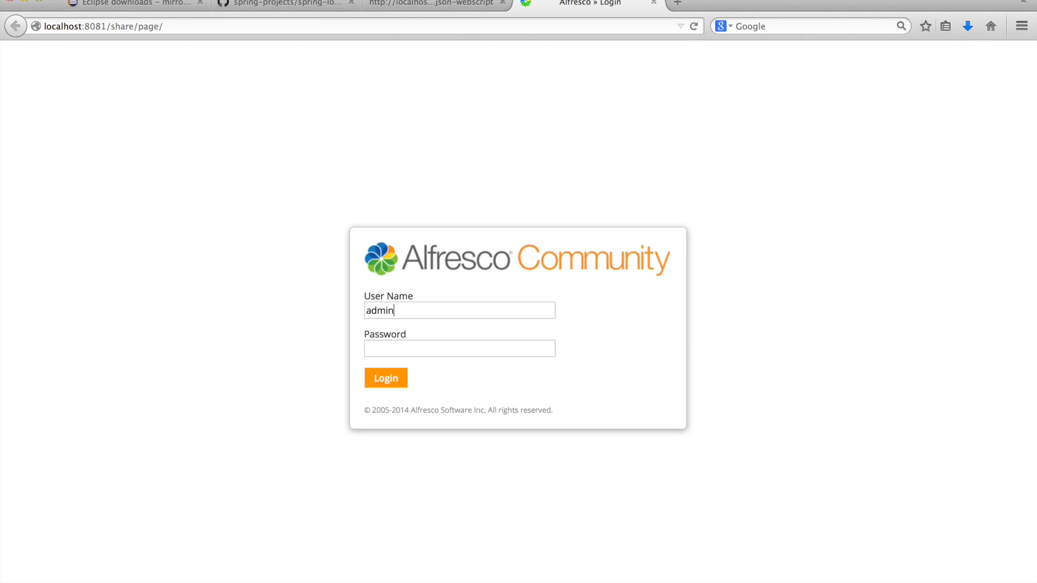
left_click(385, 378)
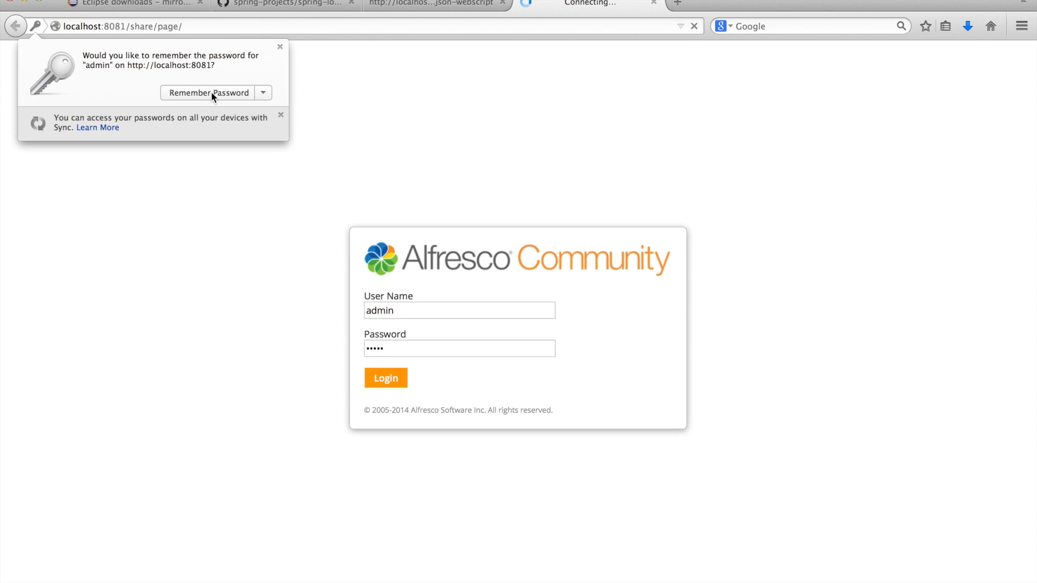
left_click(386, 378)
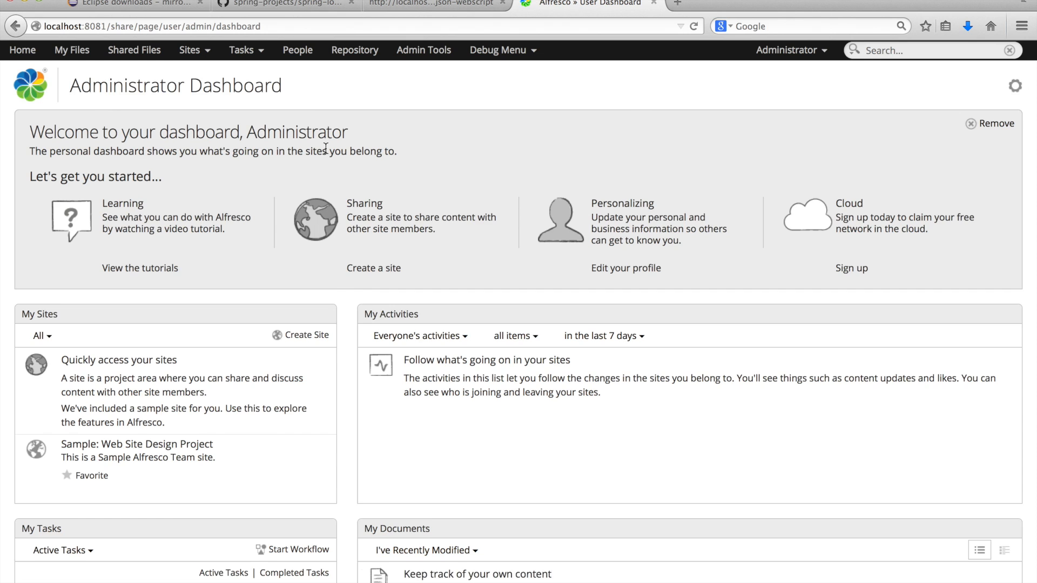
left_click(995, 123)
type("hdp/w")
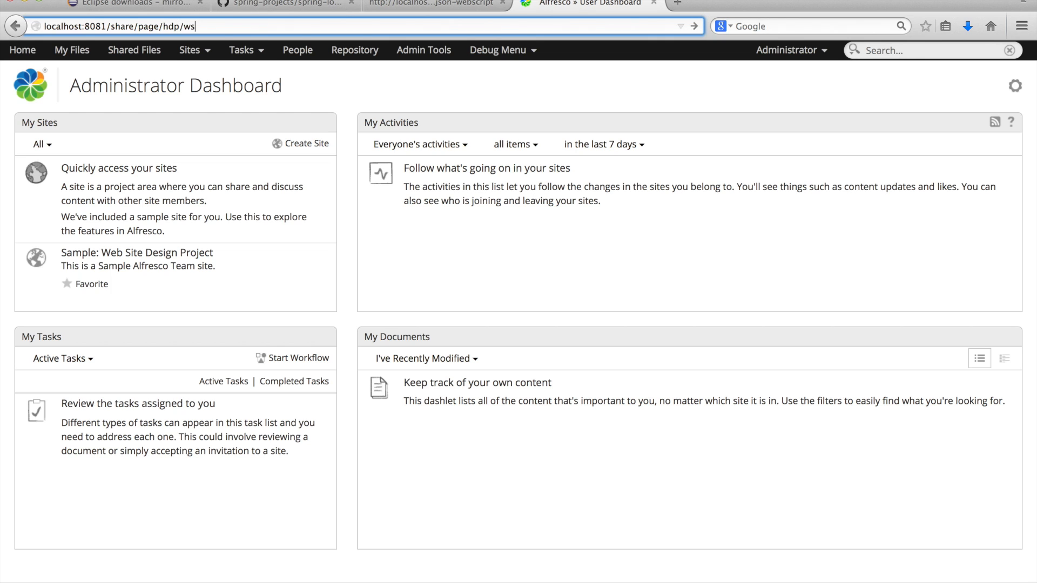
type("/simple-pa")
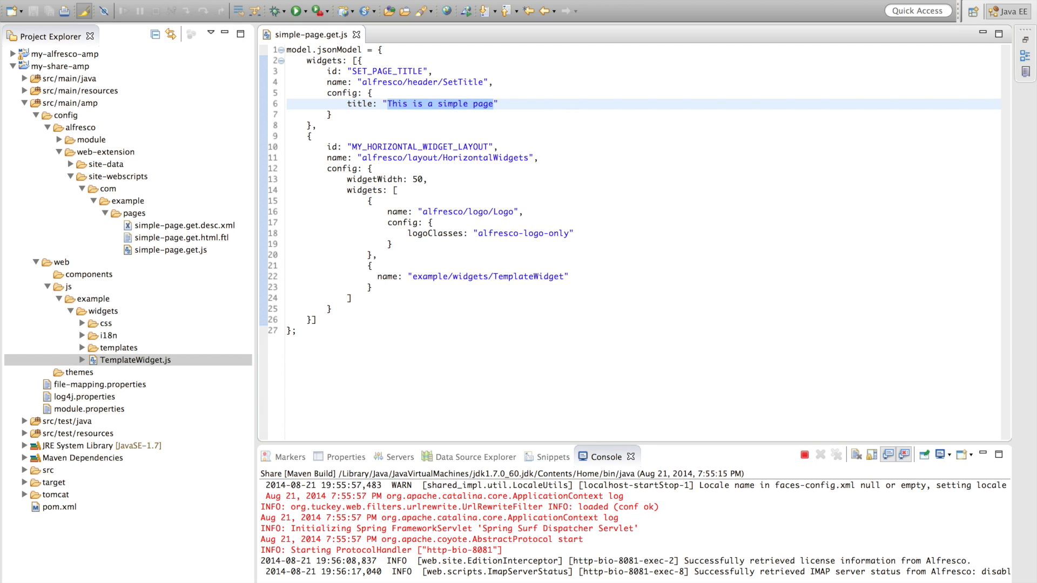
Set simple-page.get.js title to 'Now we change the title of the page' and add alert("Hello world!") in TemplateWidget.js.
type("Now we change the titl")
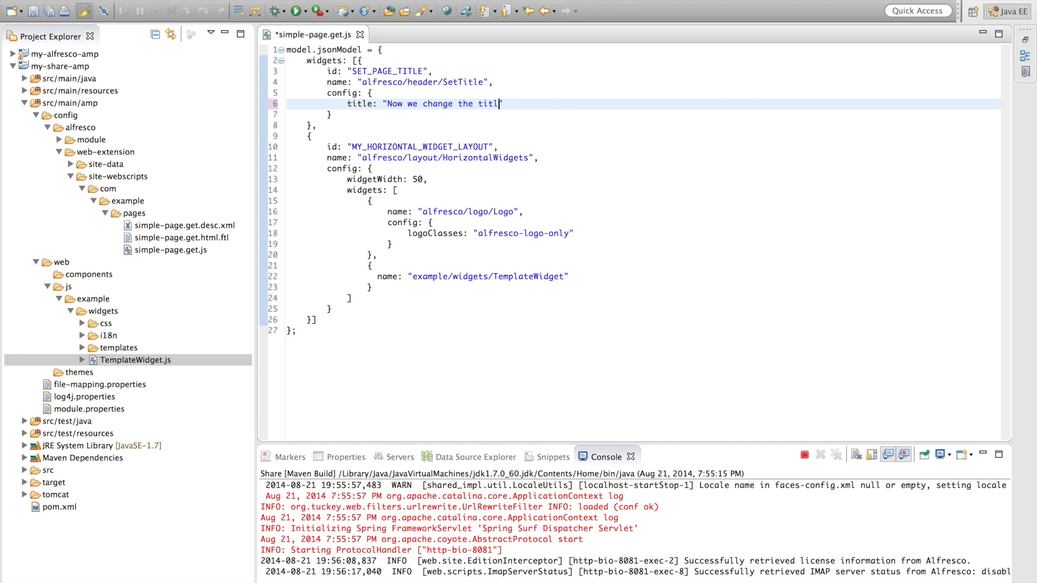
type("of the page")
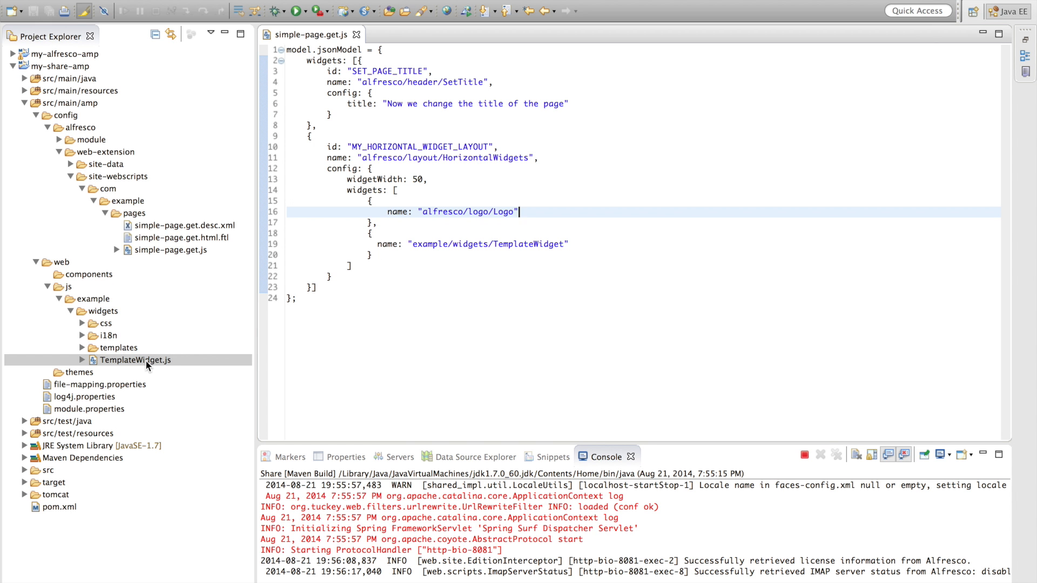
double_click(136, 360)
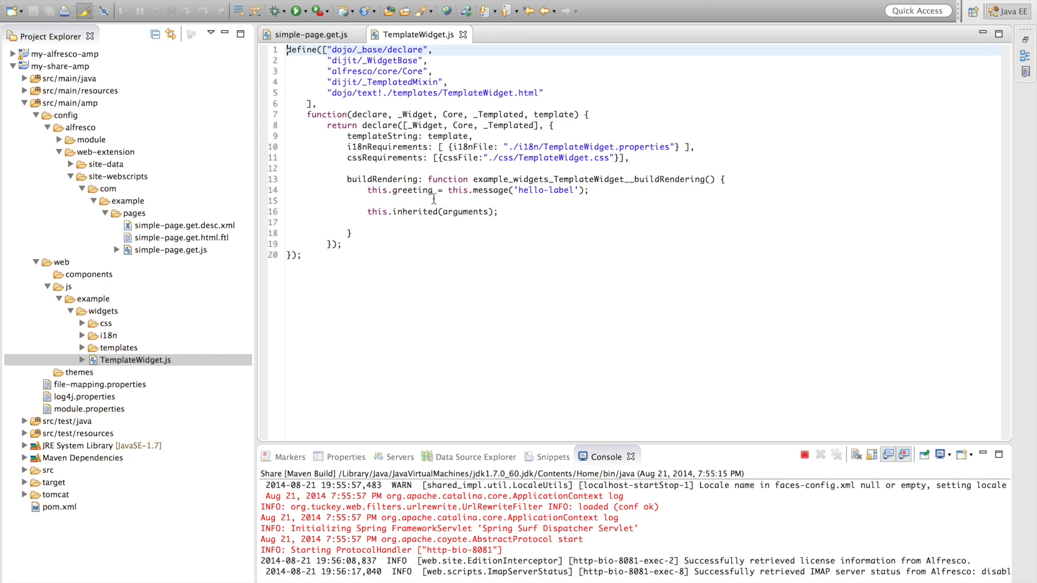
type("alert(\"Hello world!\");")
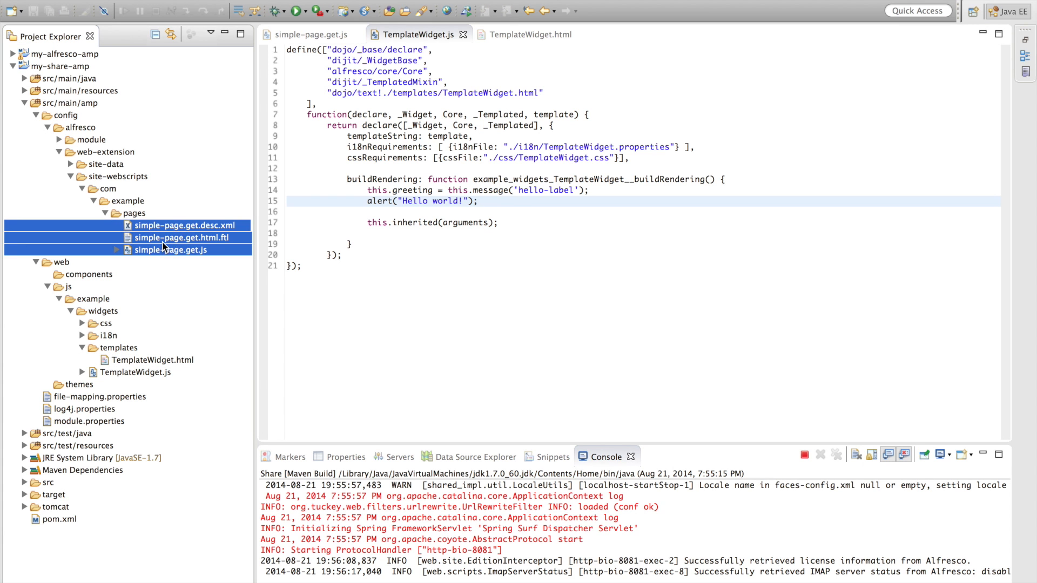
Duplicate the three simple-page files with new- prefixes and change the descriptor URL to /new-simple-page.
left_click(134, 212)
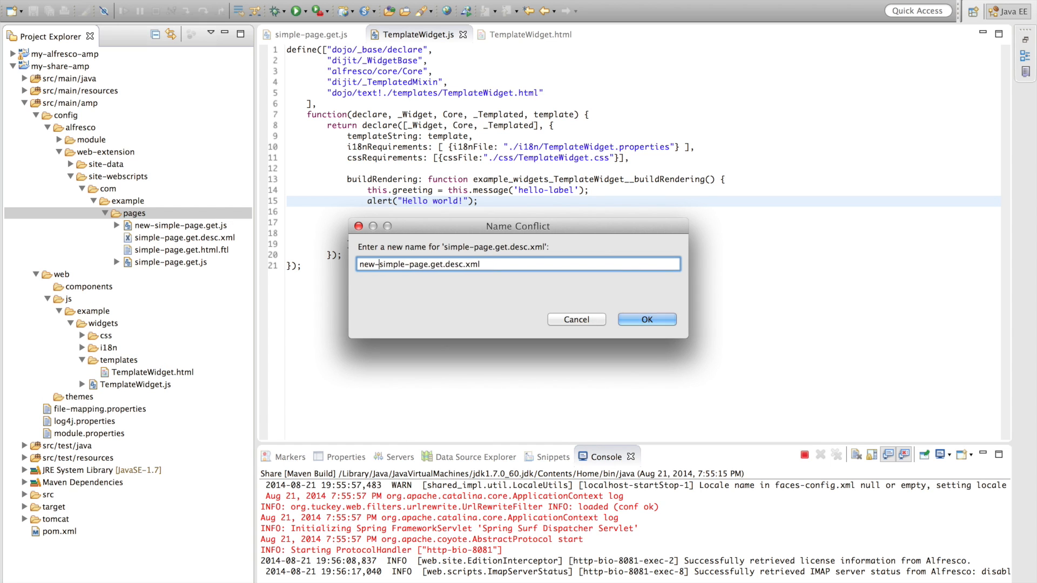
left_click(646, 320)
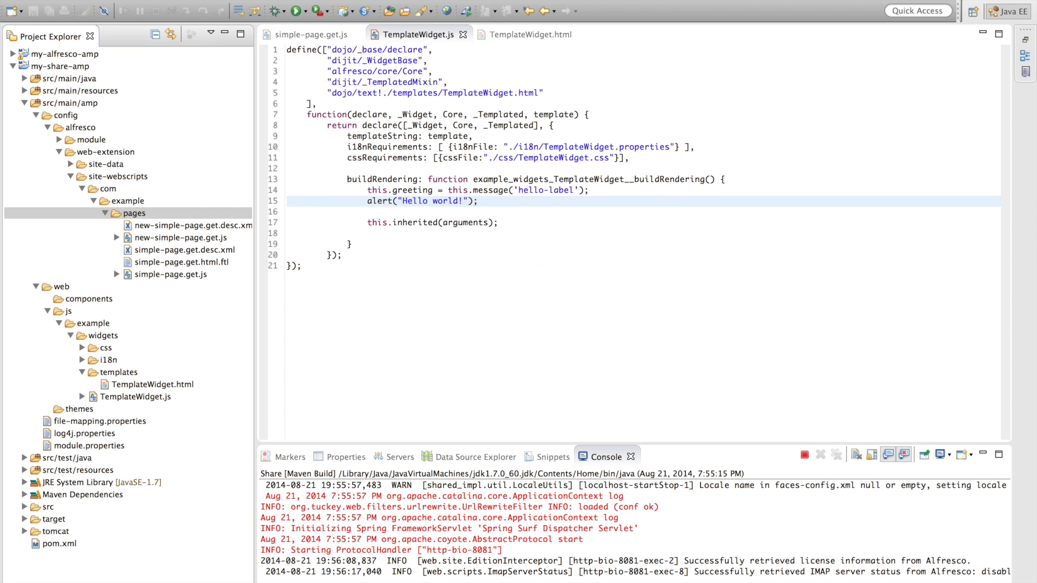
double_click(192, 224)
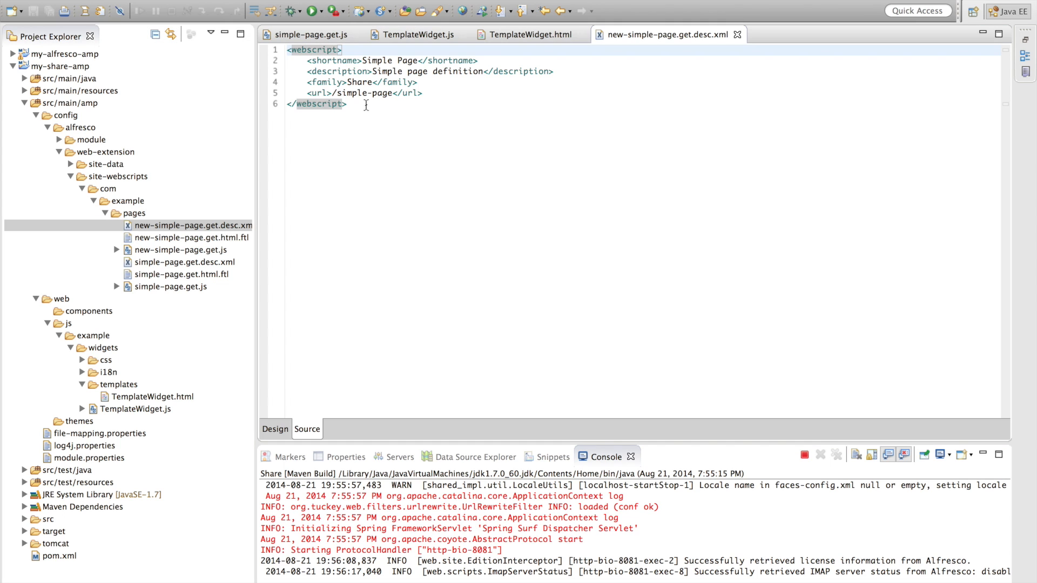
type("new-")
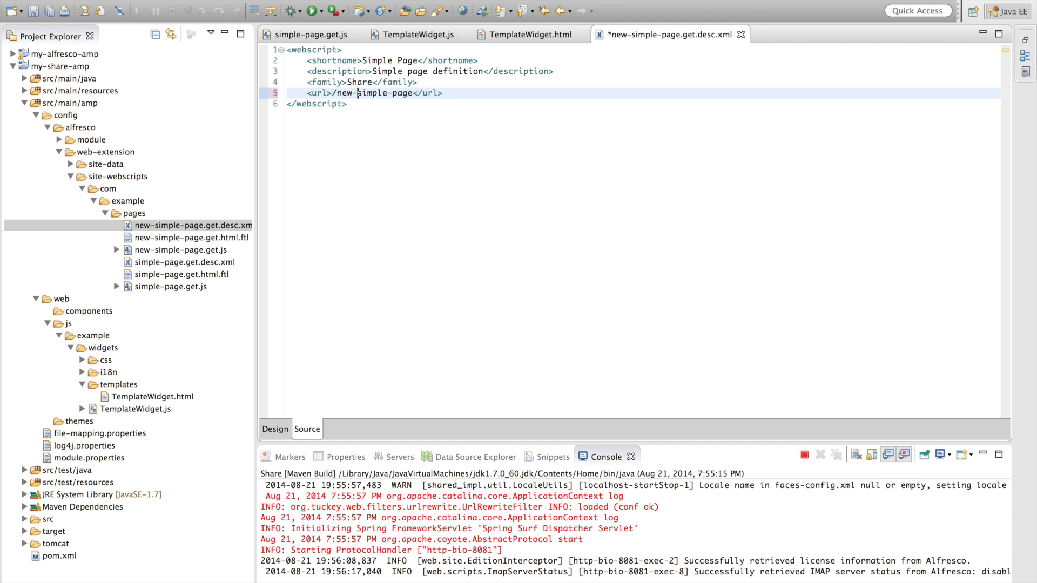
Trim the new controller to the TemplateWidget only and title it 'My new page'.
left_click(181, 249)
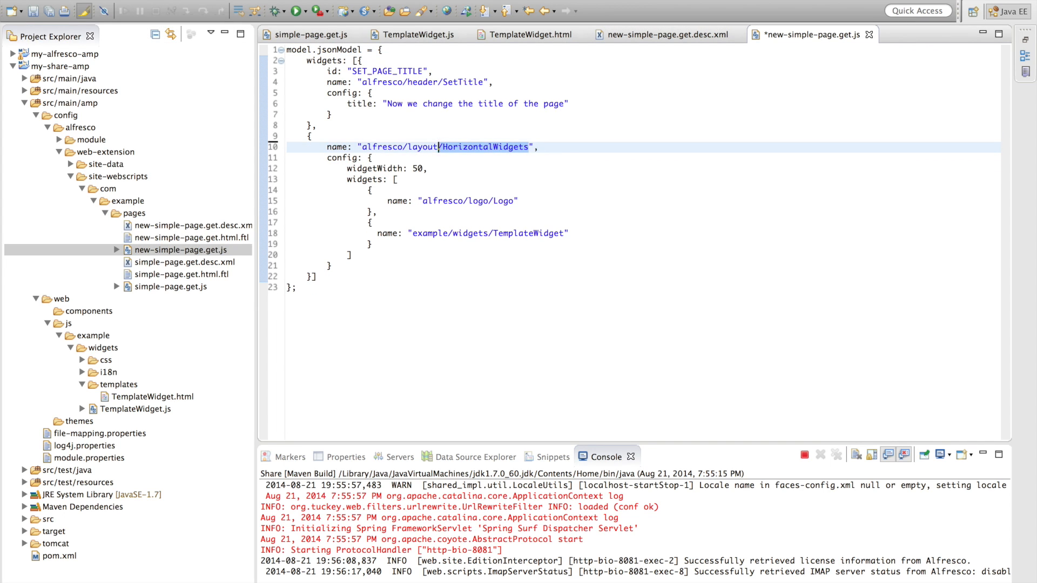
type("example/widgets/Temp")
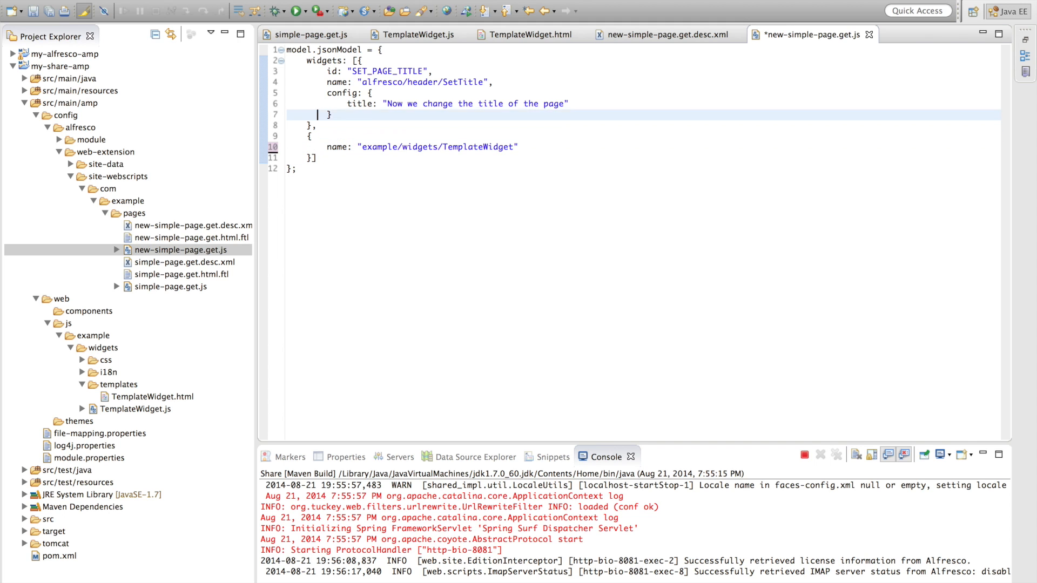
type("My new page")
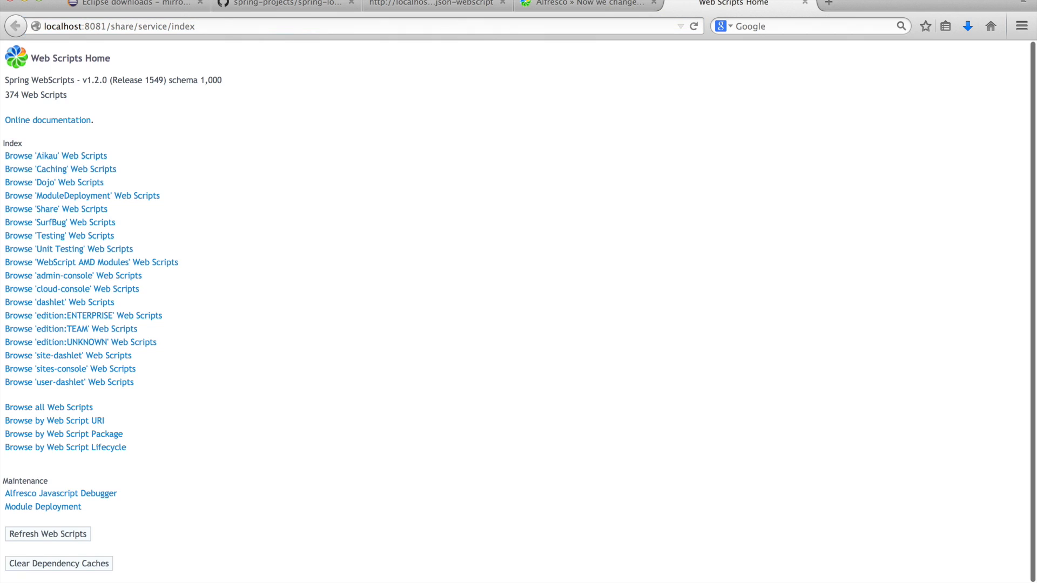
Refresh the web scripts, load share/page/hdp/ws/new-simple-page, and dismiss its Hello world alert.
left_click(47, 533)
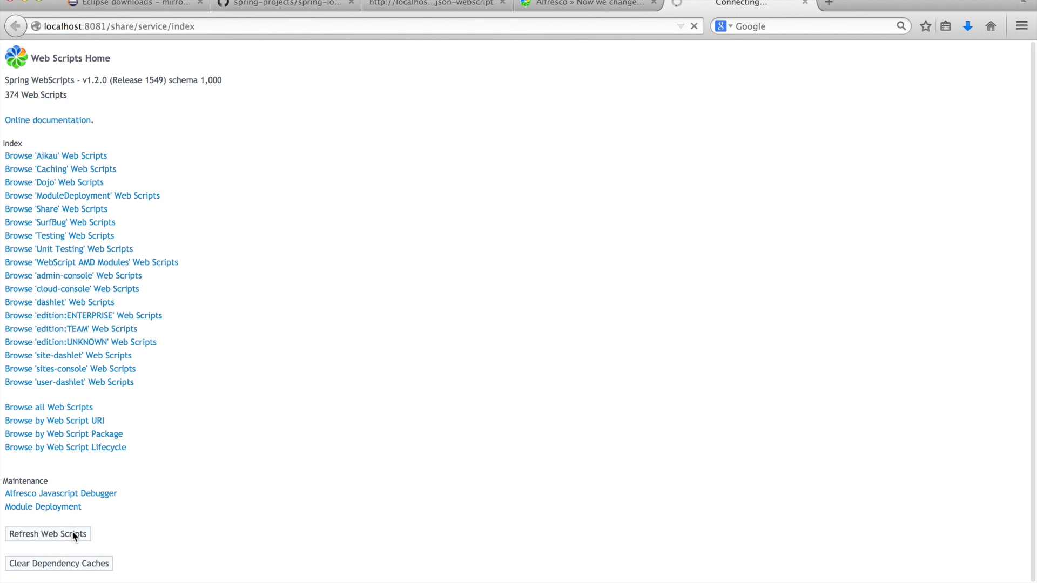
left_click(46, 533)
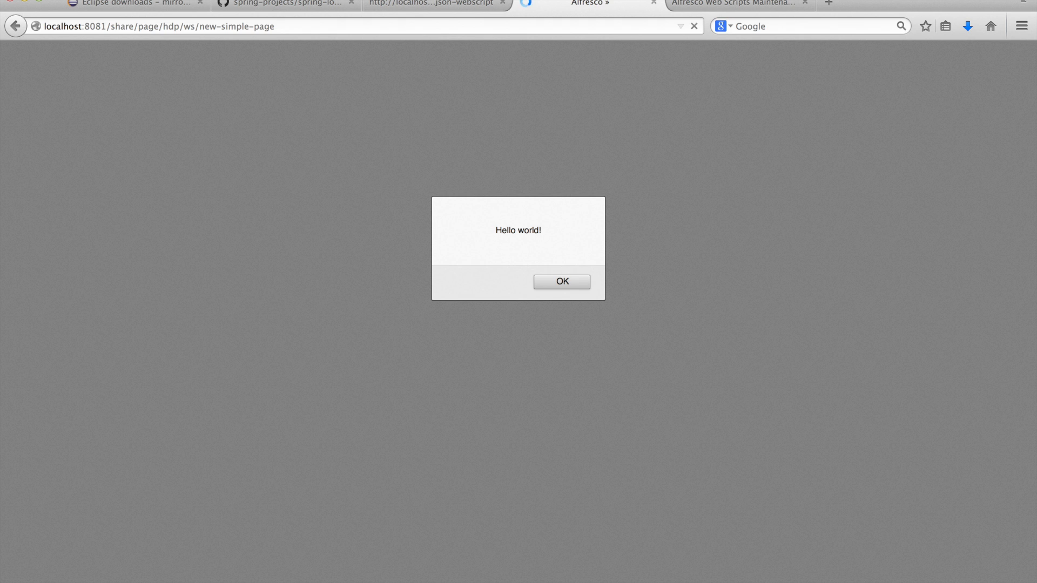
left_click(562, 281)
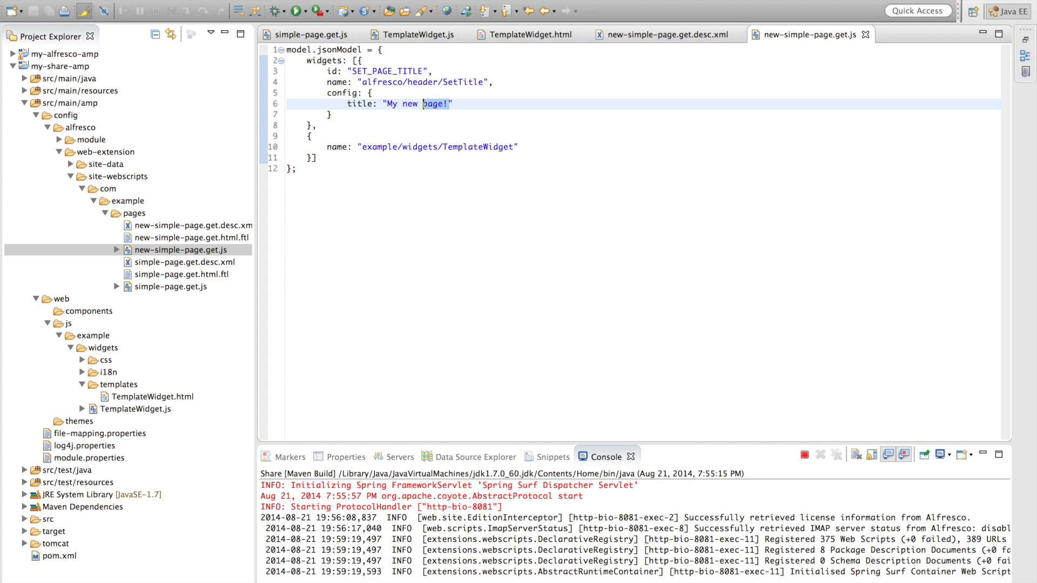
Change the page title in new-simple-page.get.js to 'My new page!' and switch to an empty workspace.
type("W")
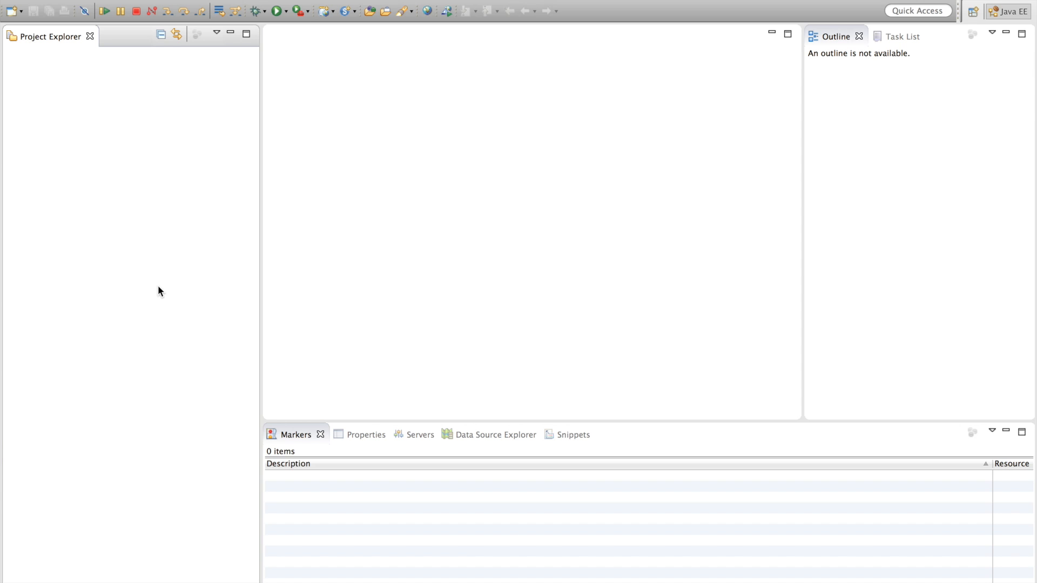
Create a Maven project from alfresco-allinone-archetype with group dk.ohej and artifact all-in-one.
left_click(19, 3)
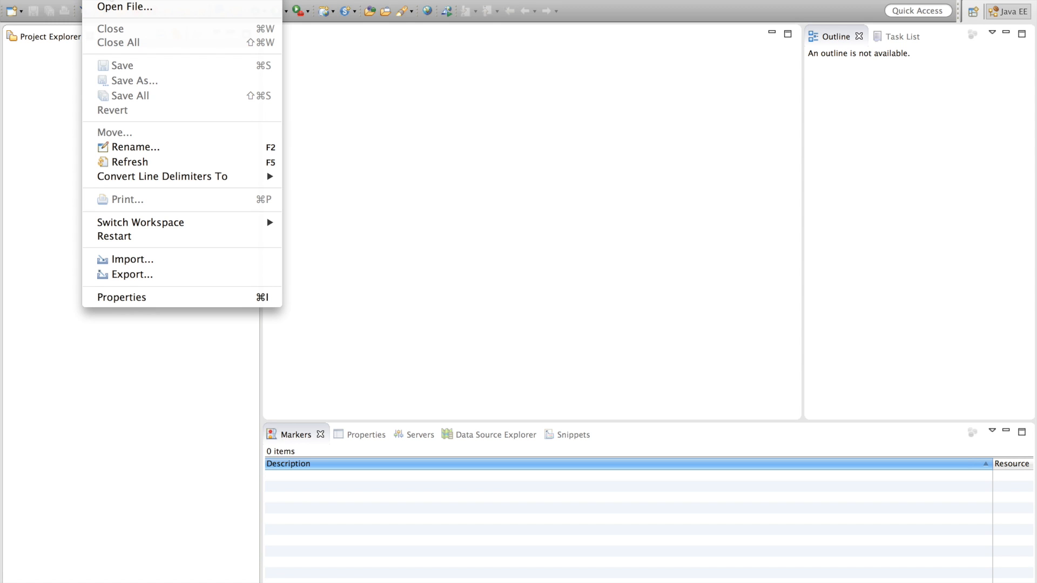
left_click(367, 116)
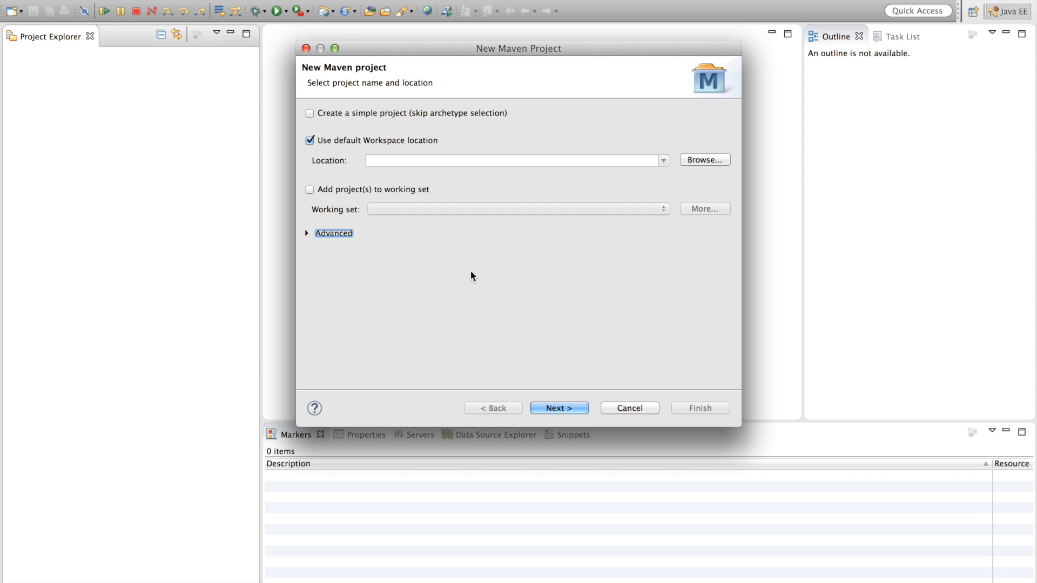
left_click(558, 409)
type("org.alfresco")
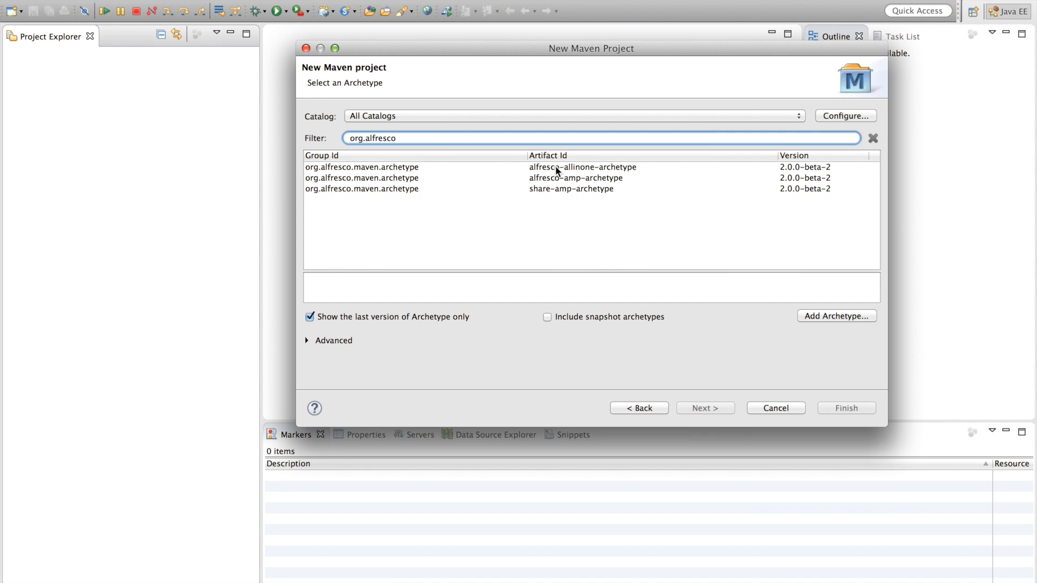
left_click(704, 408)
type("all-in-one")
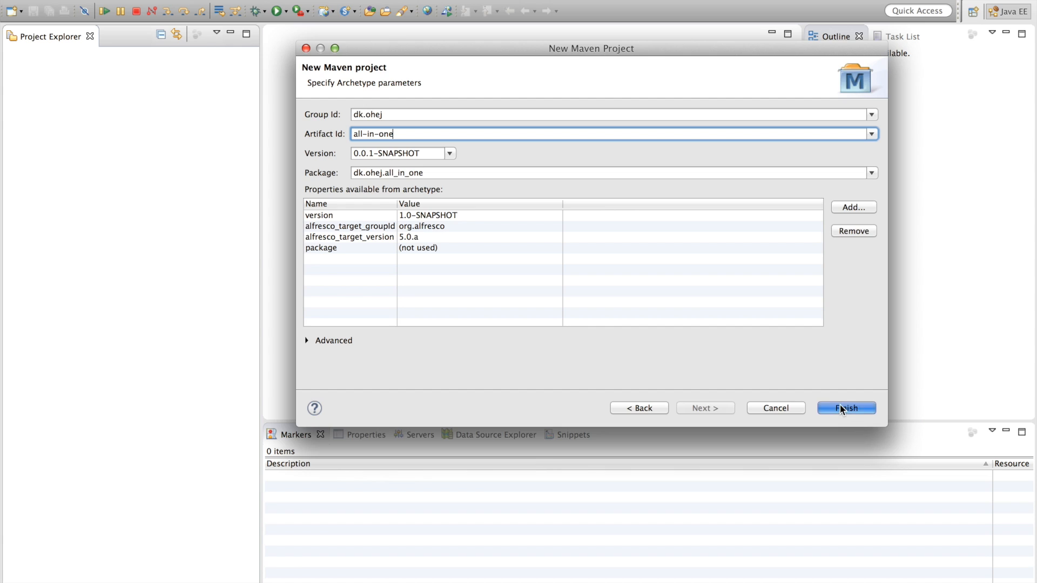
left_click(846, 408)
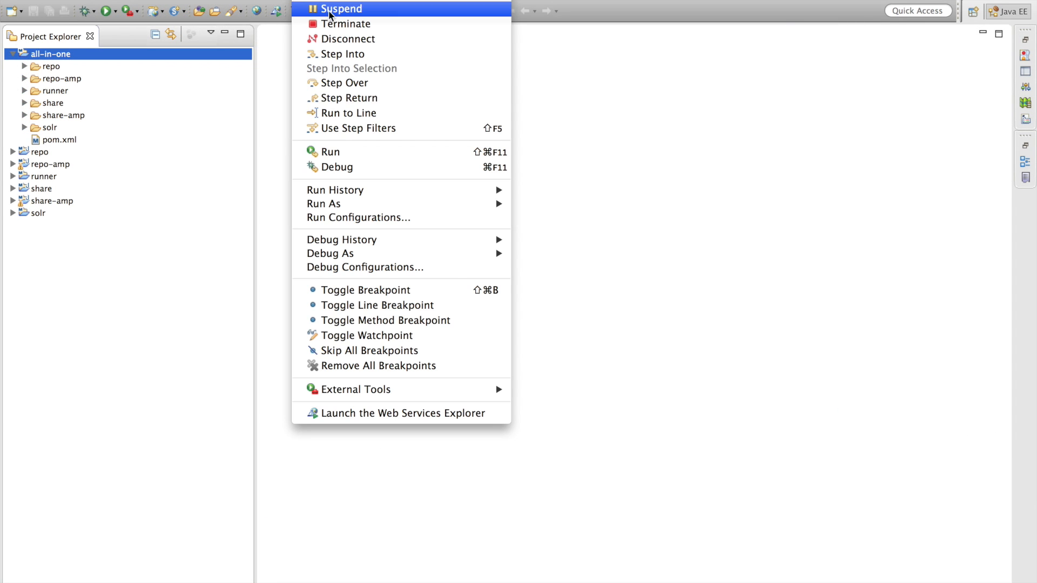
Create Maven Build configuration 'All in one' on base directory all-in-one with goal install.
left_click(347, 217)
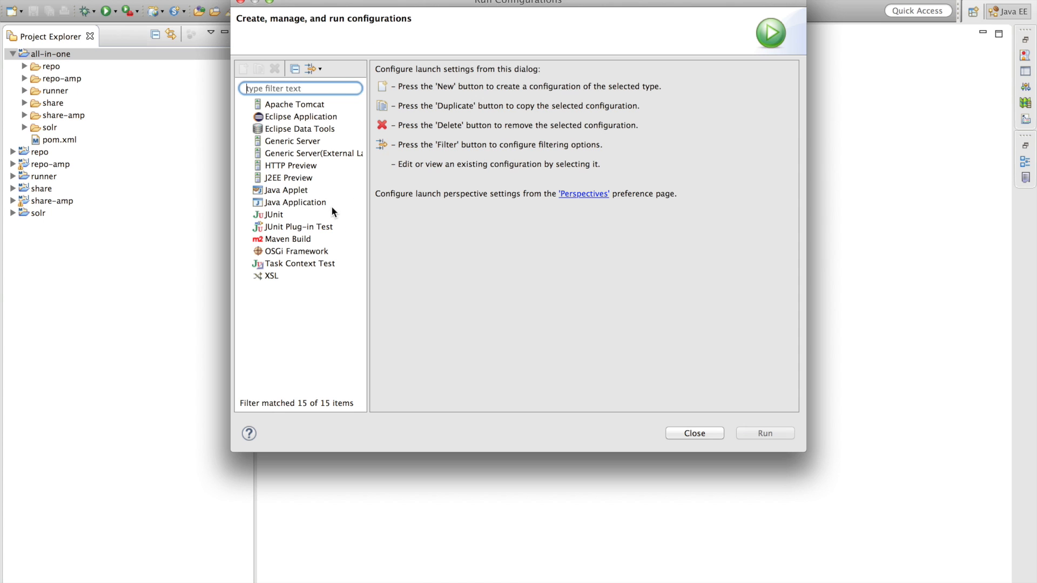
left_click(287, 238)
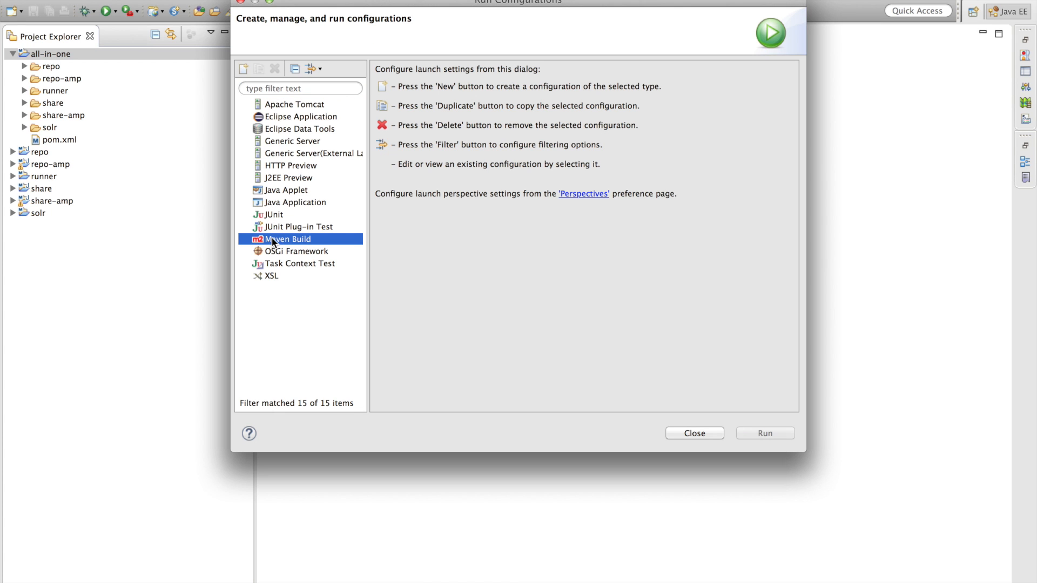
left_click(243, 68)
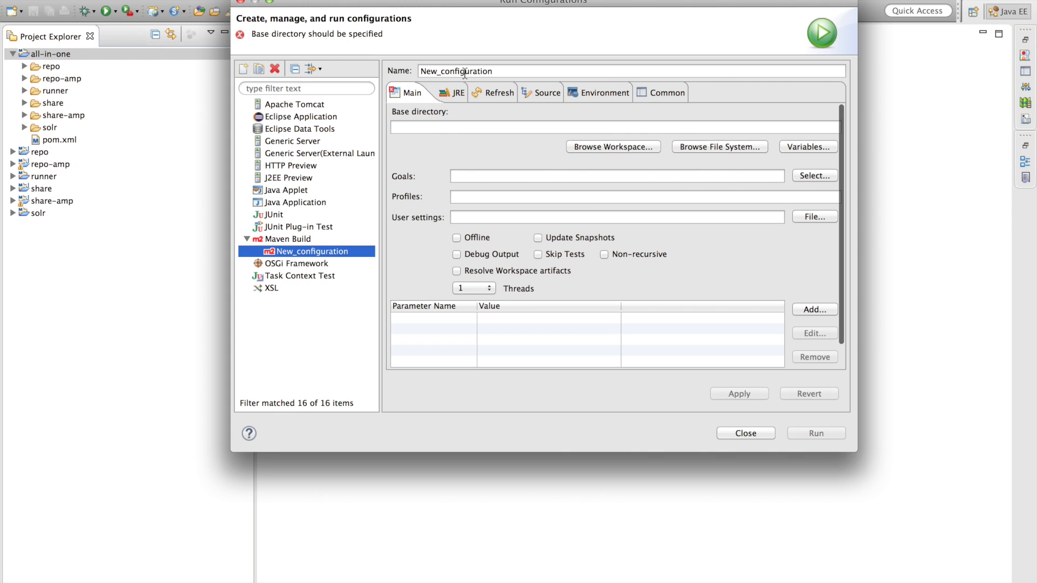
type("All in one")
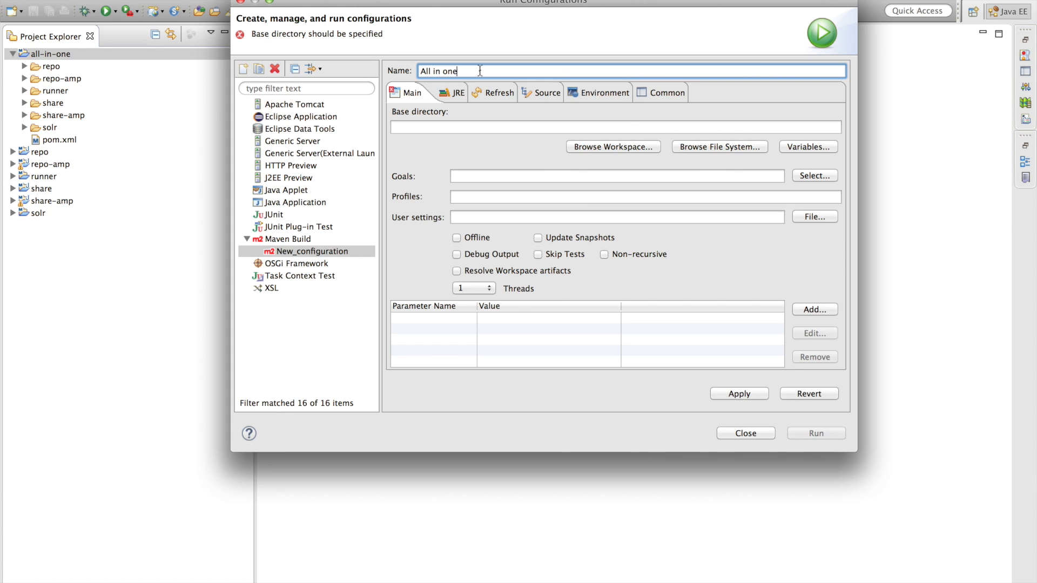
left_click(611, 145)
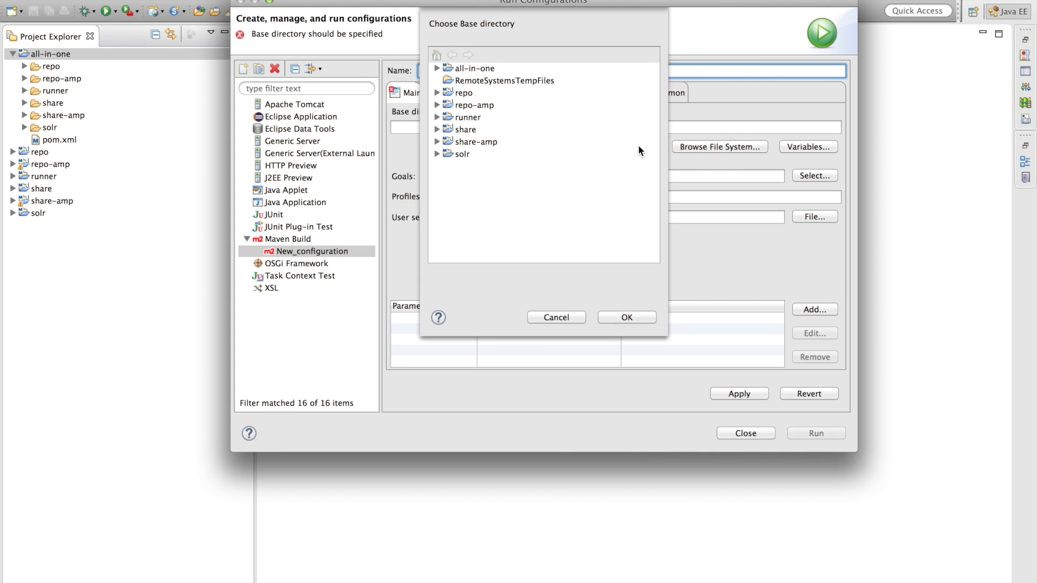
left_click(471, 68)
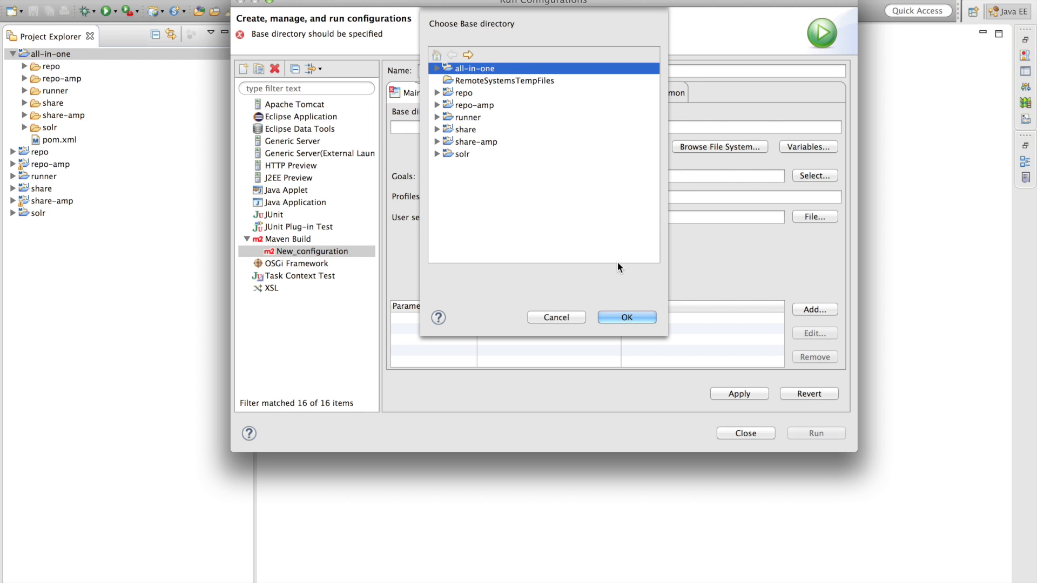
left_click(625, 318)
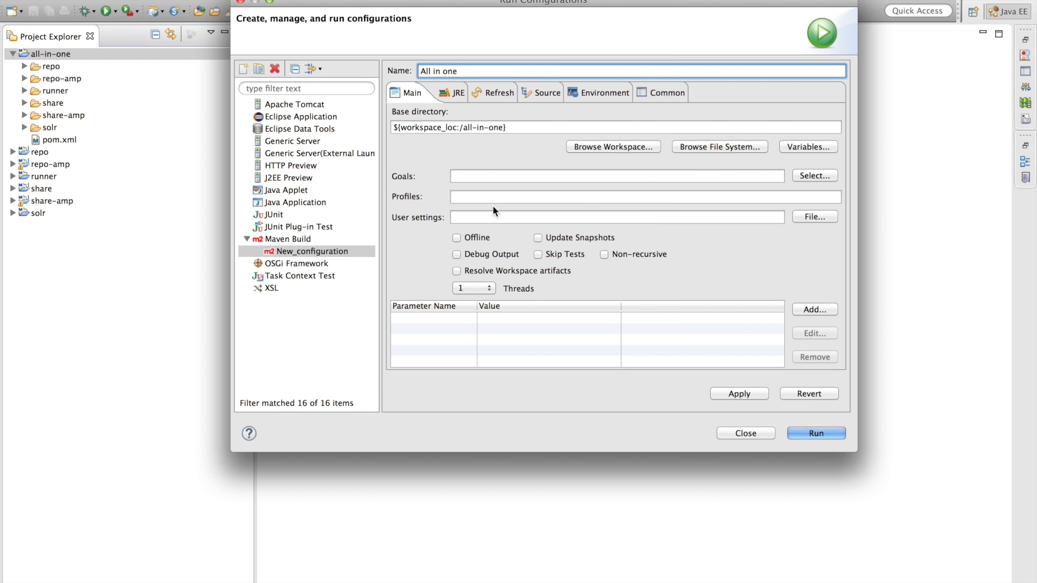
type("install")
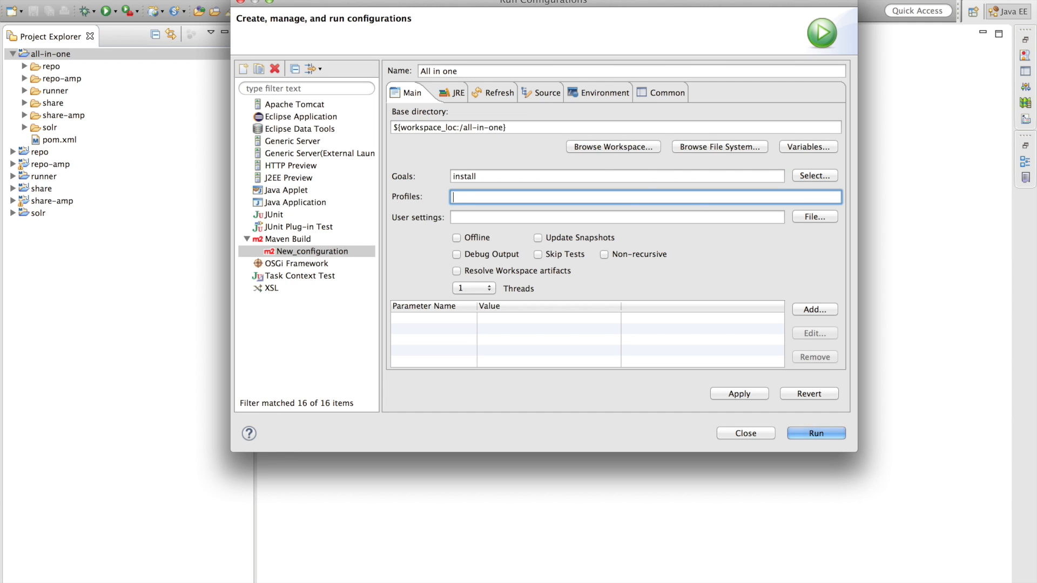
Set JRE VM arguments -Xms1024m -Xmx2048m -XX:PermSize=1024m with the springloaded javaagent and run it.
left_click(448, 93)
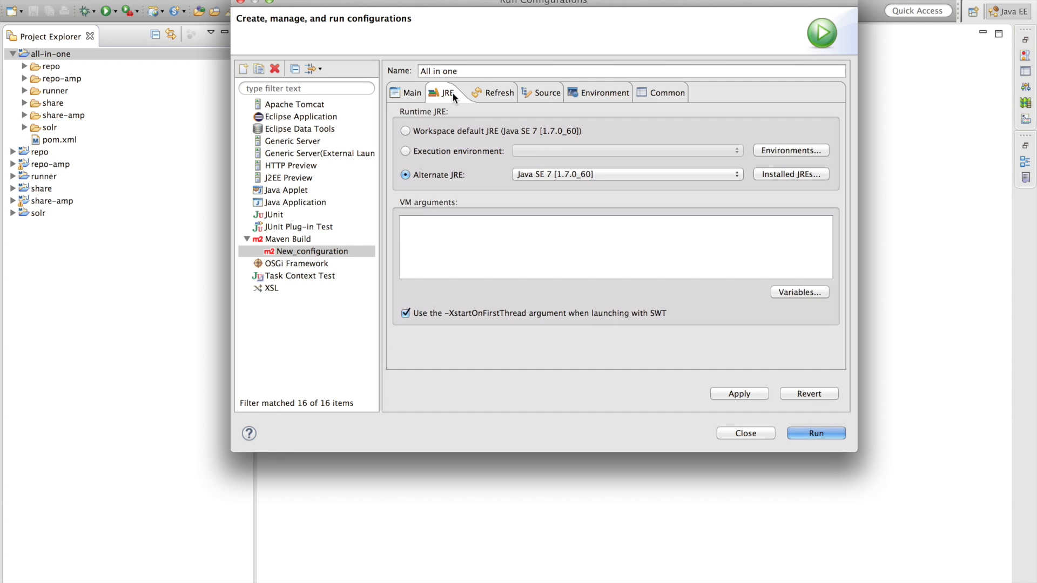
type("-Xms1024m -Xmx2048m -XX:PermSize=1024m -javaagent:/Users/ohej/Downloads/springloaded-1.2.0.RELEASE.jar -noverify")
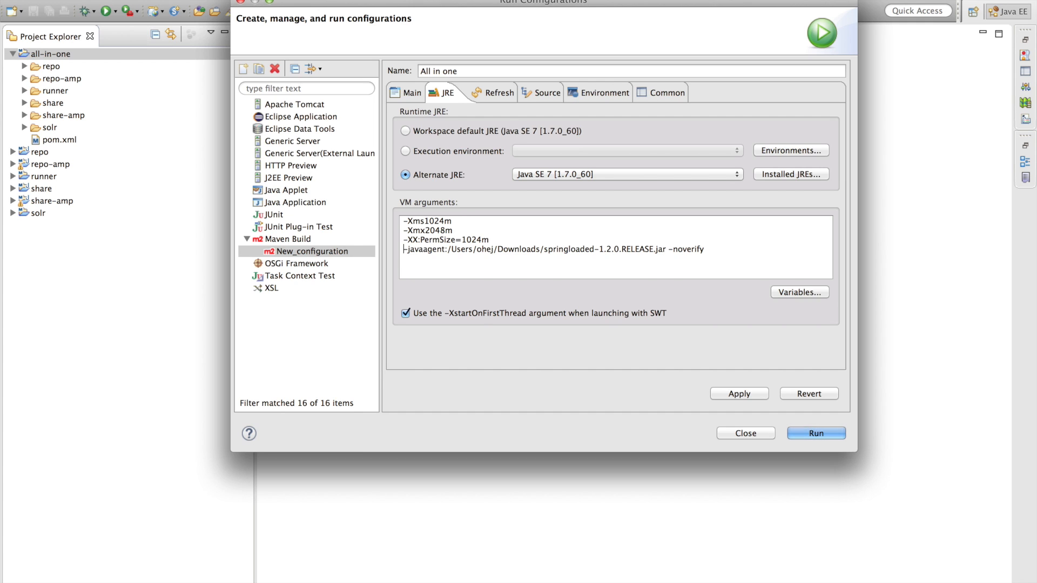
left_click_drag(447, 250, 705, 250)
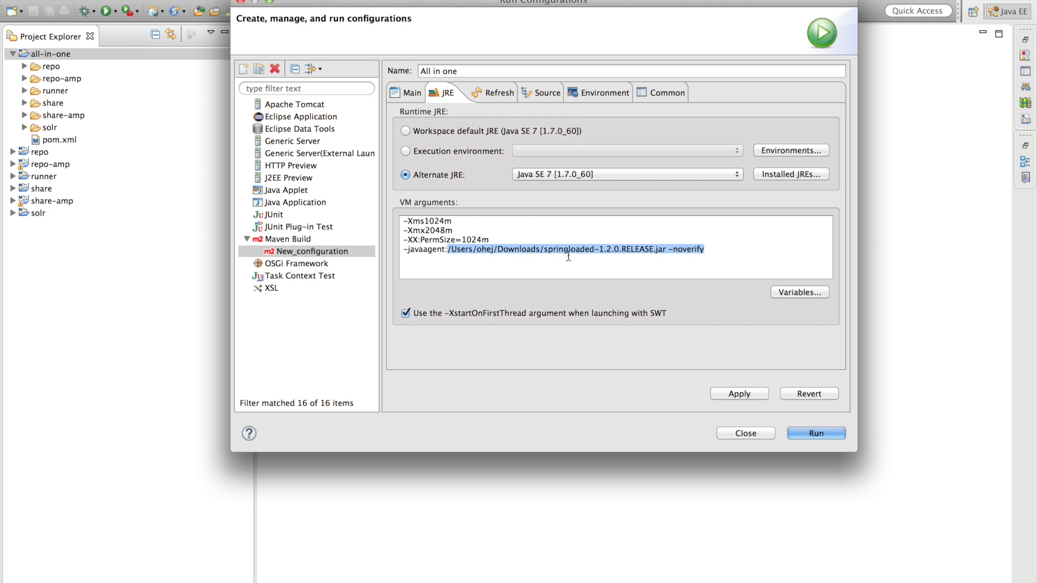
left_click(815, 433)
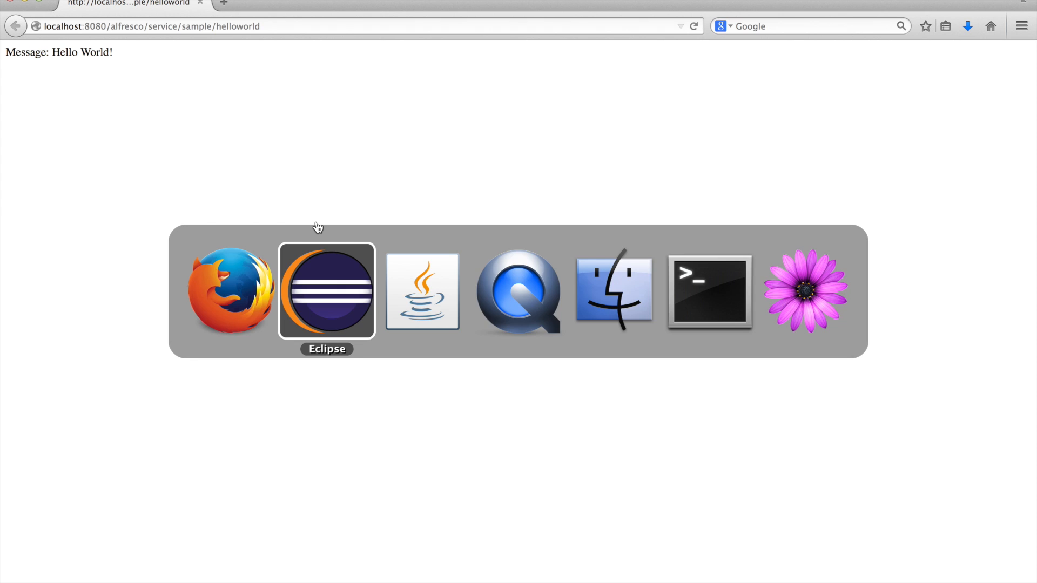
Replace 'Hello World!' in webscript.get.js with 'Change it!'.
left_click(327, 290)
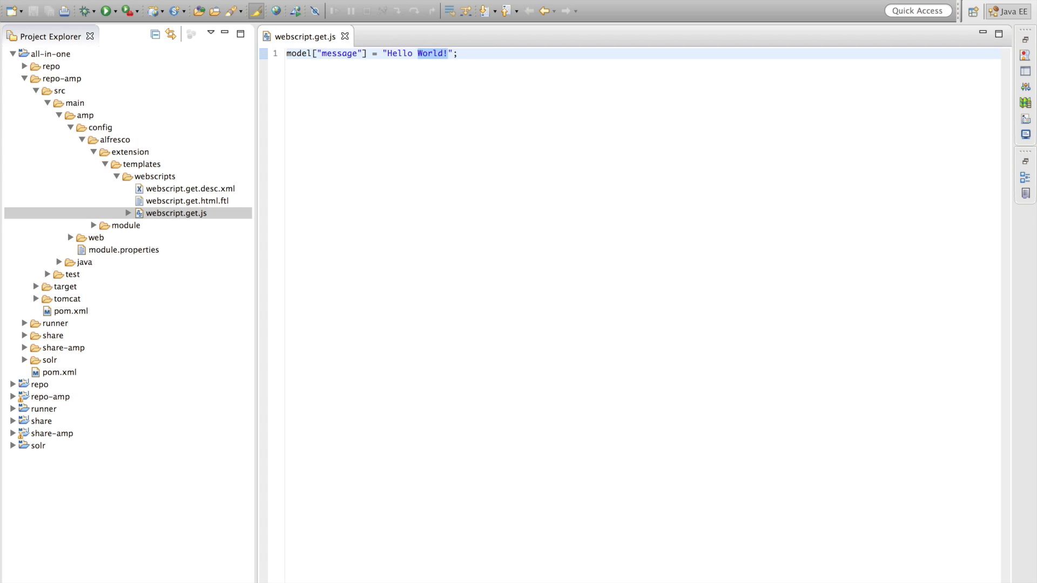
key("Delete")
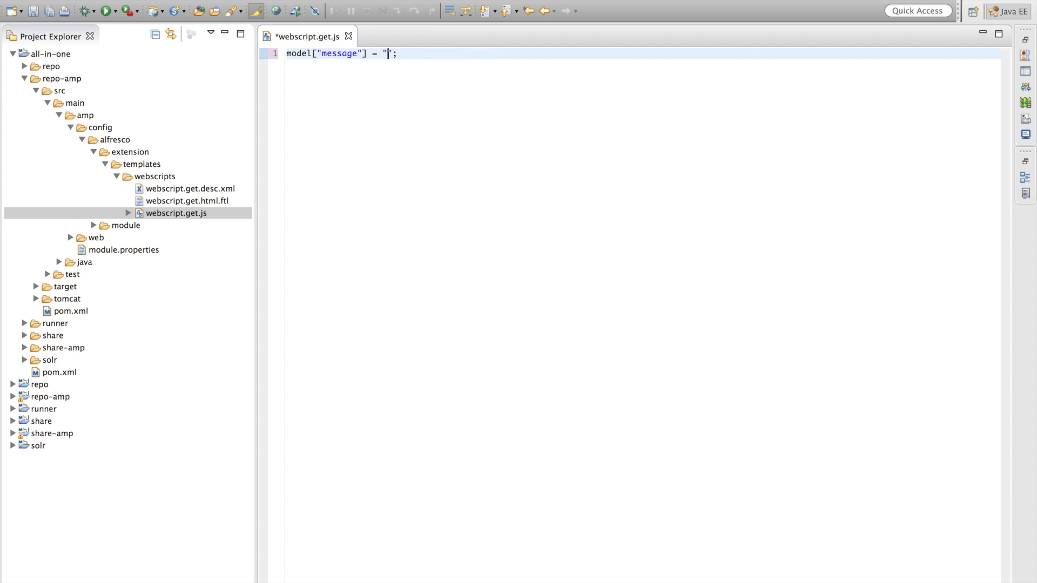
type("Change it!")
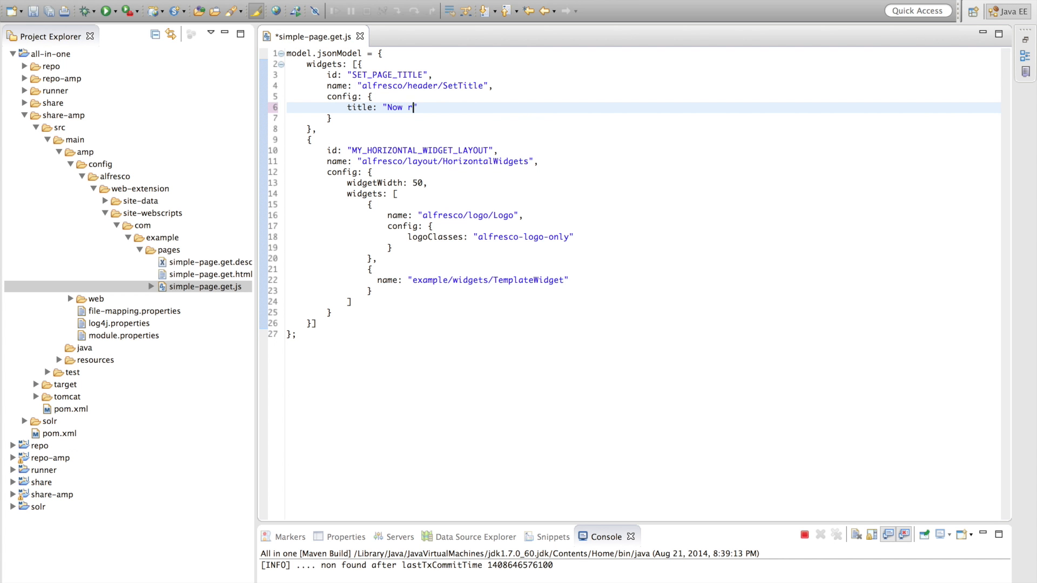
Retitle simple-page.get.js to 'Now we change the title!' and delete the Logo widget config block.
type("e change the tit")
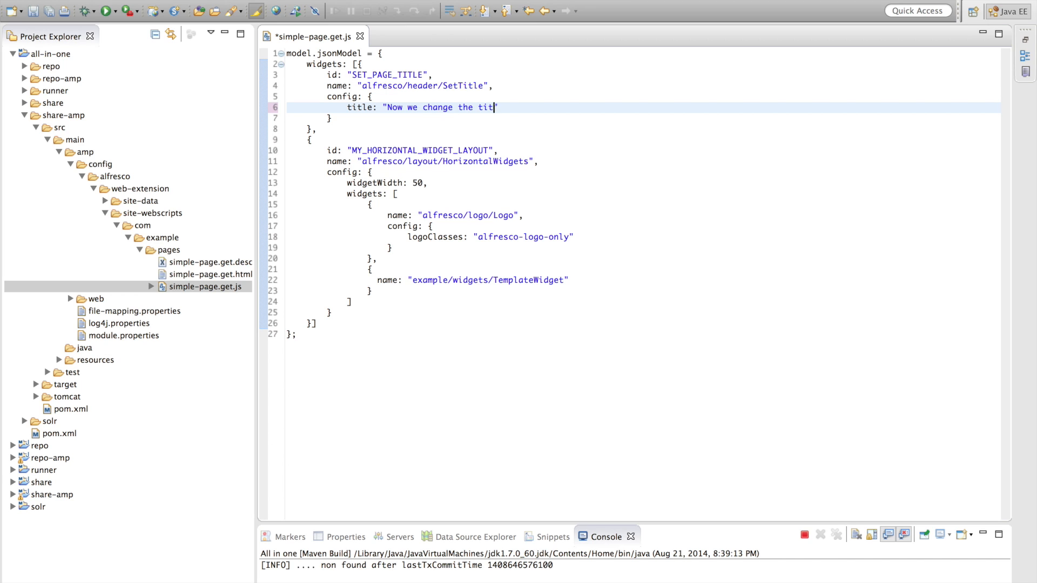
type("le!")
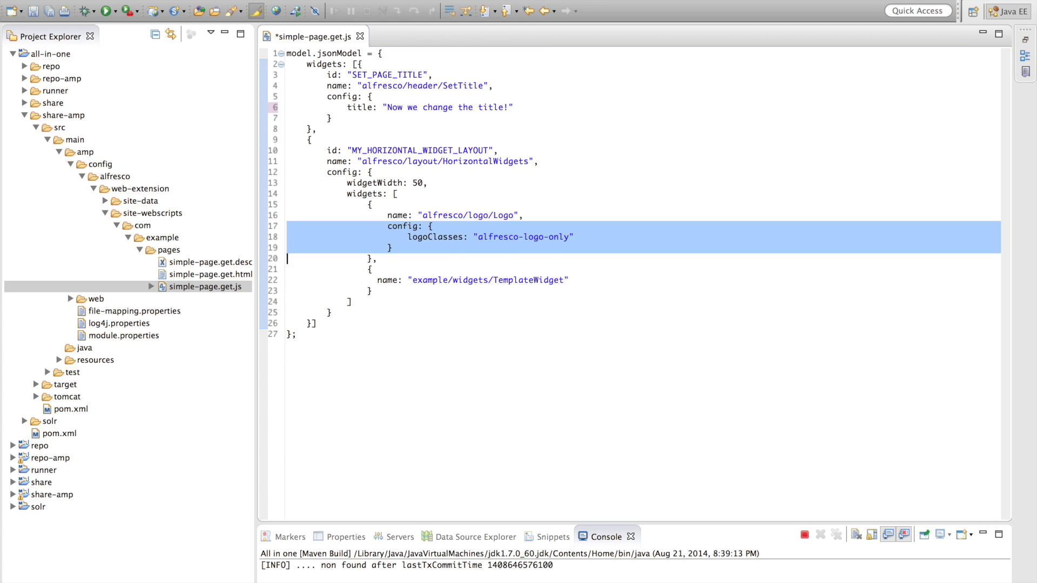
key("Delete")
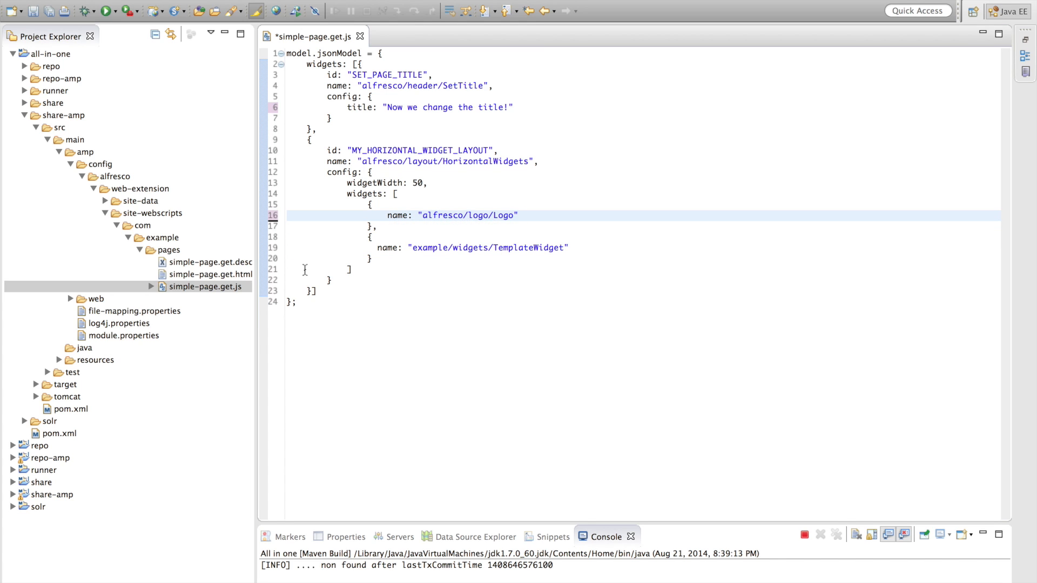
Add 'Woho!' to TemplateWidget.html and console.log("Hello console!"); to TemplateWidget.js.
left_click(95, 299)
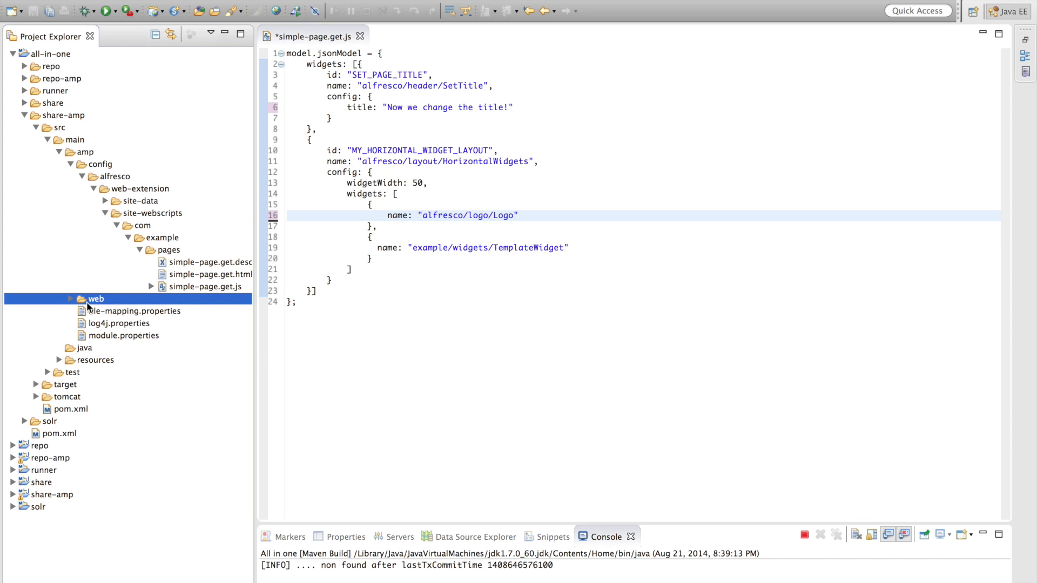
left_click(70, 298)
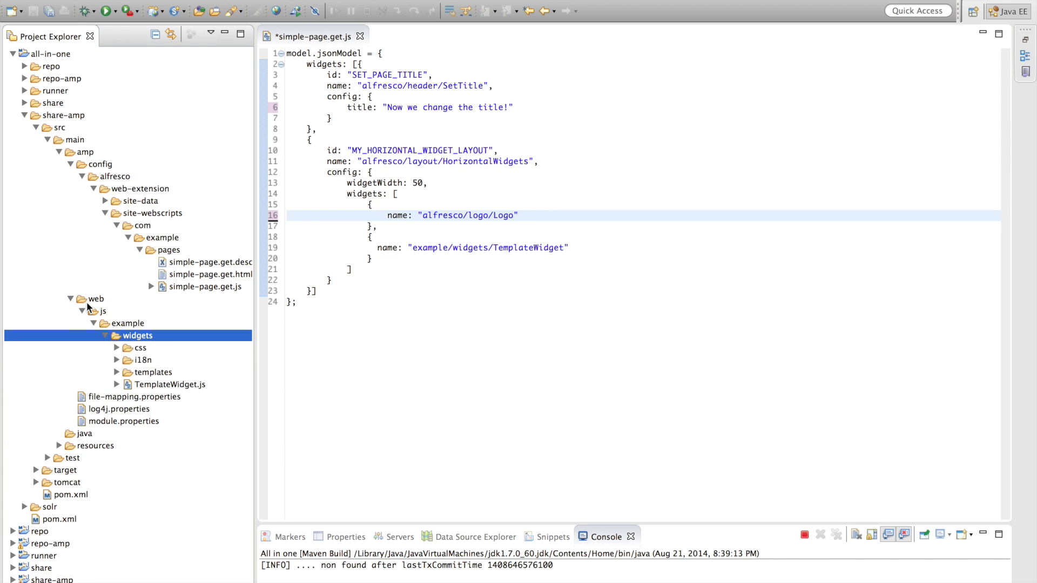
left_click(169, 384)
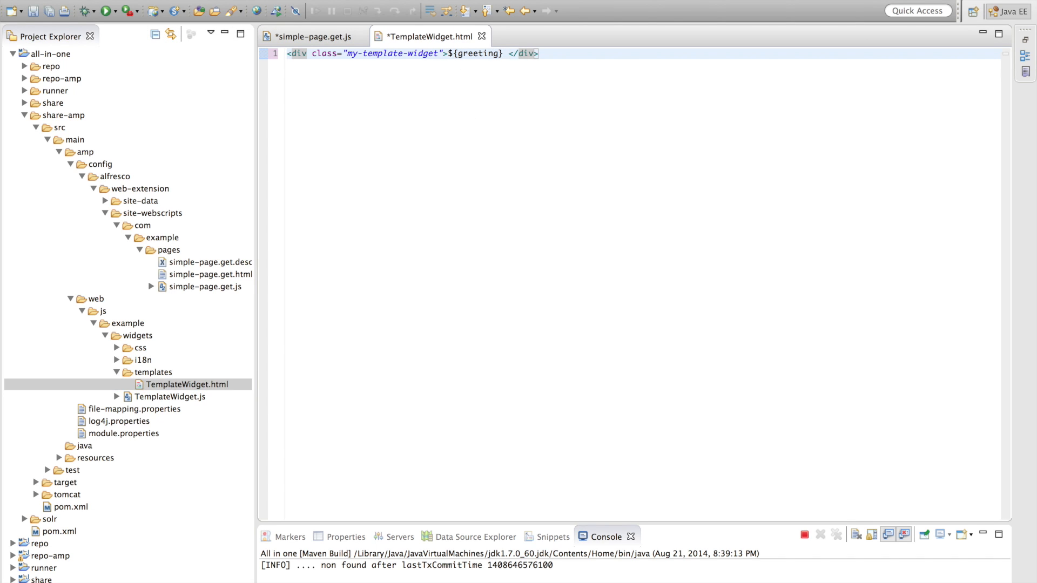
type("Woho!")
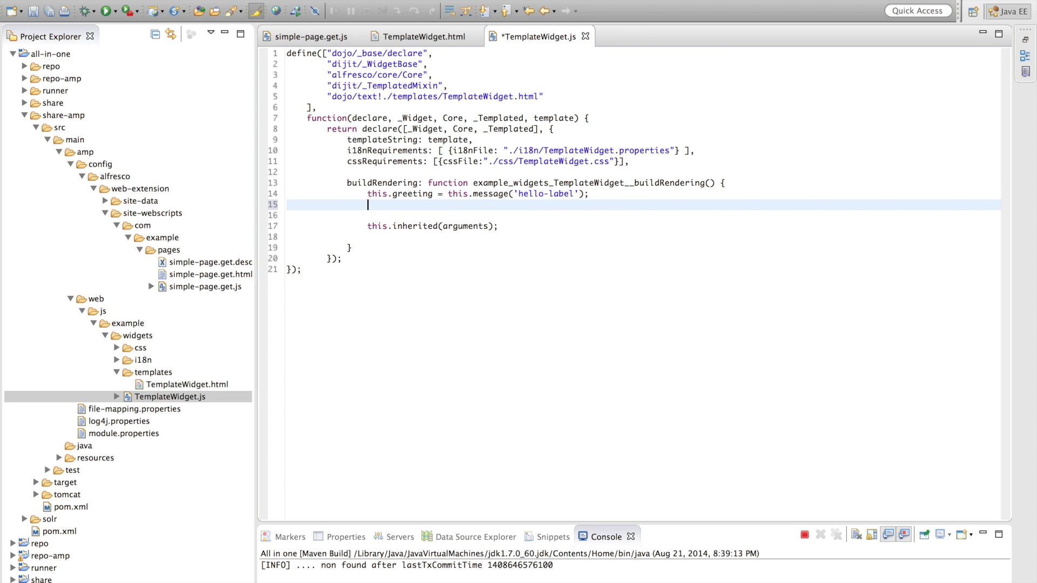
type("console.log(\"Hello console!\");")
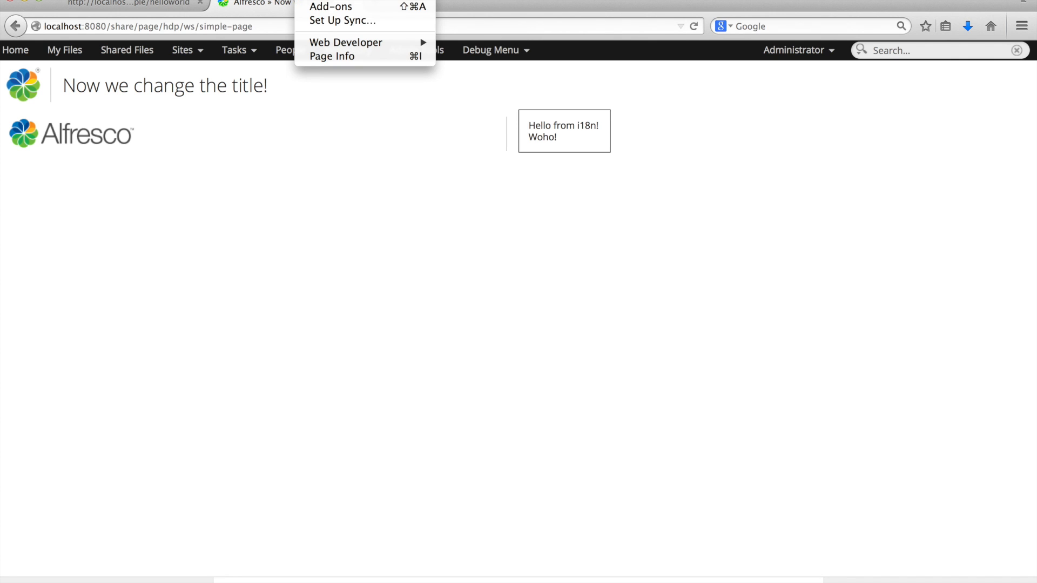
mouse_move(345, 42)
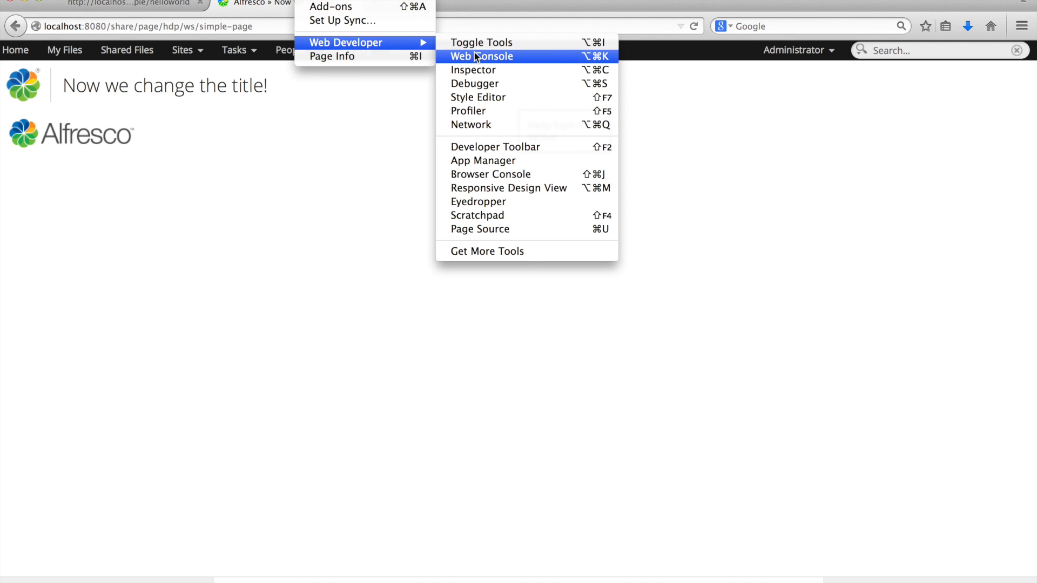
Reload the simple page in Firefox and show the Web Console beneath it.
left_click(481, 55)
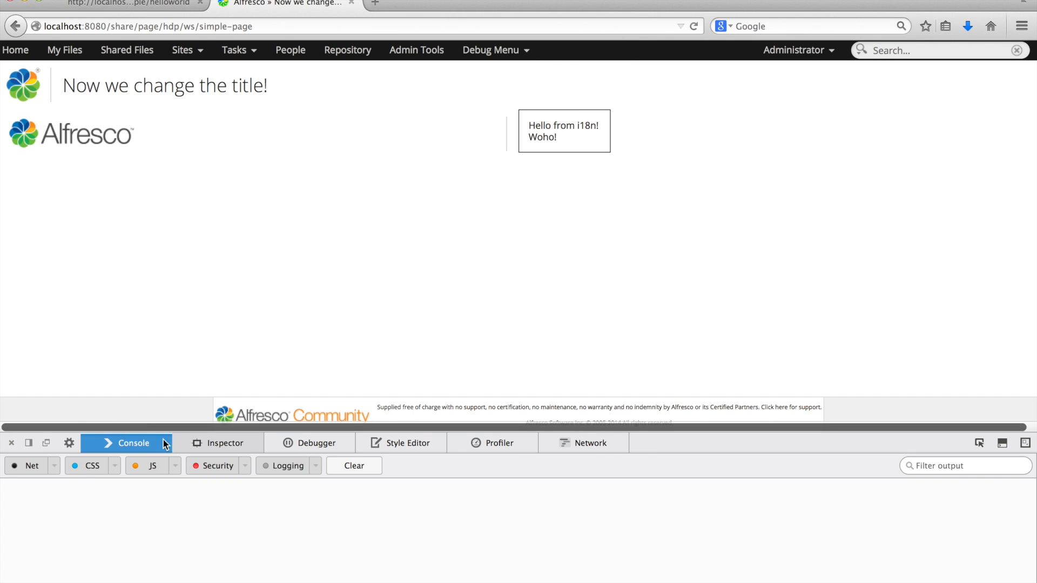